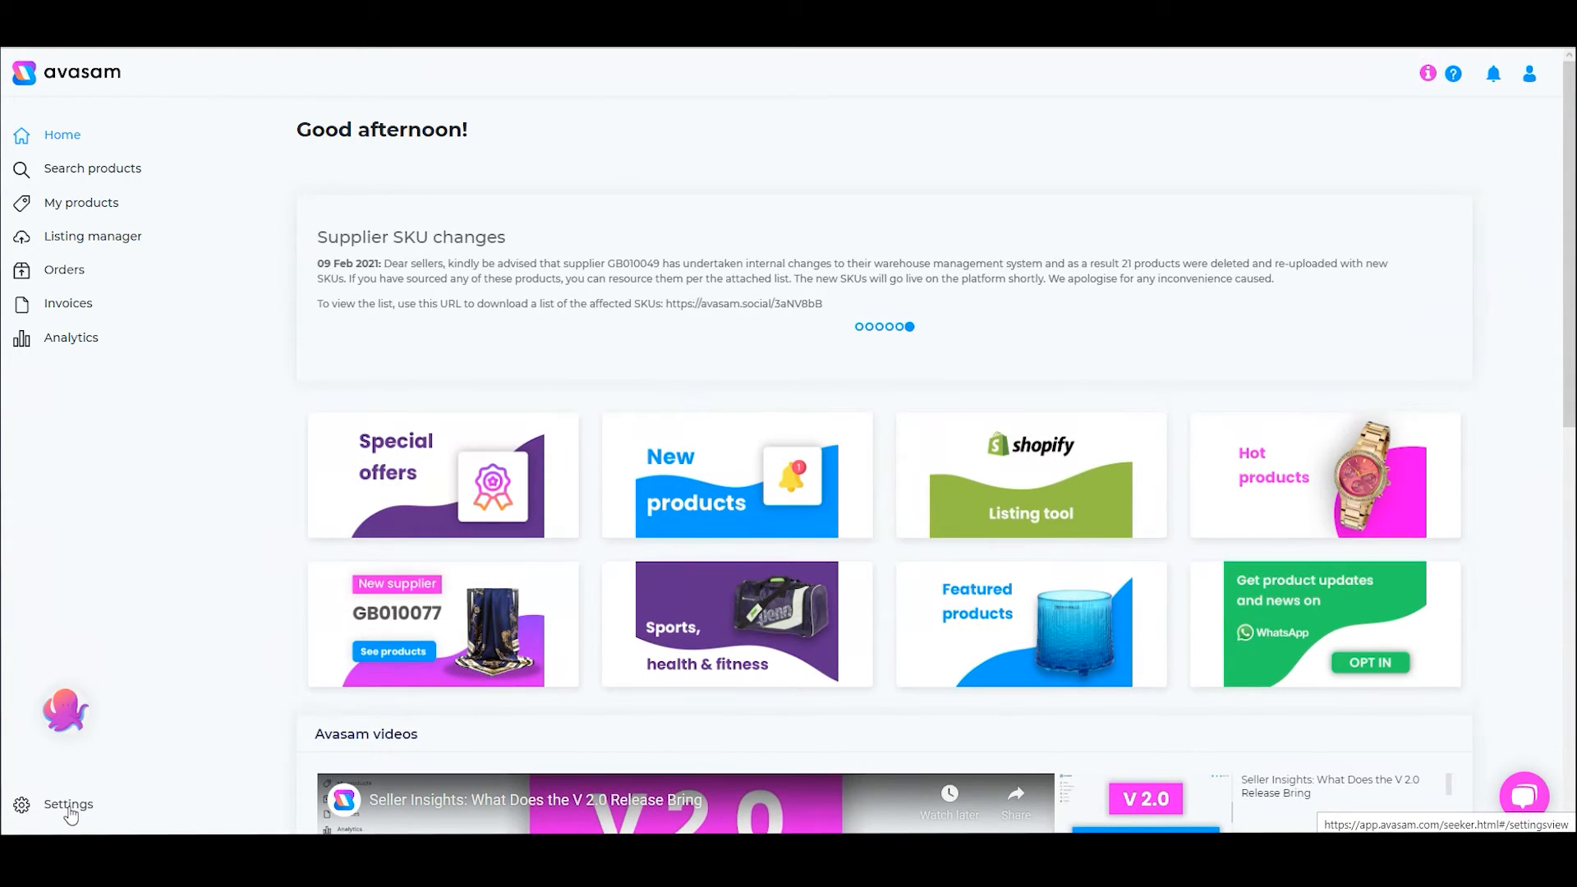
From Settings, reach Sales channel integrations and begin adding a new sales channel.
{"action": "left_click", "coordinate": [67, 804]}
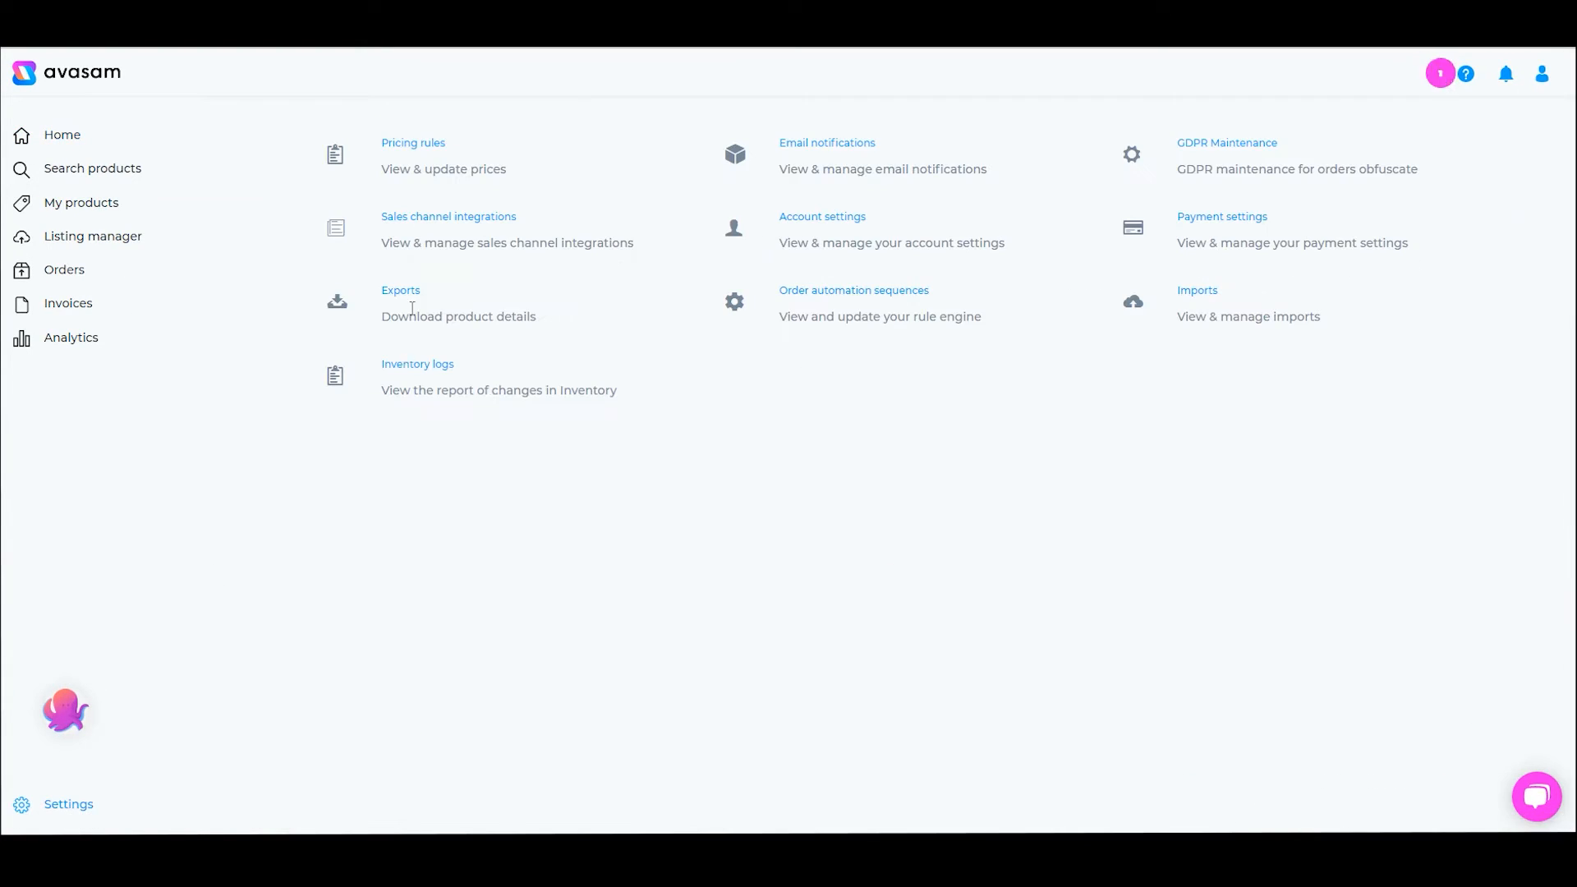
{"action": "left_click", "coordinate": [448, 217]}
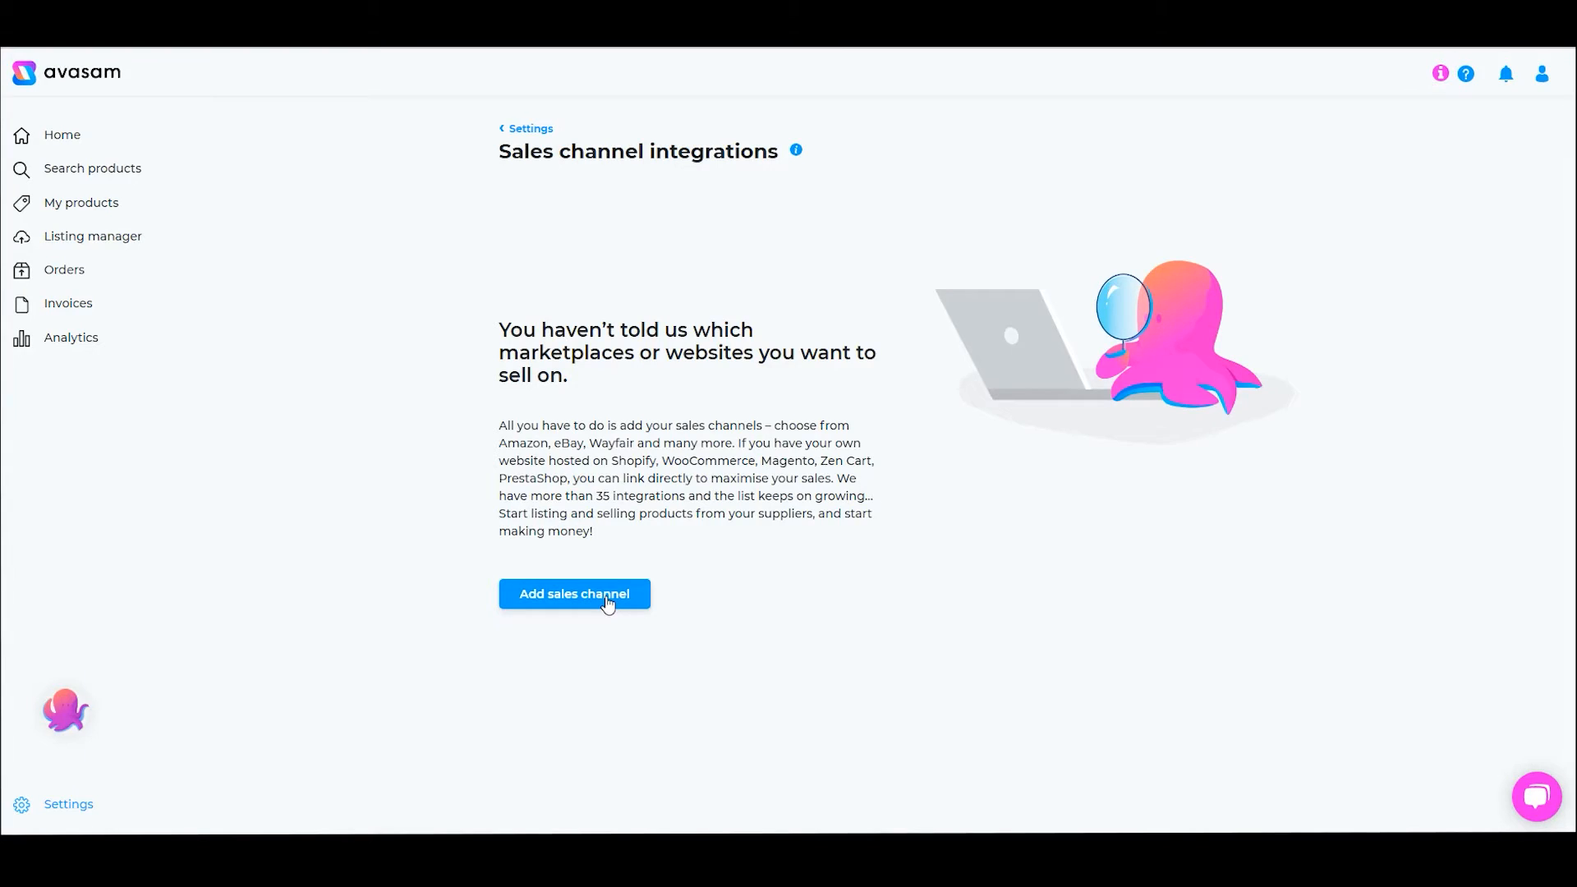
{"action": "left_click", "coordinate": [575, 593]}
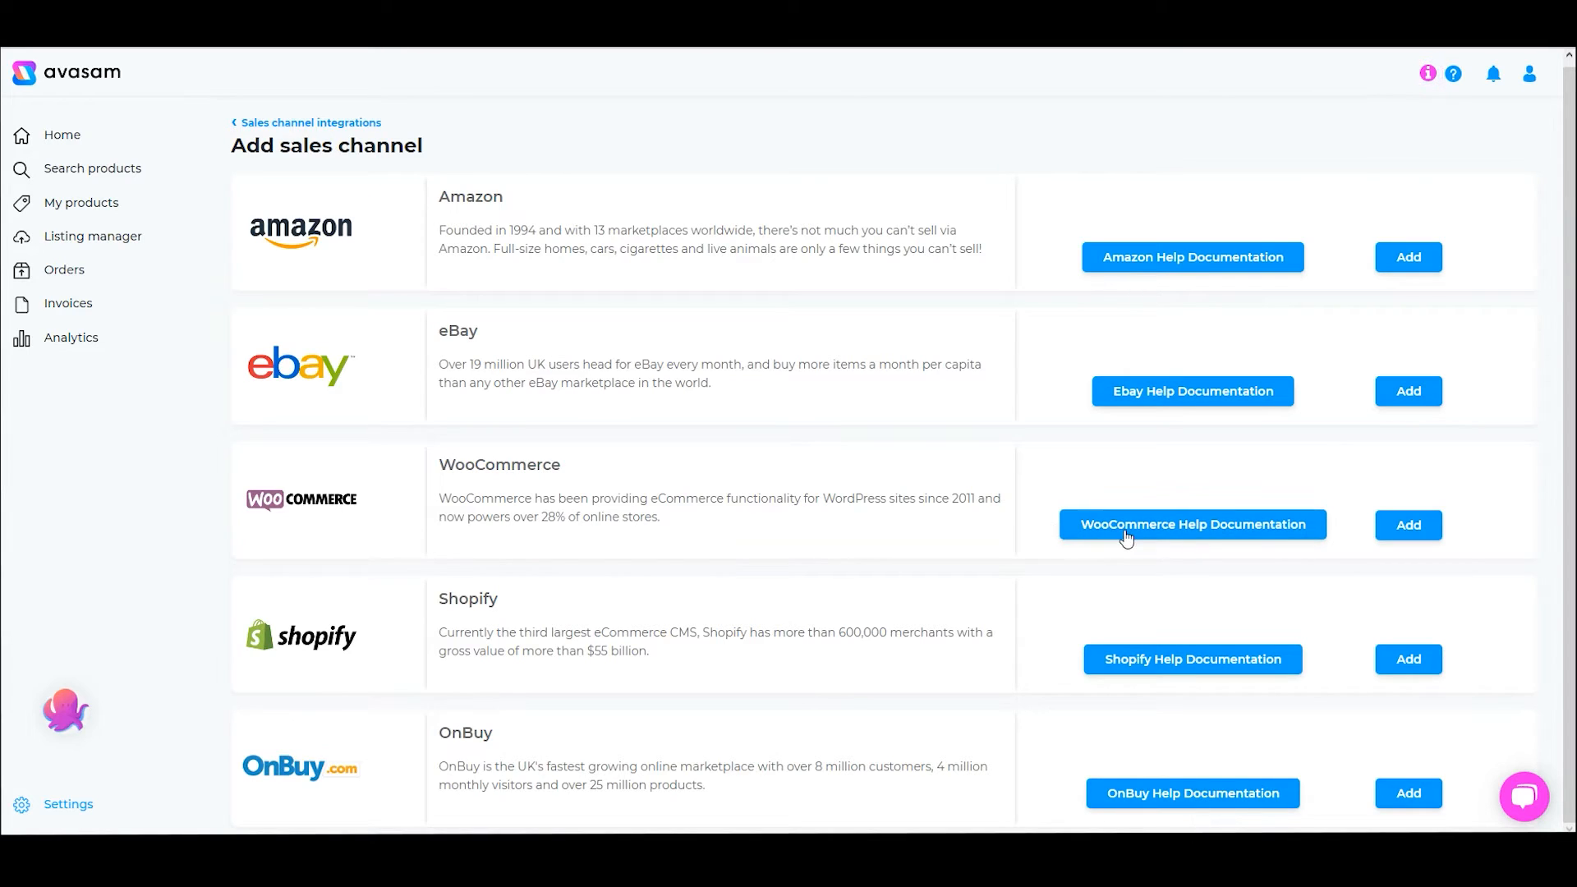
{"action": "left_click", "coordinate": [1191, 524]}
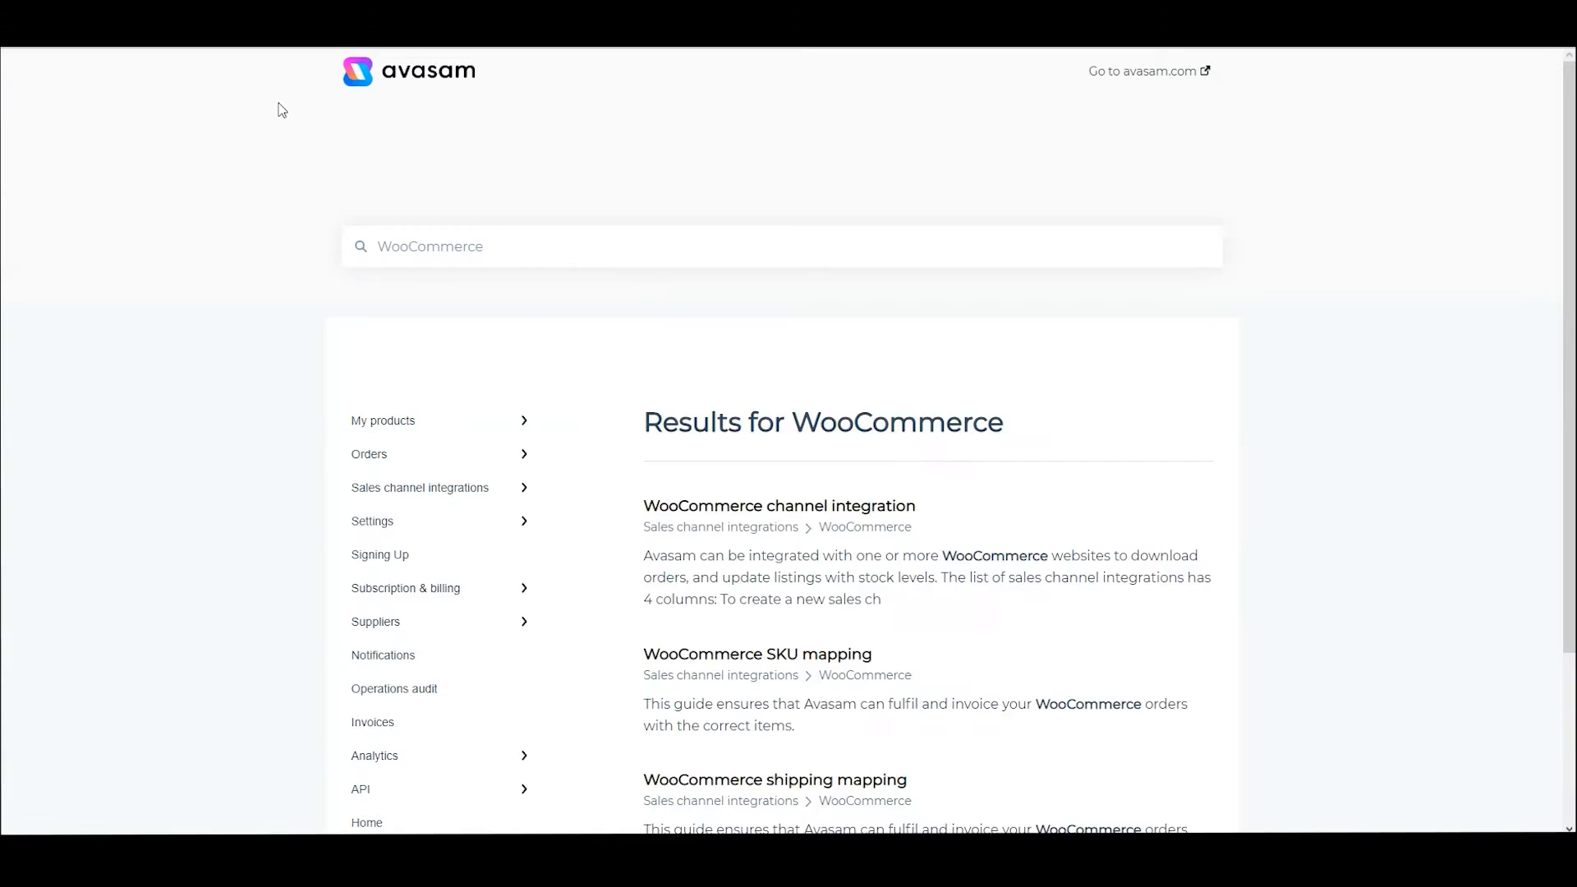
{"action": "scroll", "scroll_direction": "down", "scroll_amount": 3}
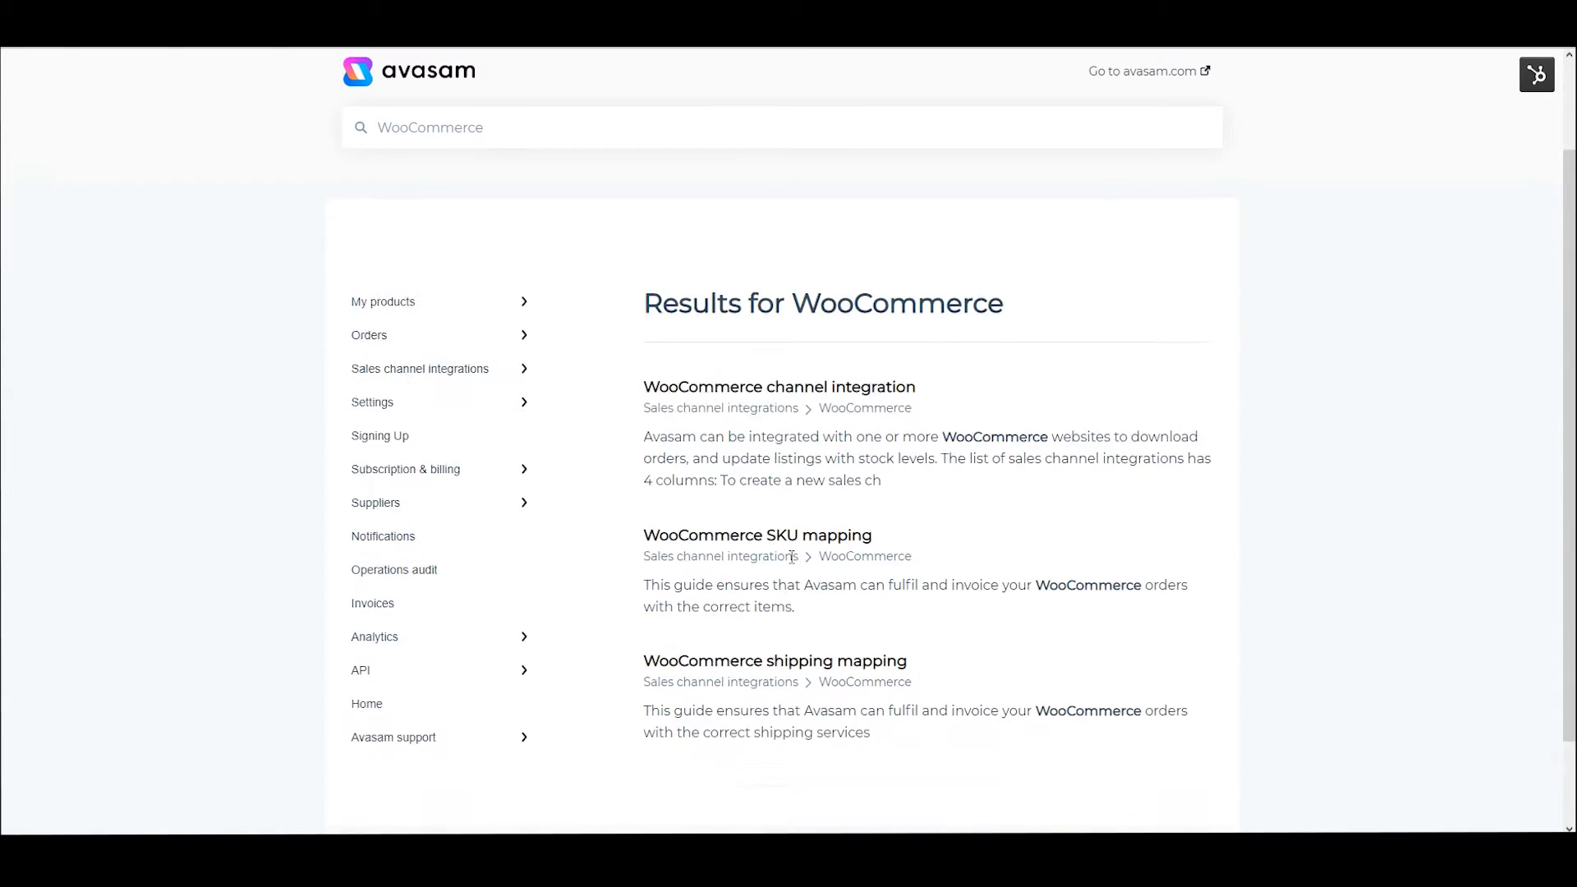
{"action": "scroll", "scroll_direction": "down", "scroll_amount": 3}
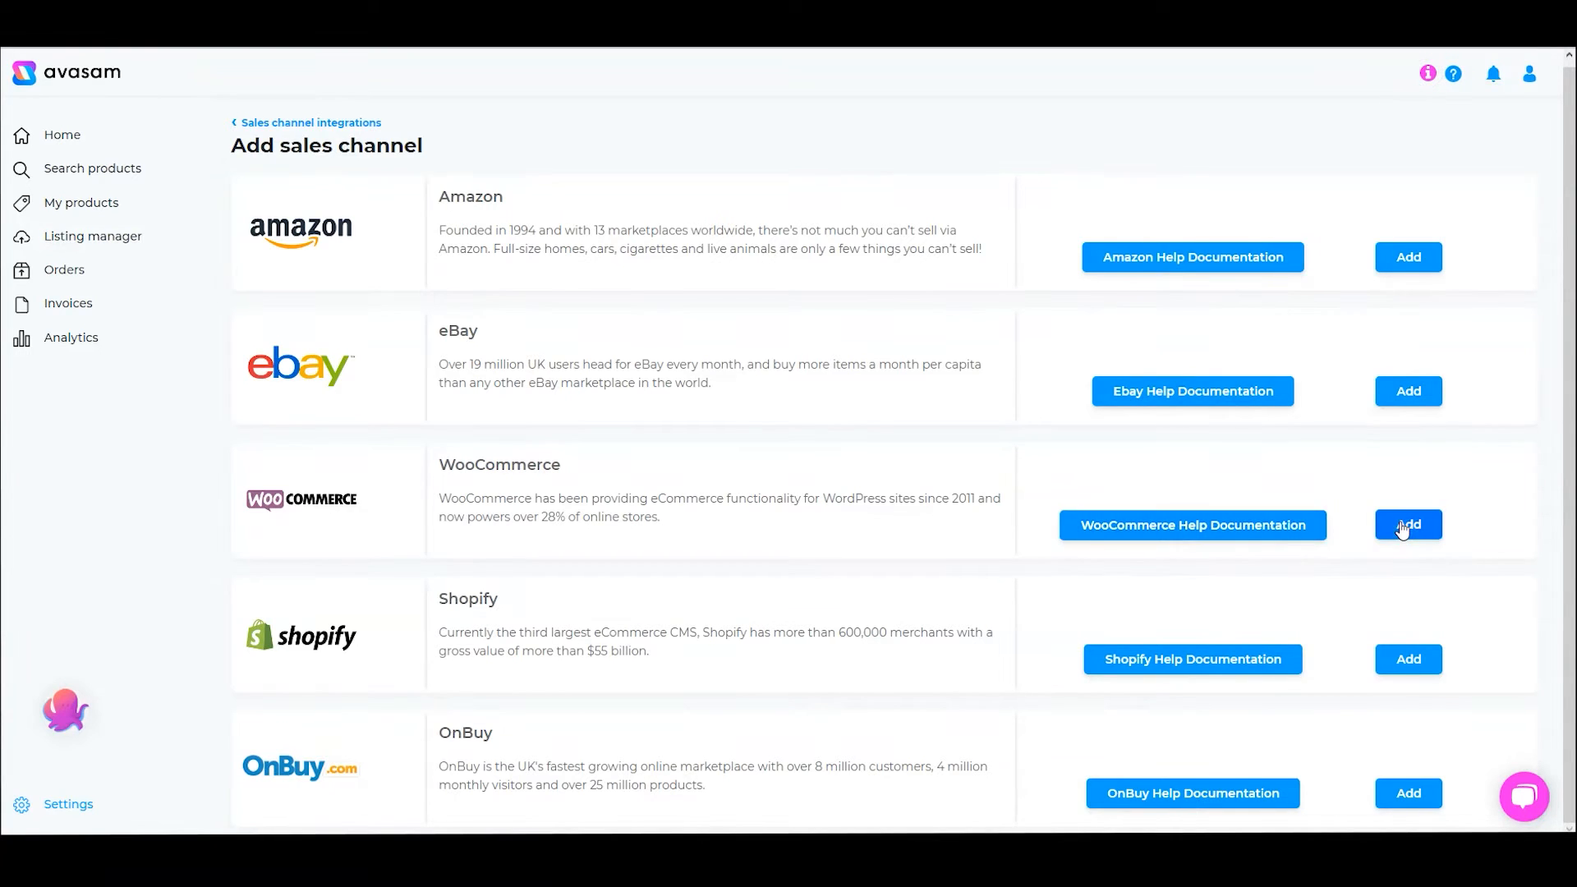
Add WooCommerce with account name 'Avasam Test Site' and continue to the credentials step.
{"action": "left_click", "coordinate": [1407, 524]}
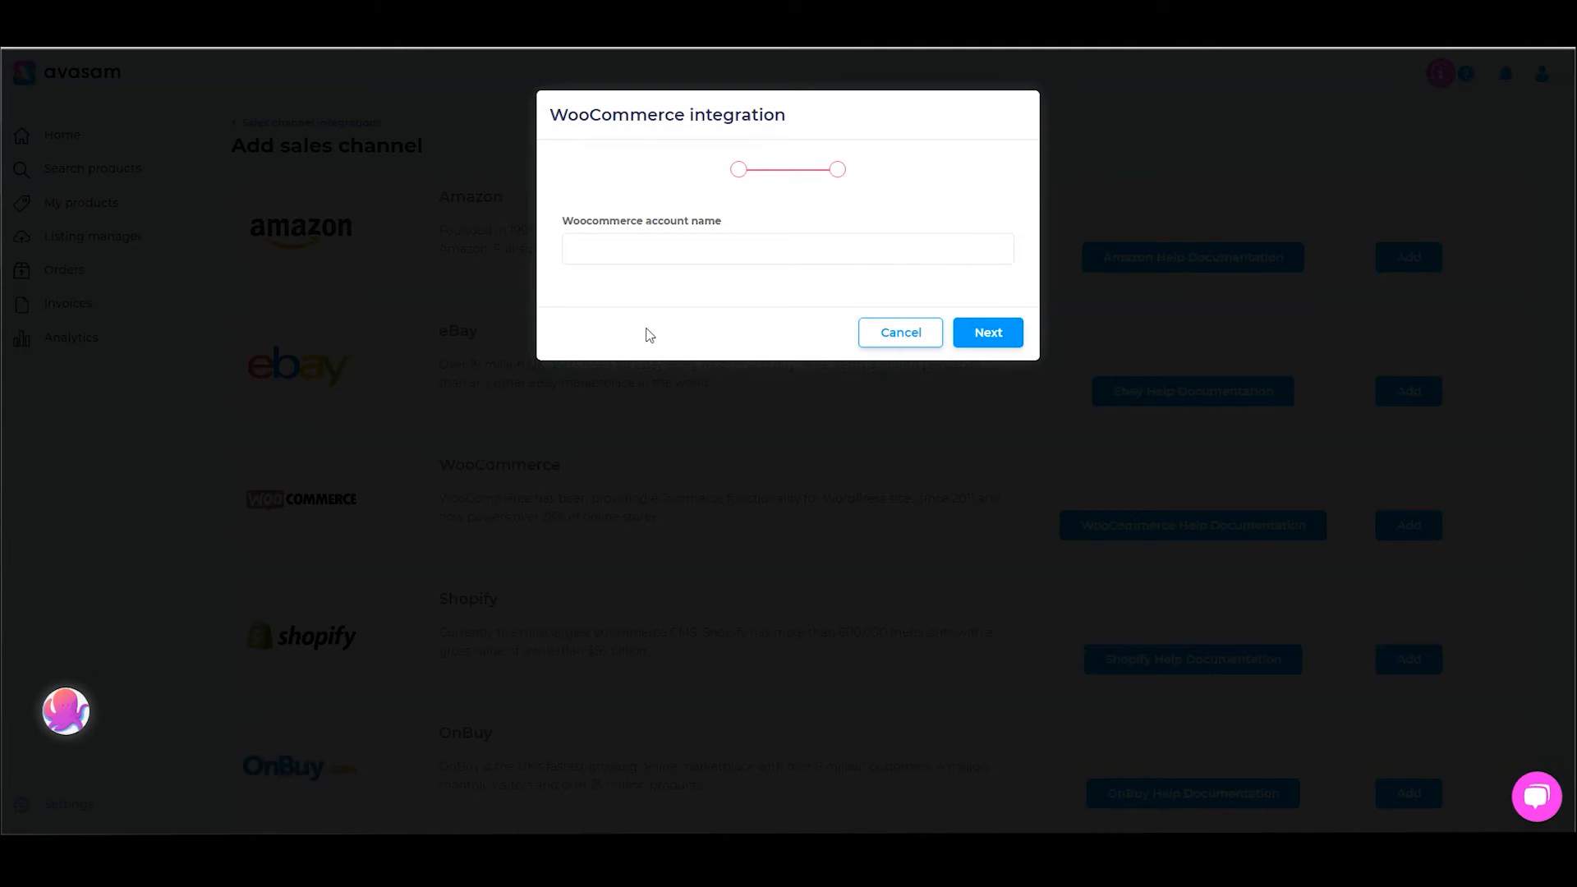
{"action": "mouse_move", "coordinate": [655, 306]}
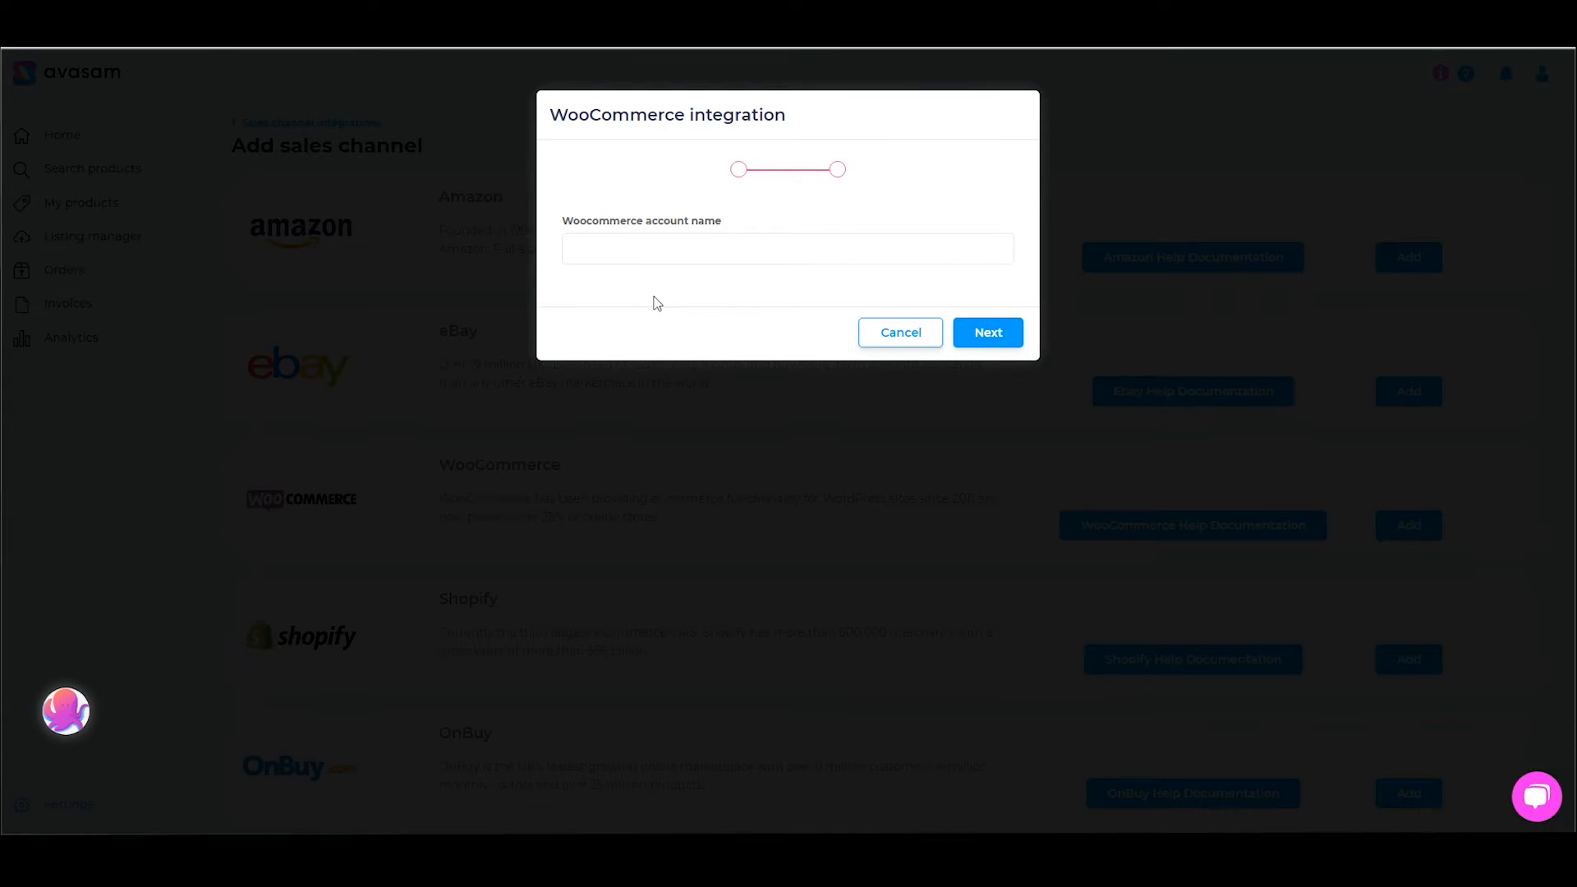
{"action": "left_click", "coordinate": [787, 248]}
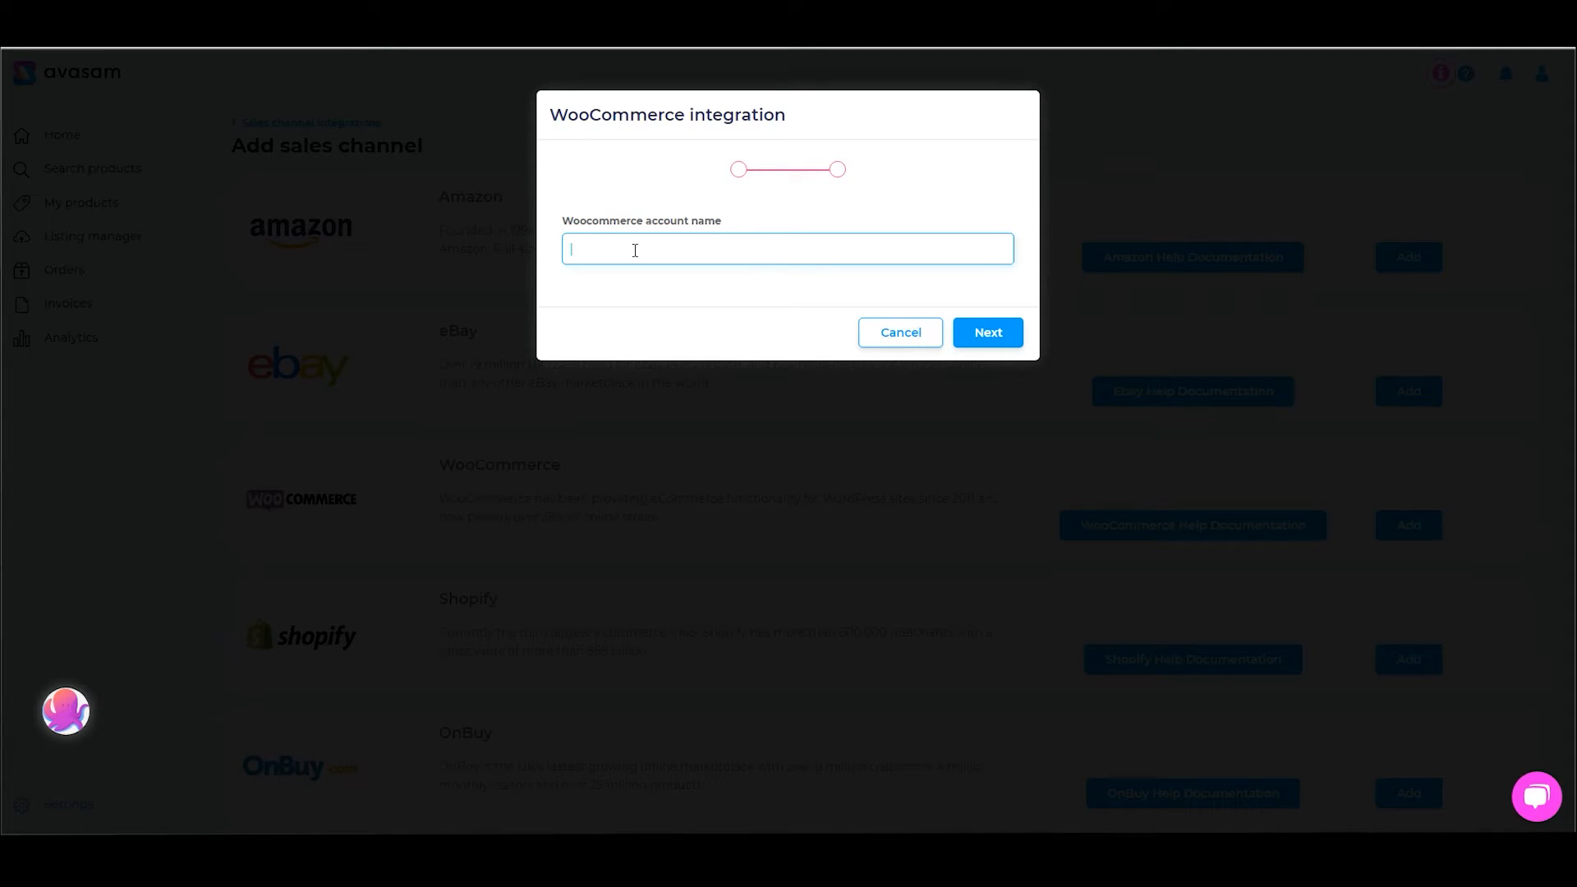
{"action": "type", "text": "Avasam"}
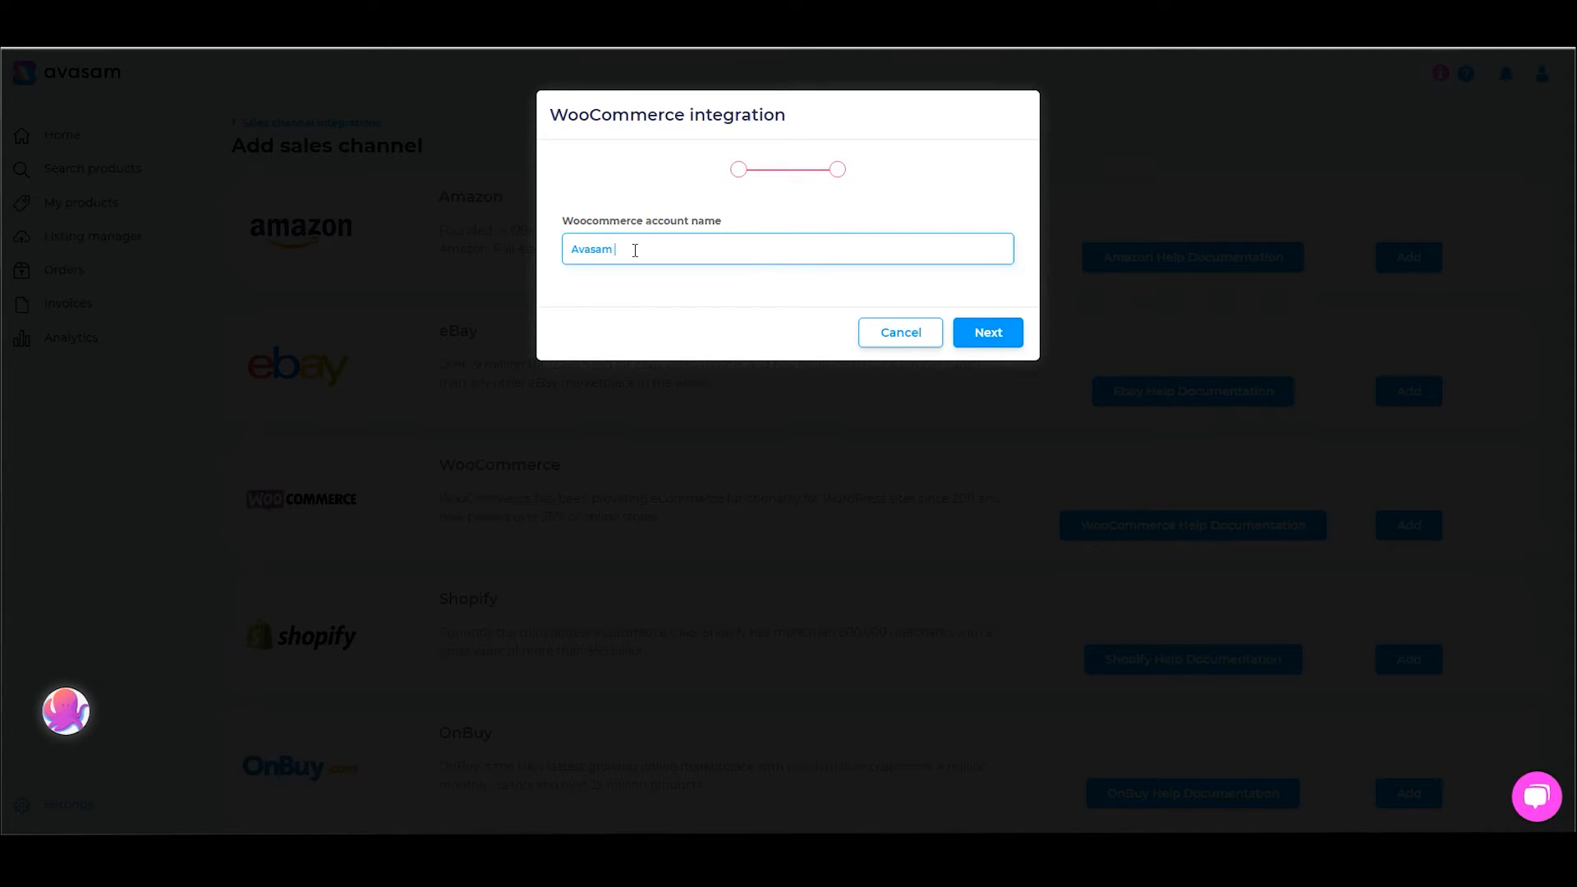
{"action": "type", "text": "Test Site"}
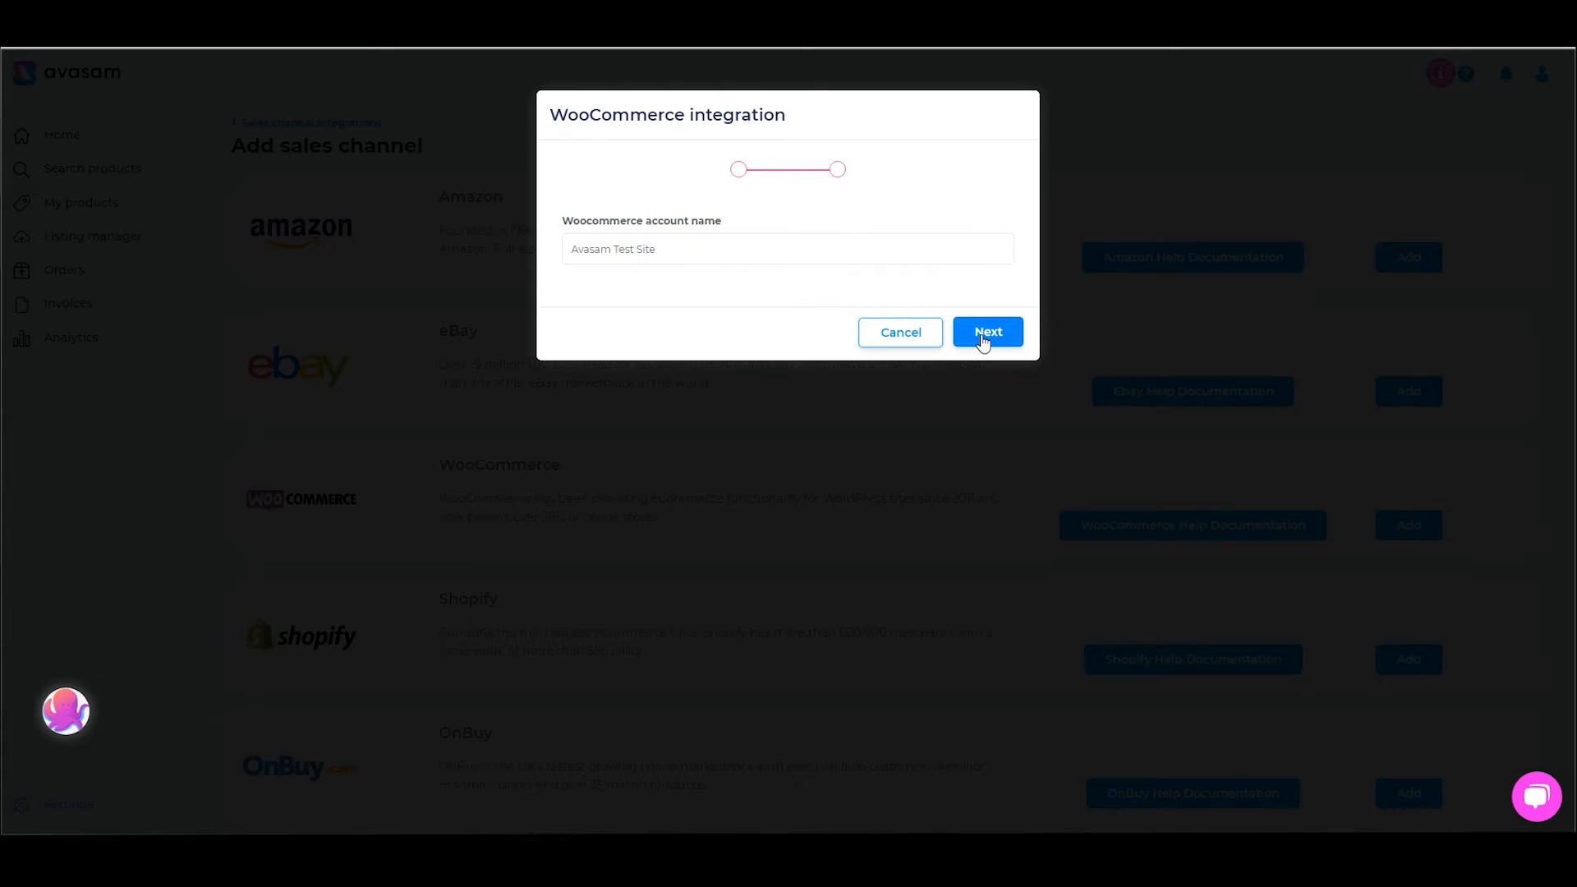
{"action": "left_click", "coordinate": [988, 332]}
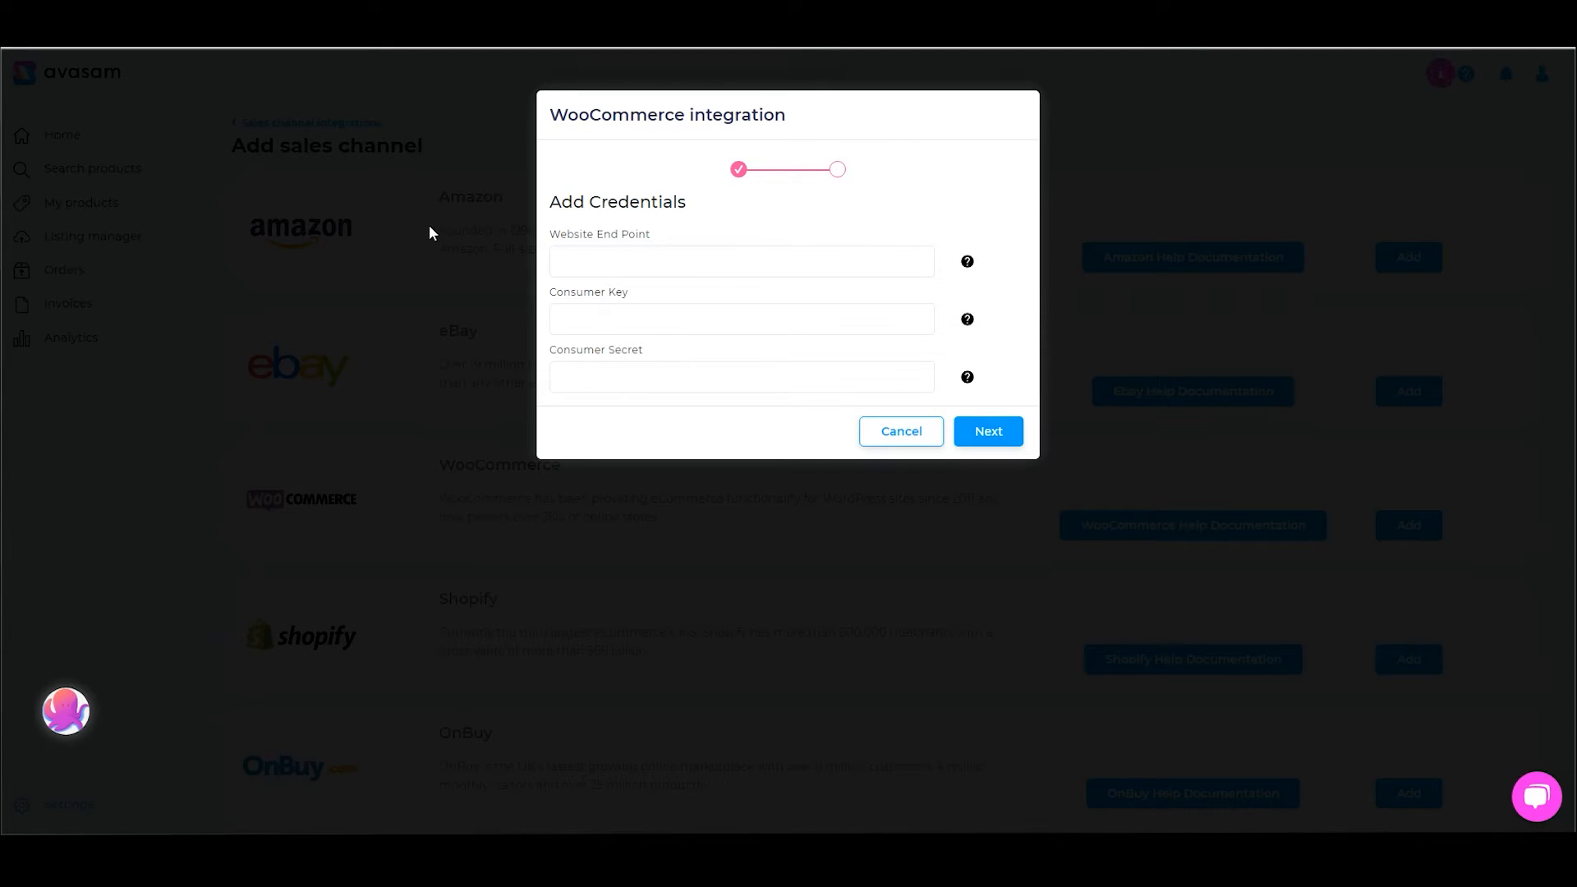
Switch to the shop's website for its URL and go to the WordPress login page.
{"action": "left_click", "coordinate": [741, 261]}
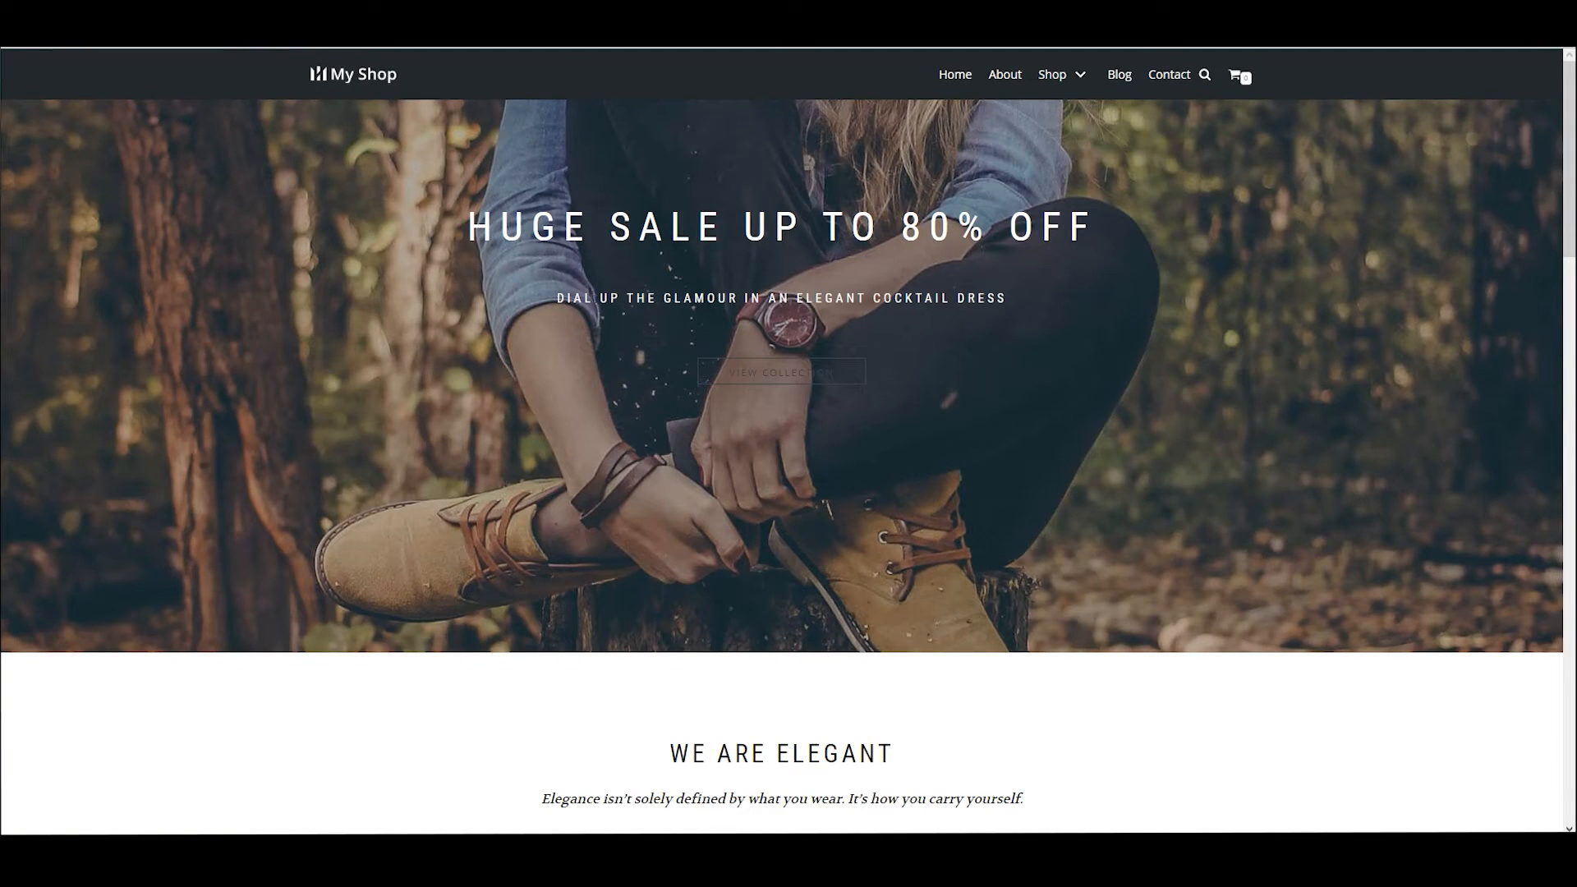
{"action": "mouse_move", "coordinate": [325, 77]}
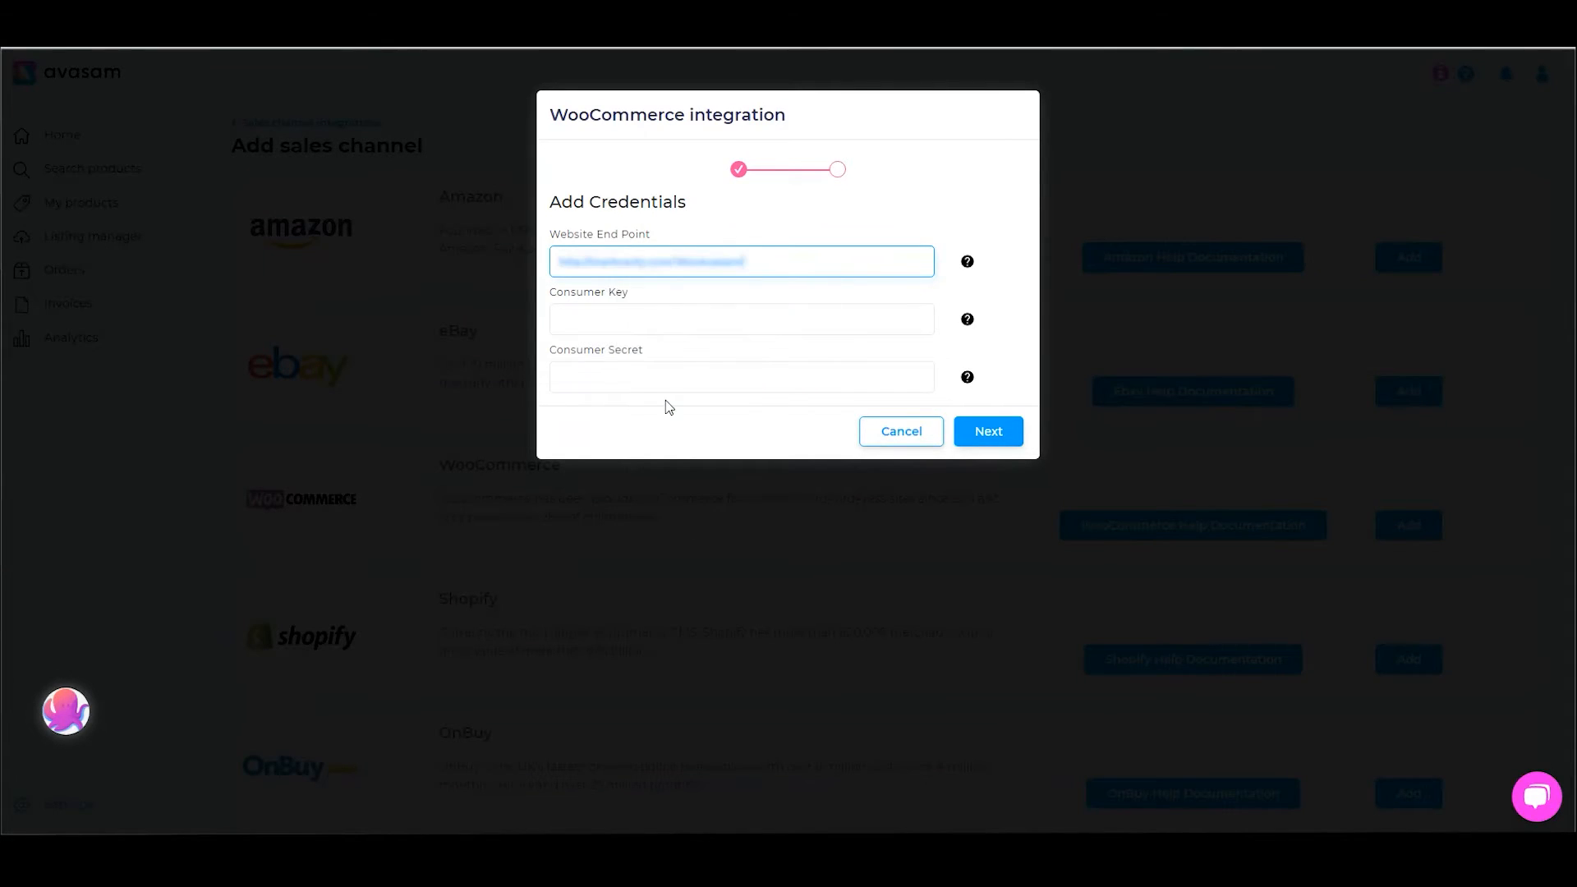
{"action": "left_click", "coordinate": [741, 319]}
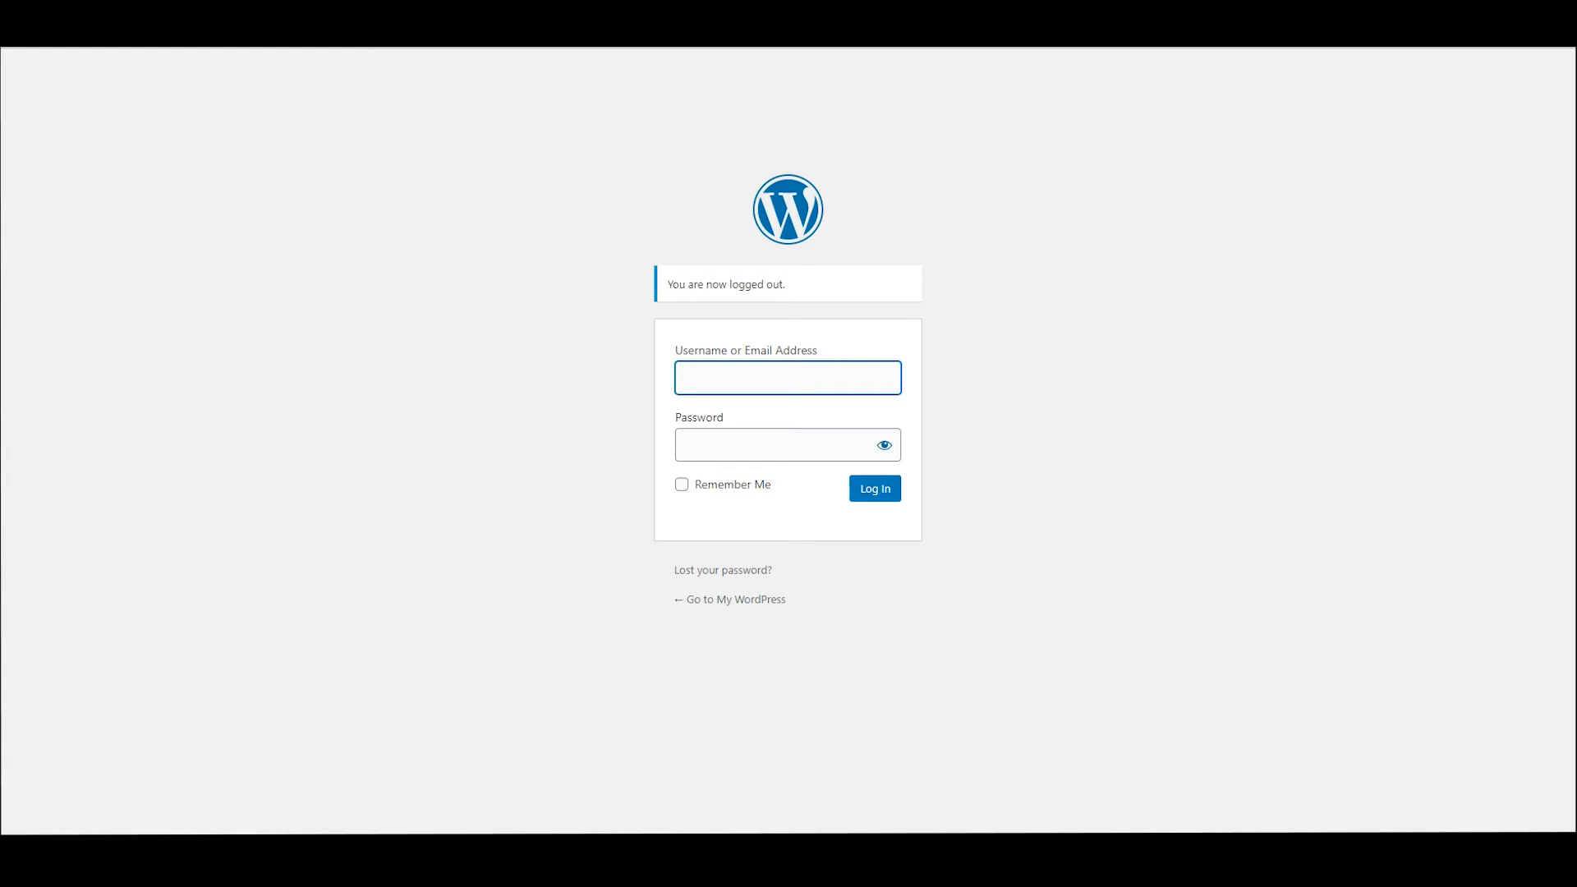
{"action": "mouse_move", "coordinate": [695, 422]}
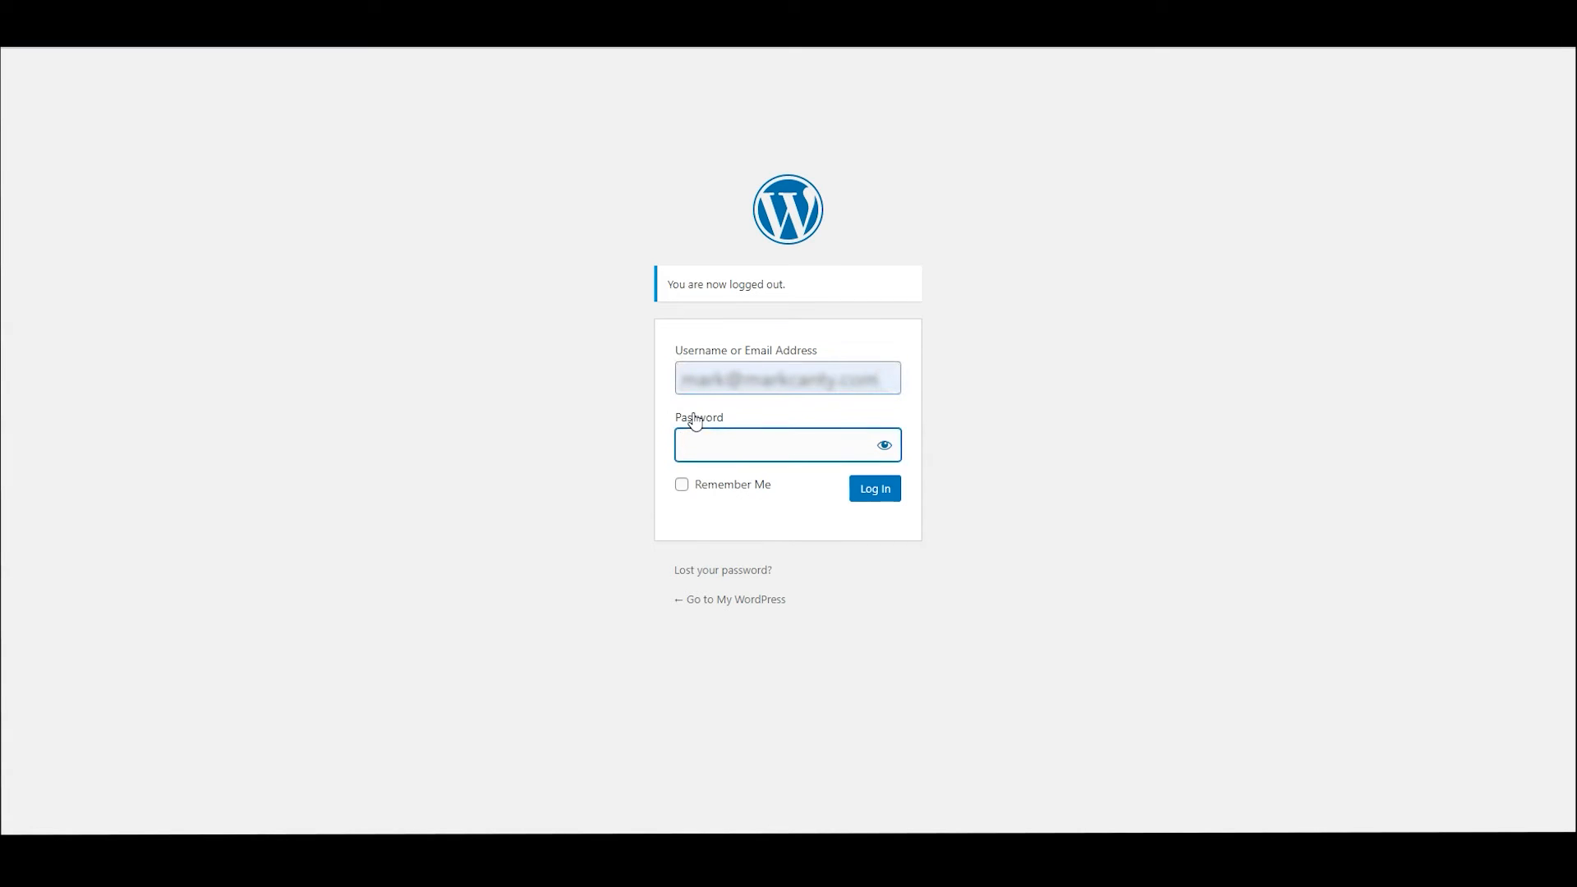
Enter the password and log in to the WordPress admin dashboard.
{"action": "type", "text": "password"}
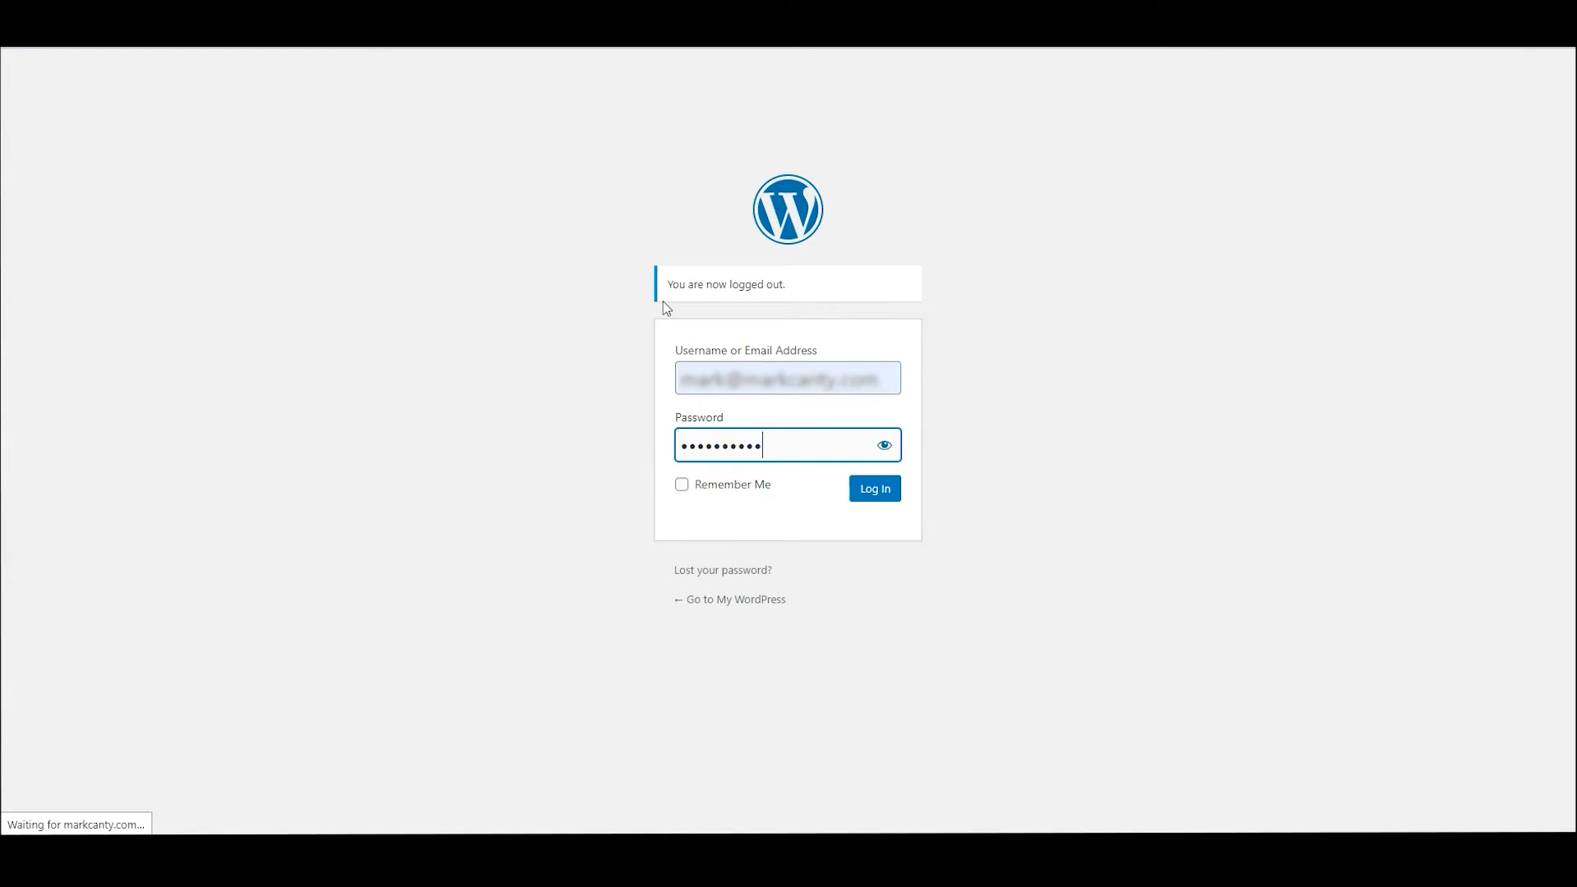
{"action": "left_click", "coordinate": [873, 488]}
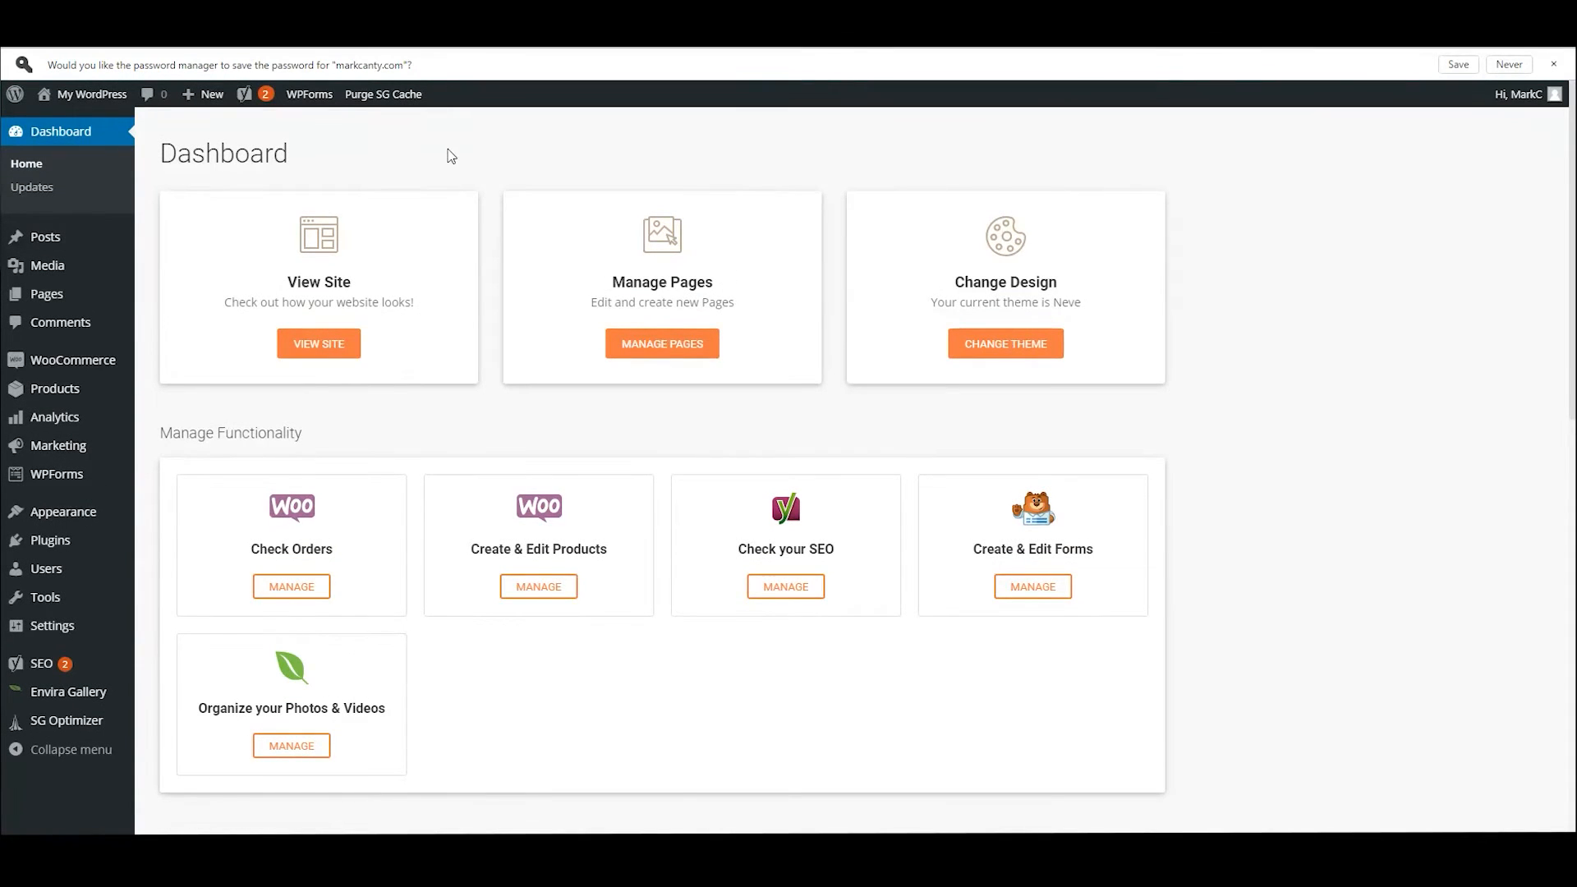
{"action": "mouse_move", "coordinate": [436, 158]}
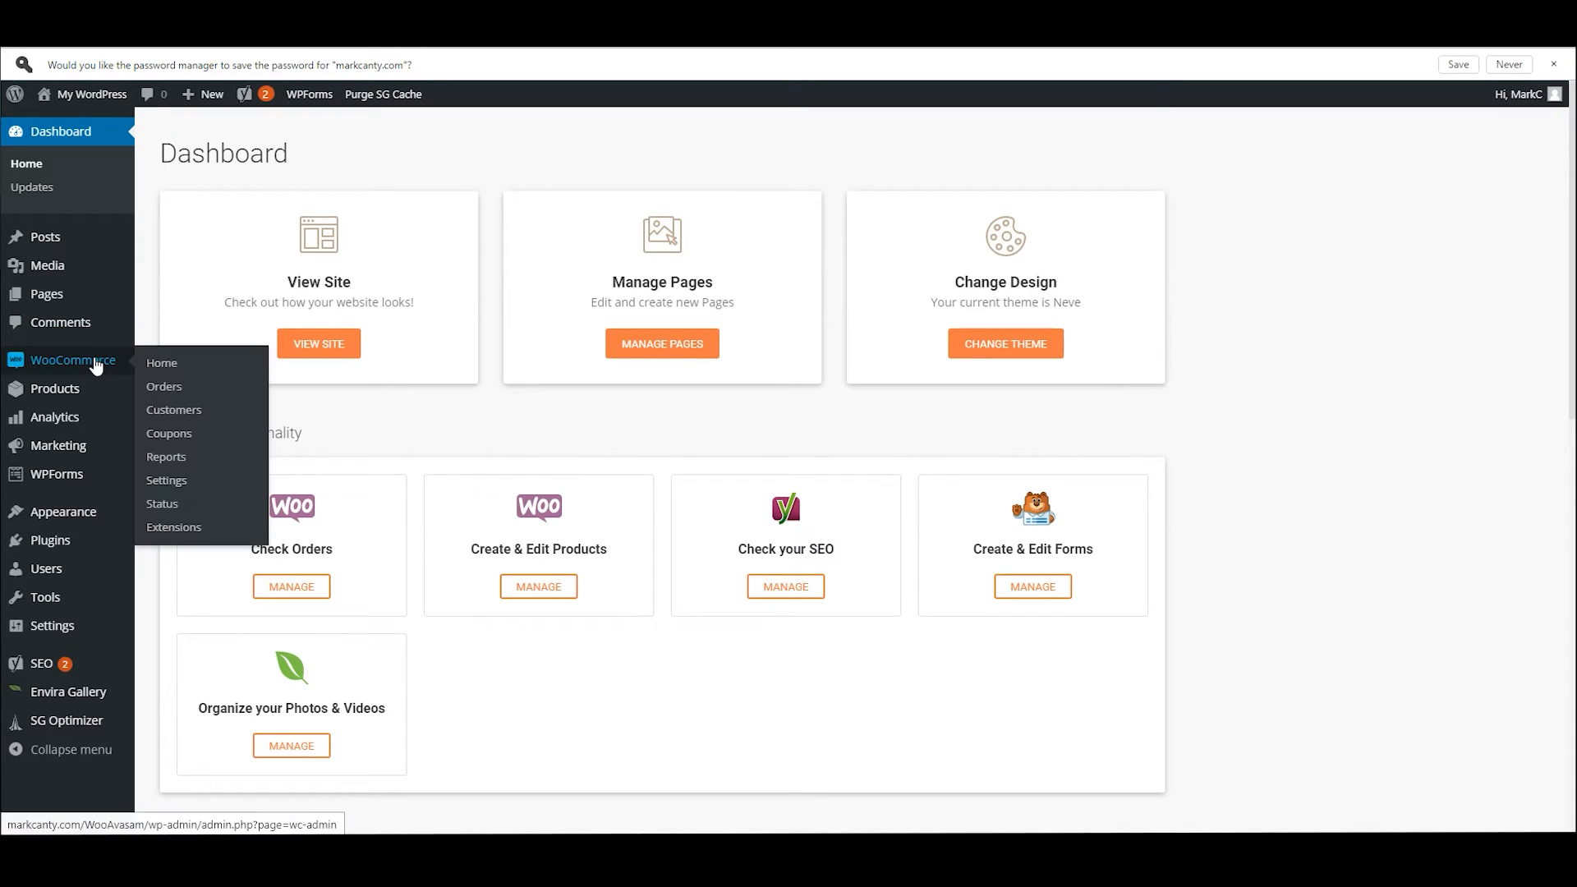
{"action": "mouse_move", "coordinate": [166, 479]}
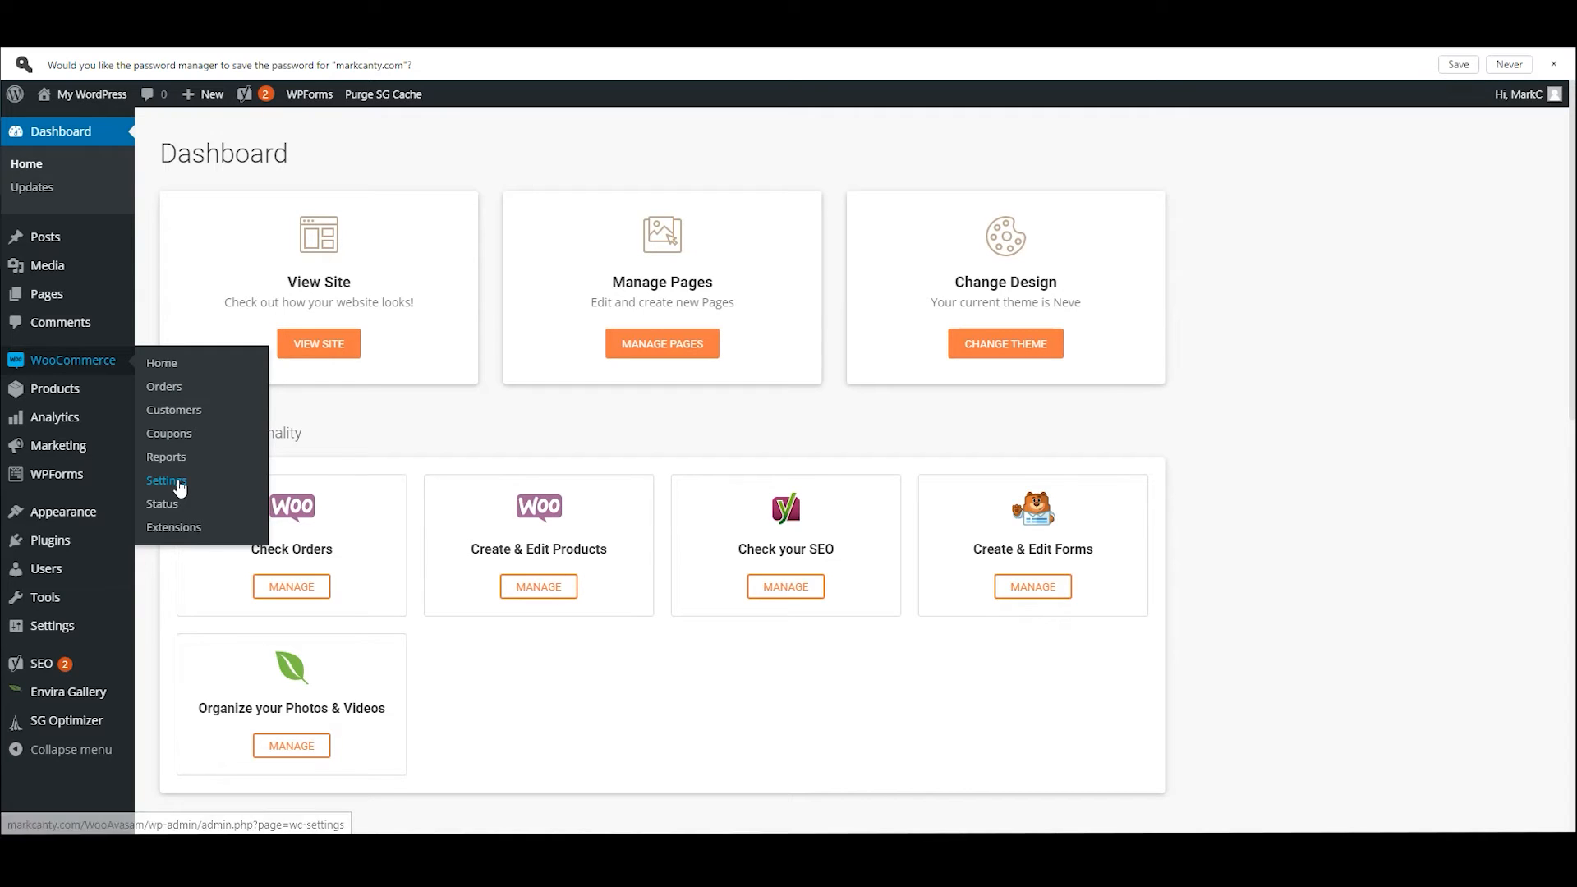
Open WooCommerce Settings from the WordPress admin sidebar.
{"action": "left_click", "coordinate": [166, 480]}
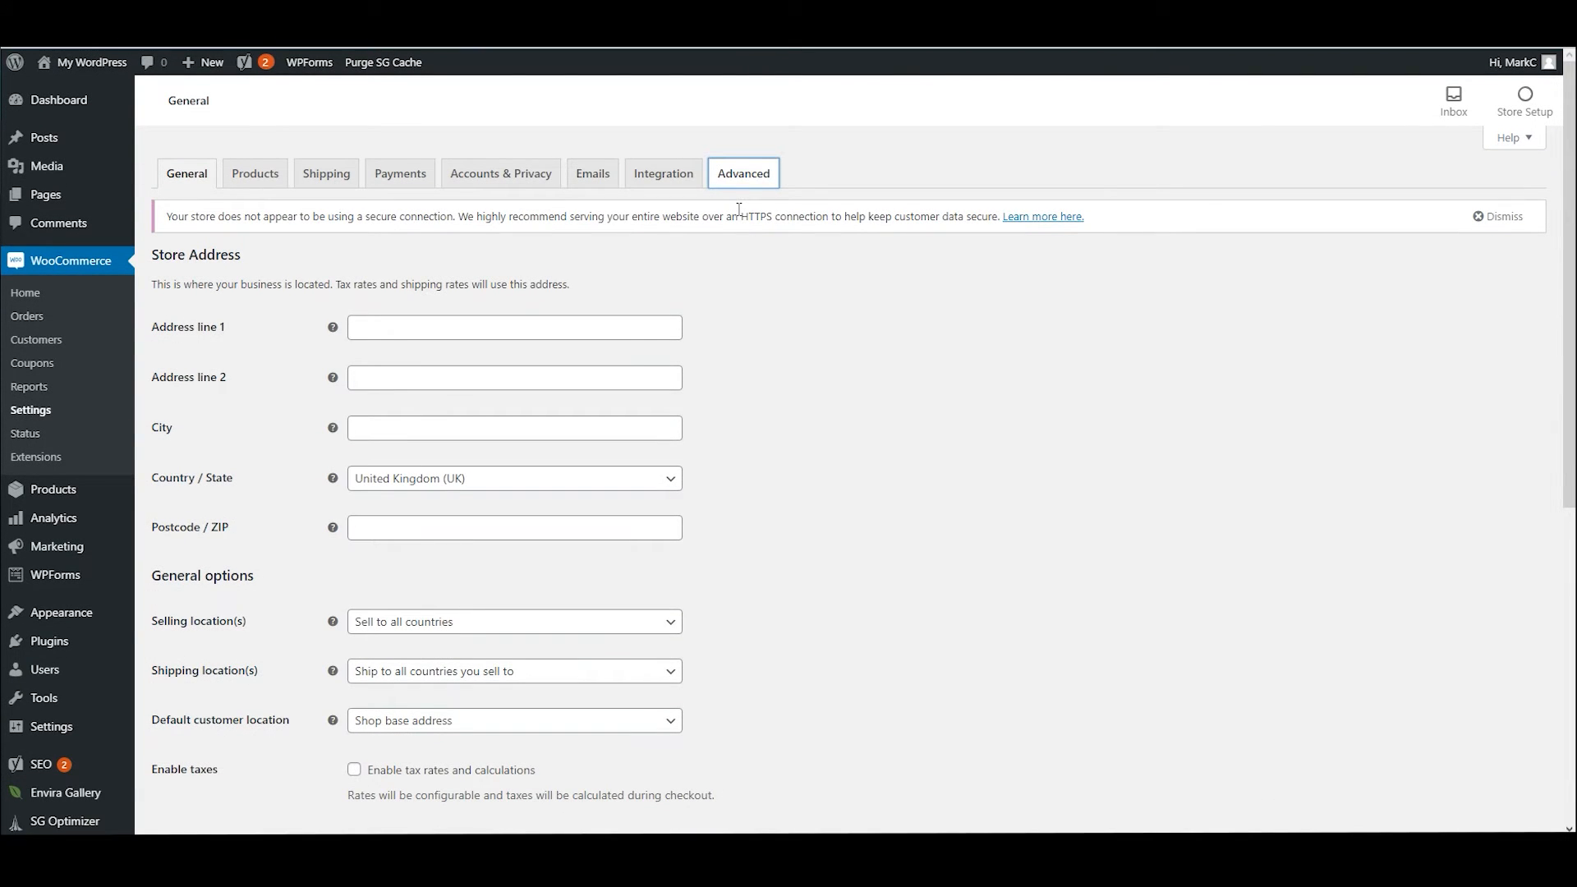
Under Advanced settings, enable the legacy REST API and view the REST API keys list.
{"action": "left_click", "coordinate": [742, 173]}
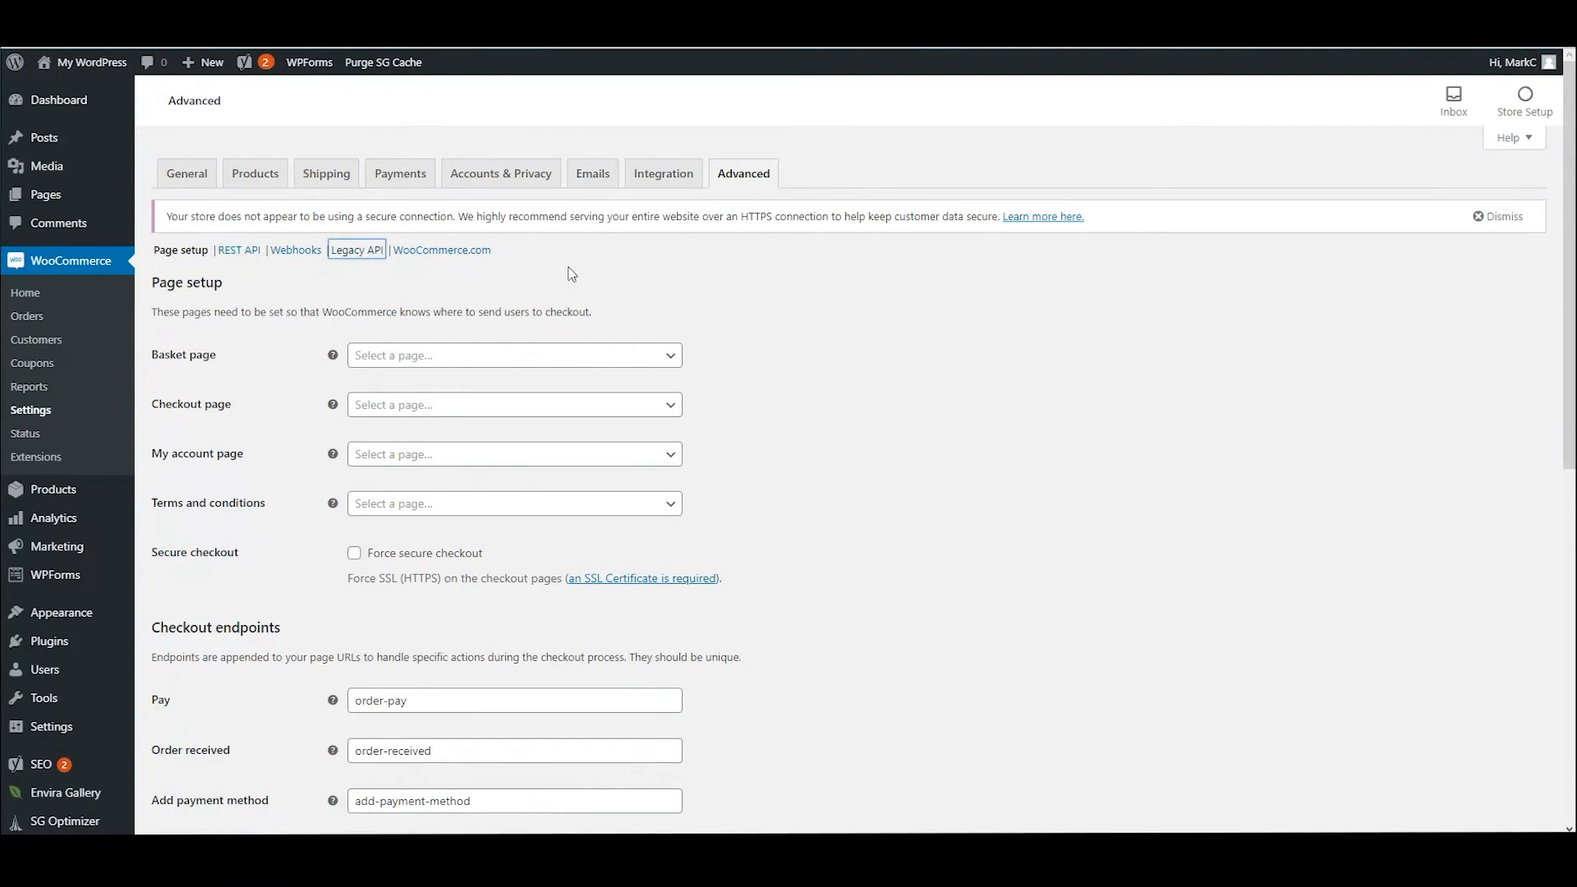
{"action": "left_click", "coordinate": [357, 250]}
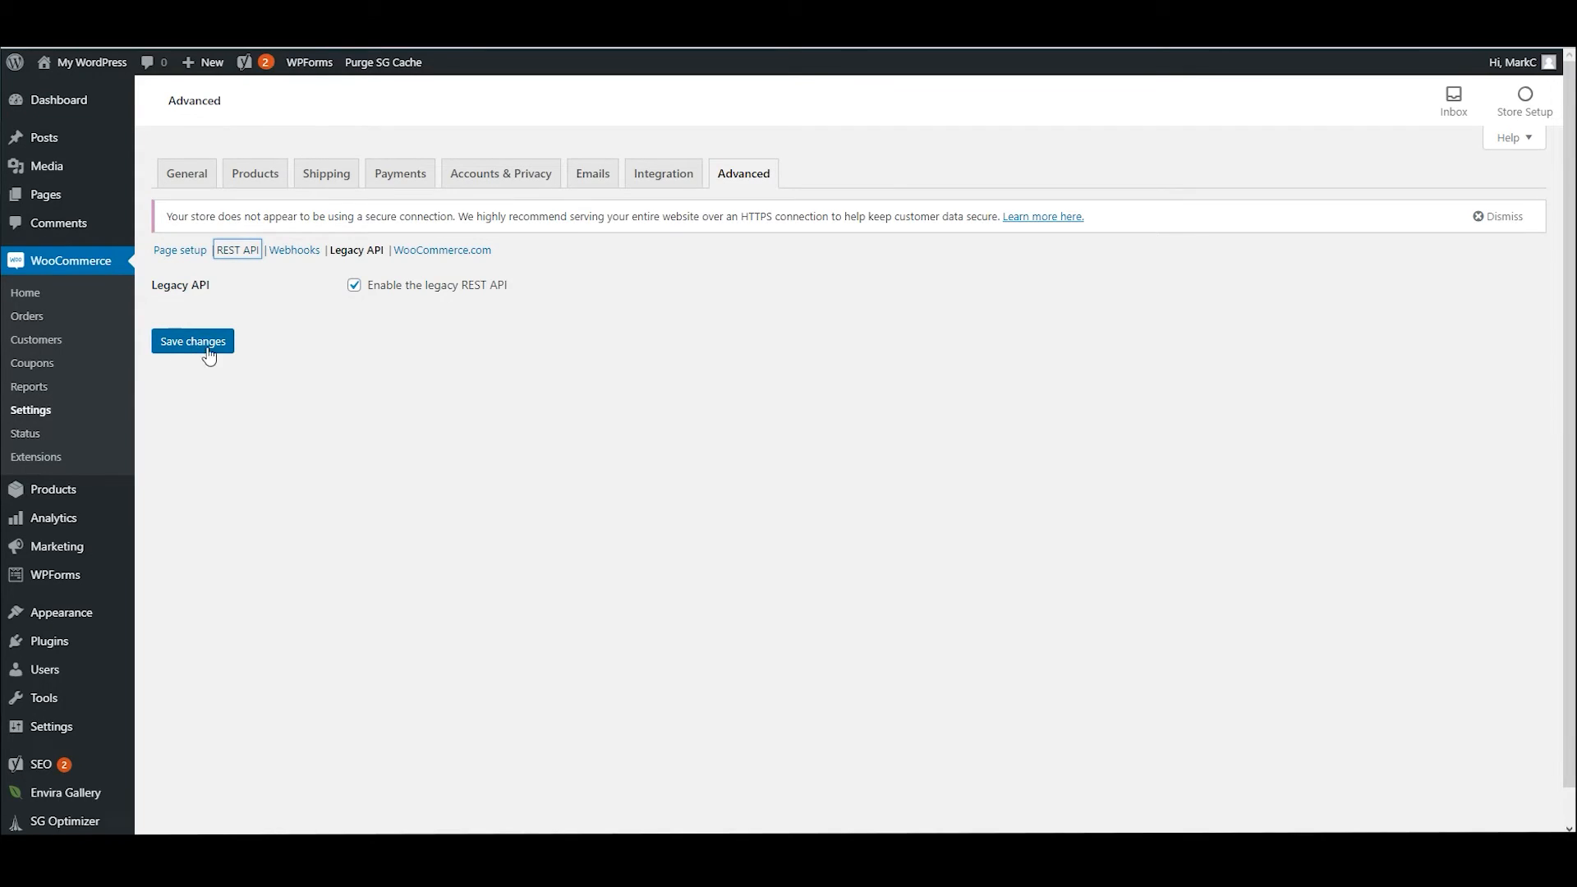
{"action": "left_click", "coordinate": [237, 250]}
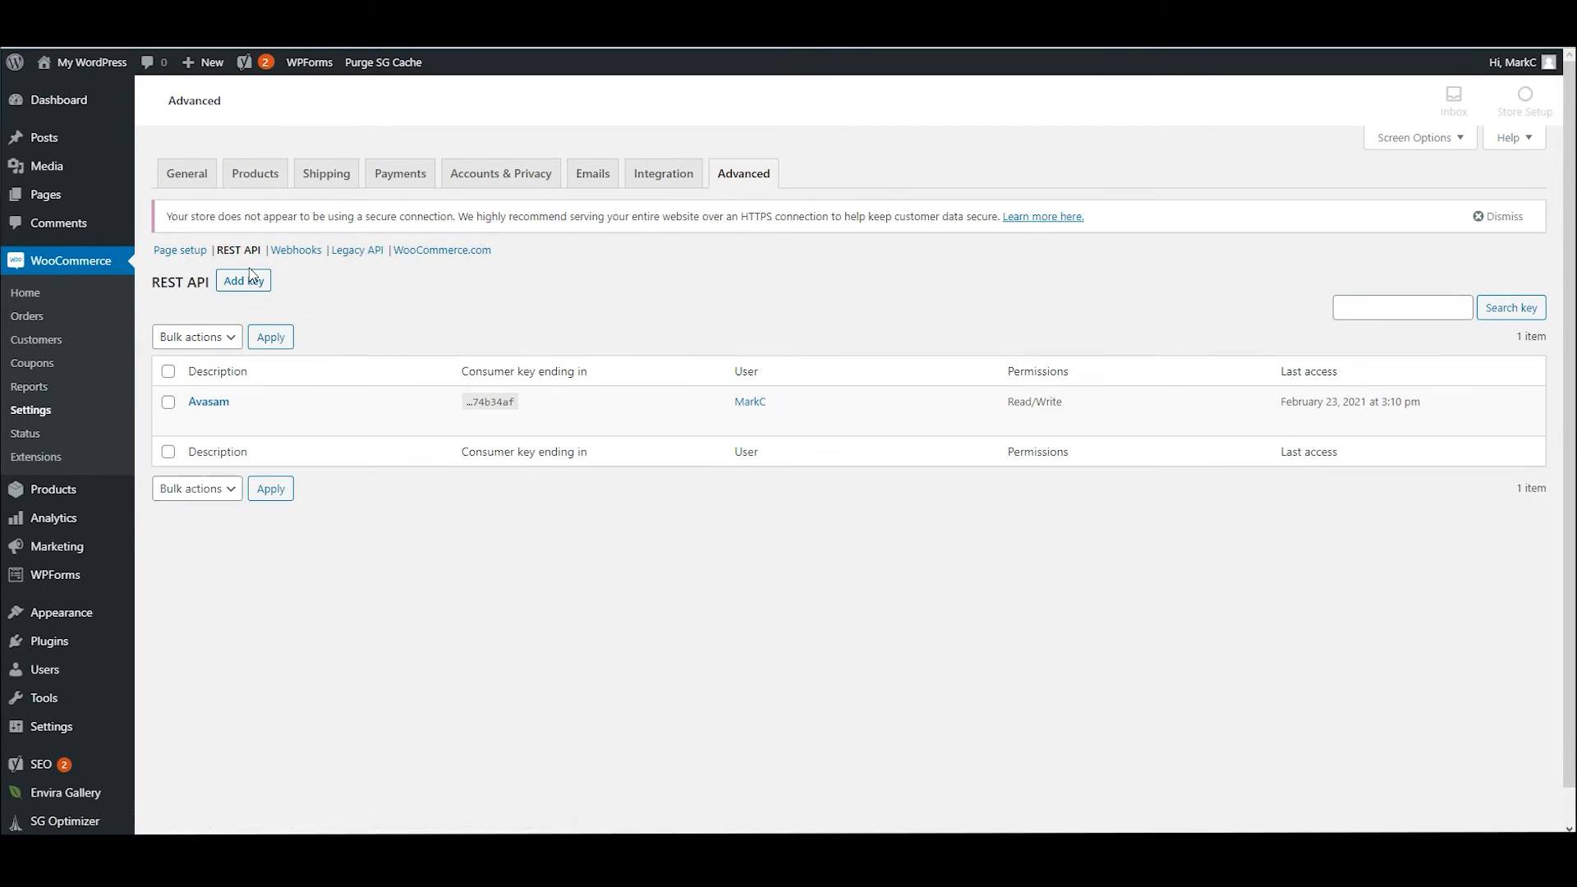
{"action": "mouse_move", "coordinate": [286, 294]}
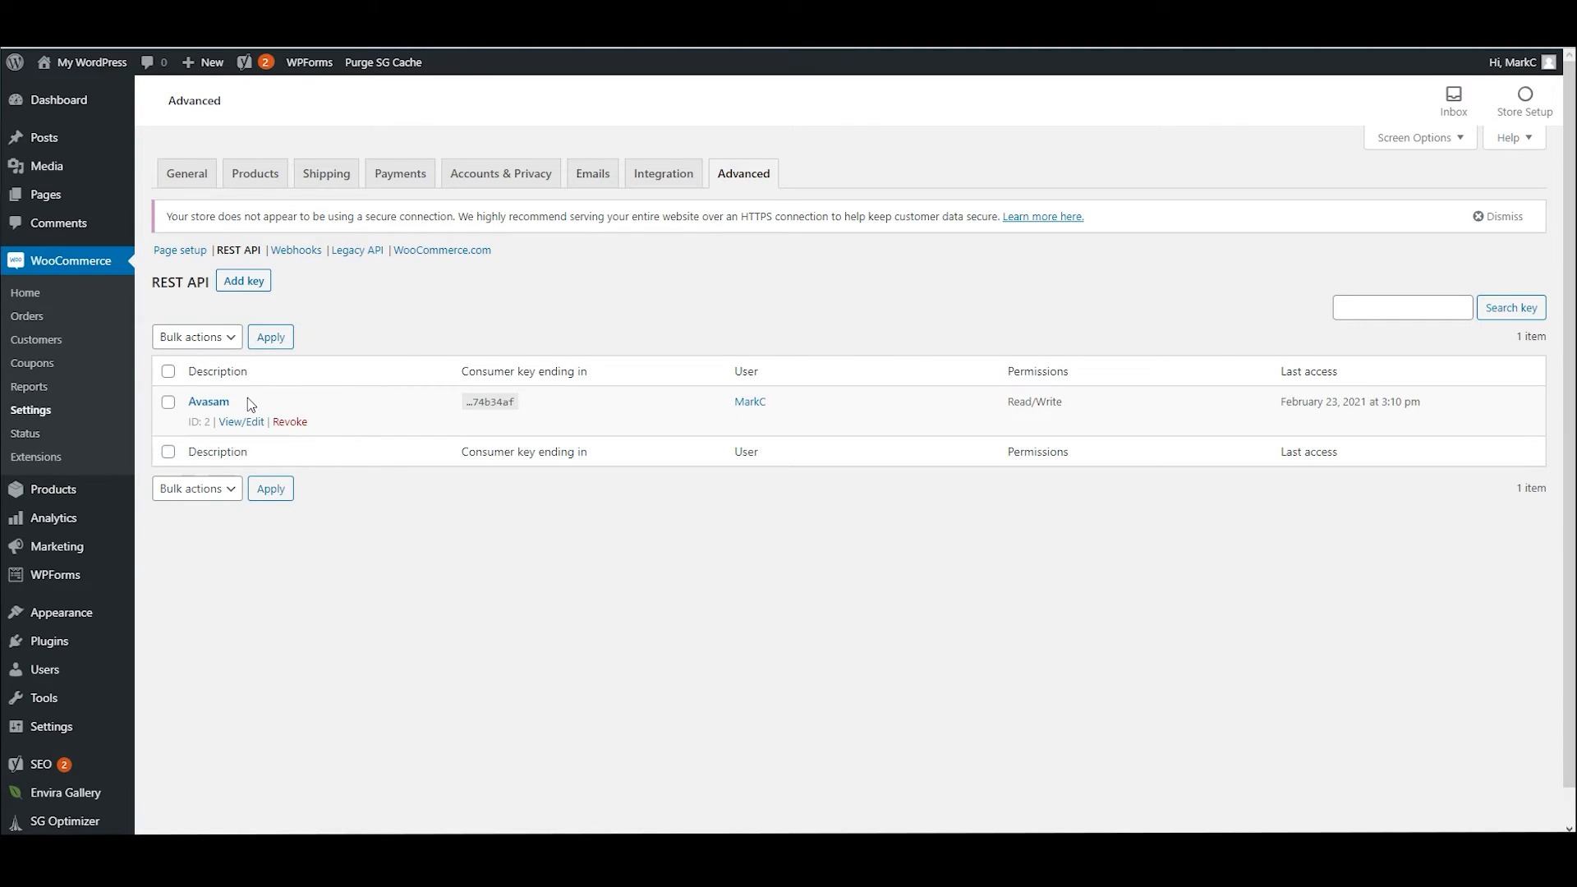
{"action": "mouse_move", "coordinate": [209, 401]}
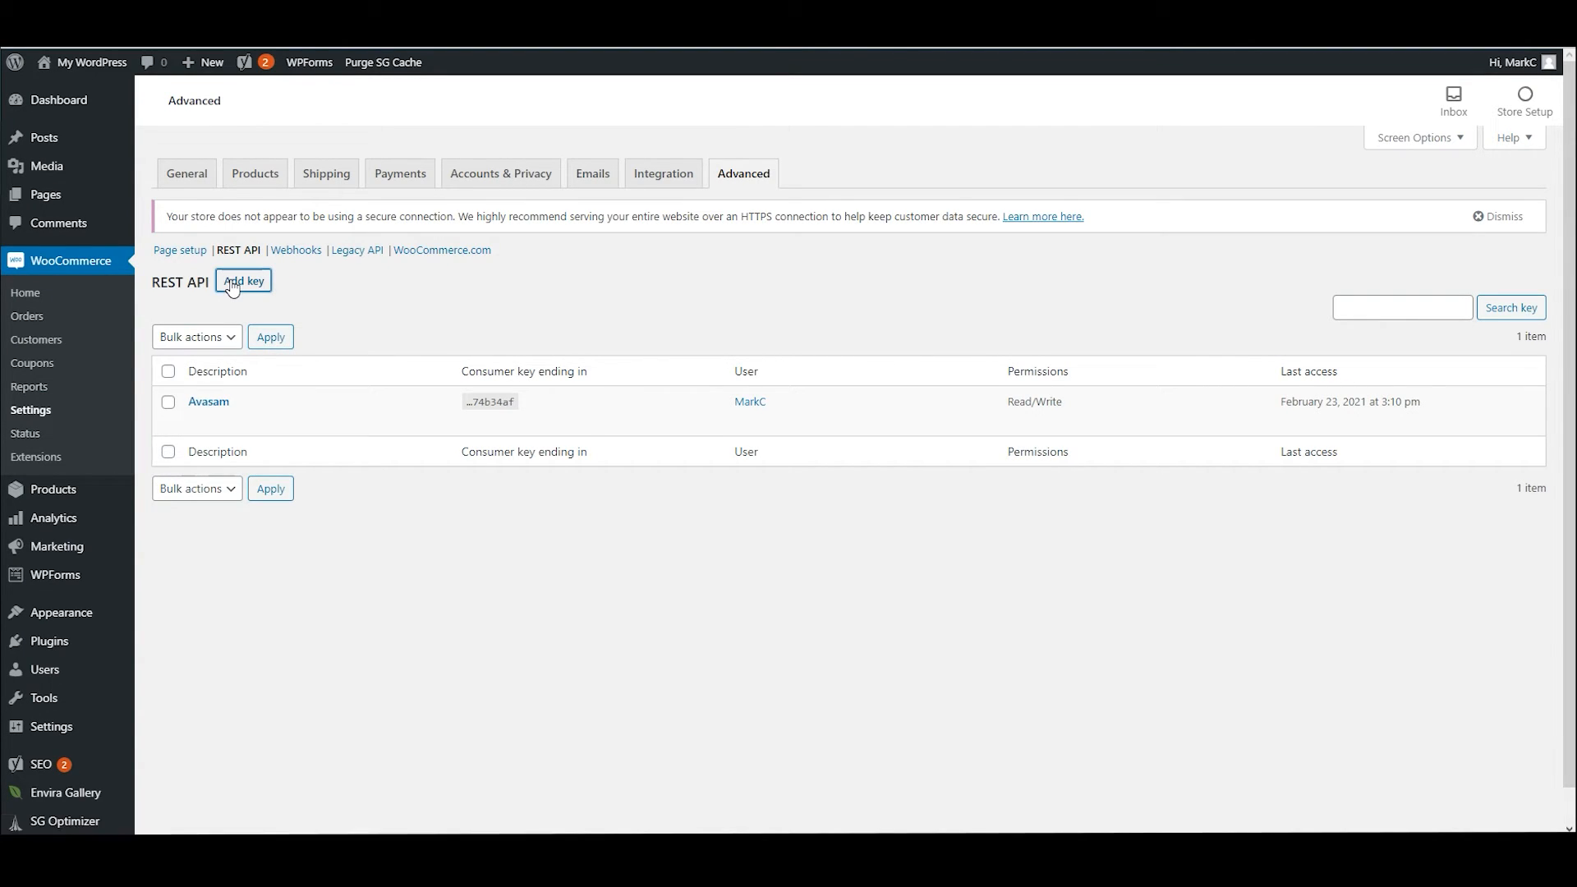
Create a new REST API key described 'Avasam API Key' with Read/Write permissions.
{"action": "left_click", "coordinate": [243, 281]}
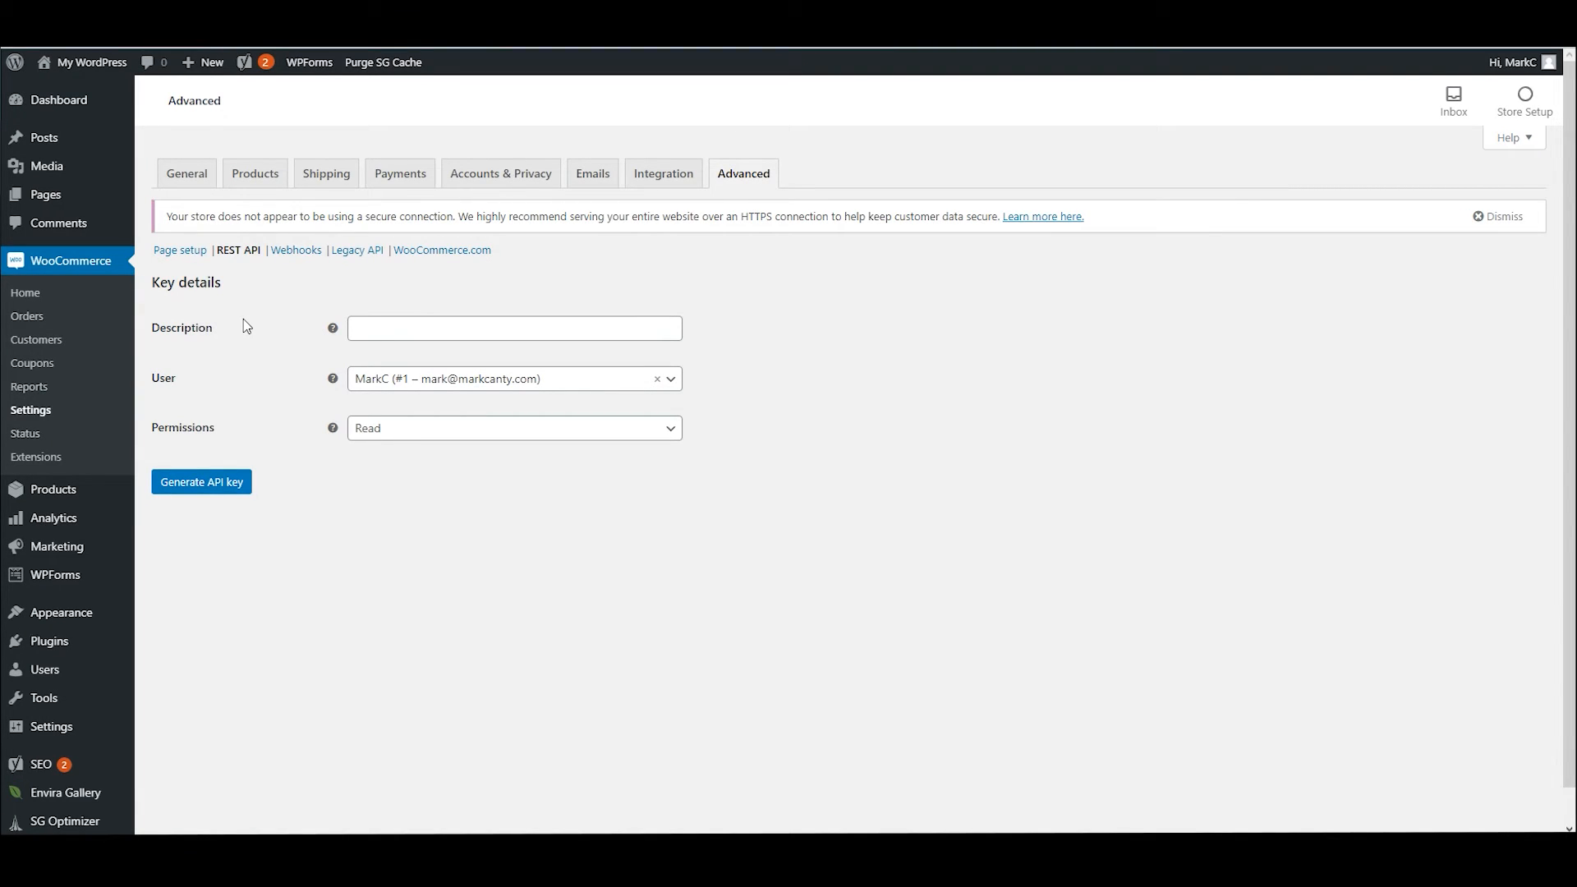
{"action": "left_click", "coordinate": [514, 329]}
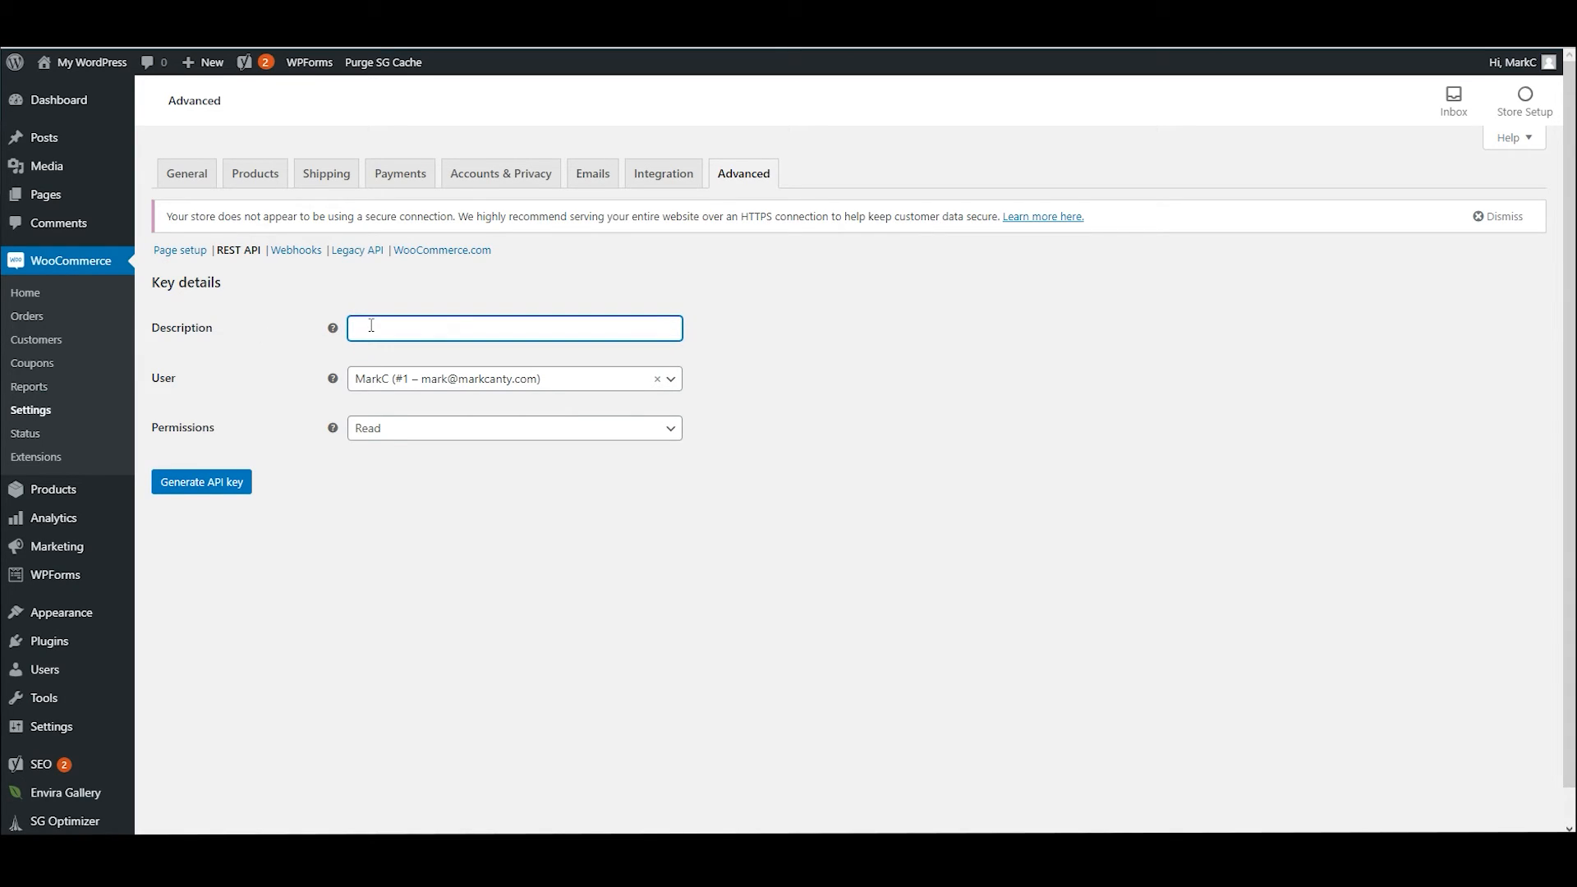
{"action": "type", "text": "Avasam API Key"}
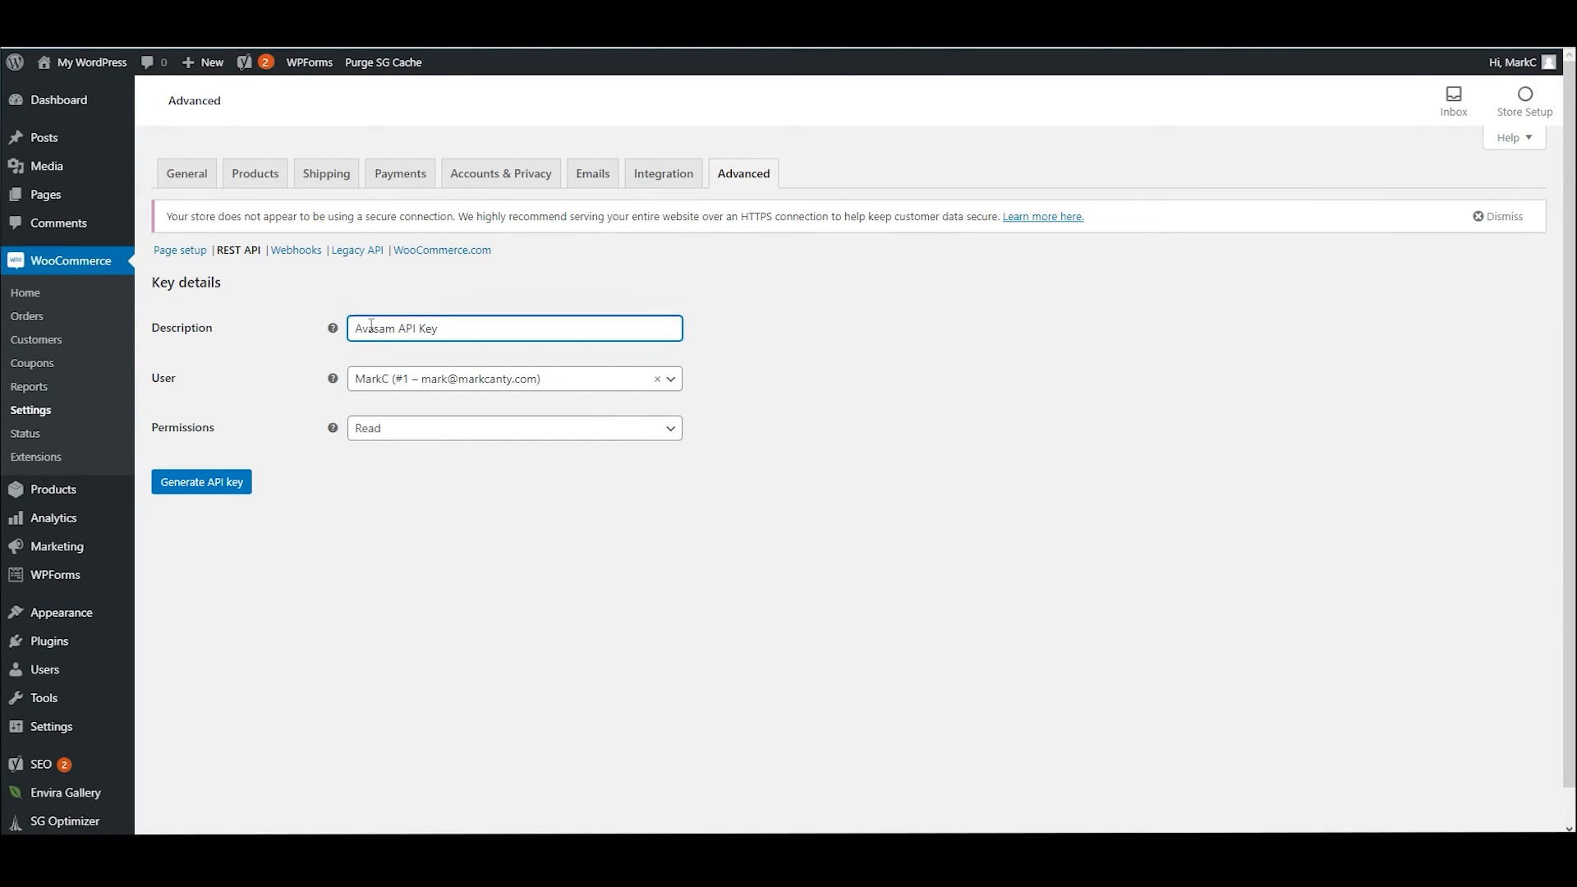
{"action": "mouse_move", "coordinate": [526, 387]}
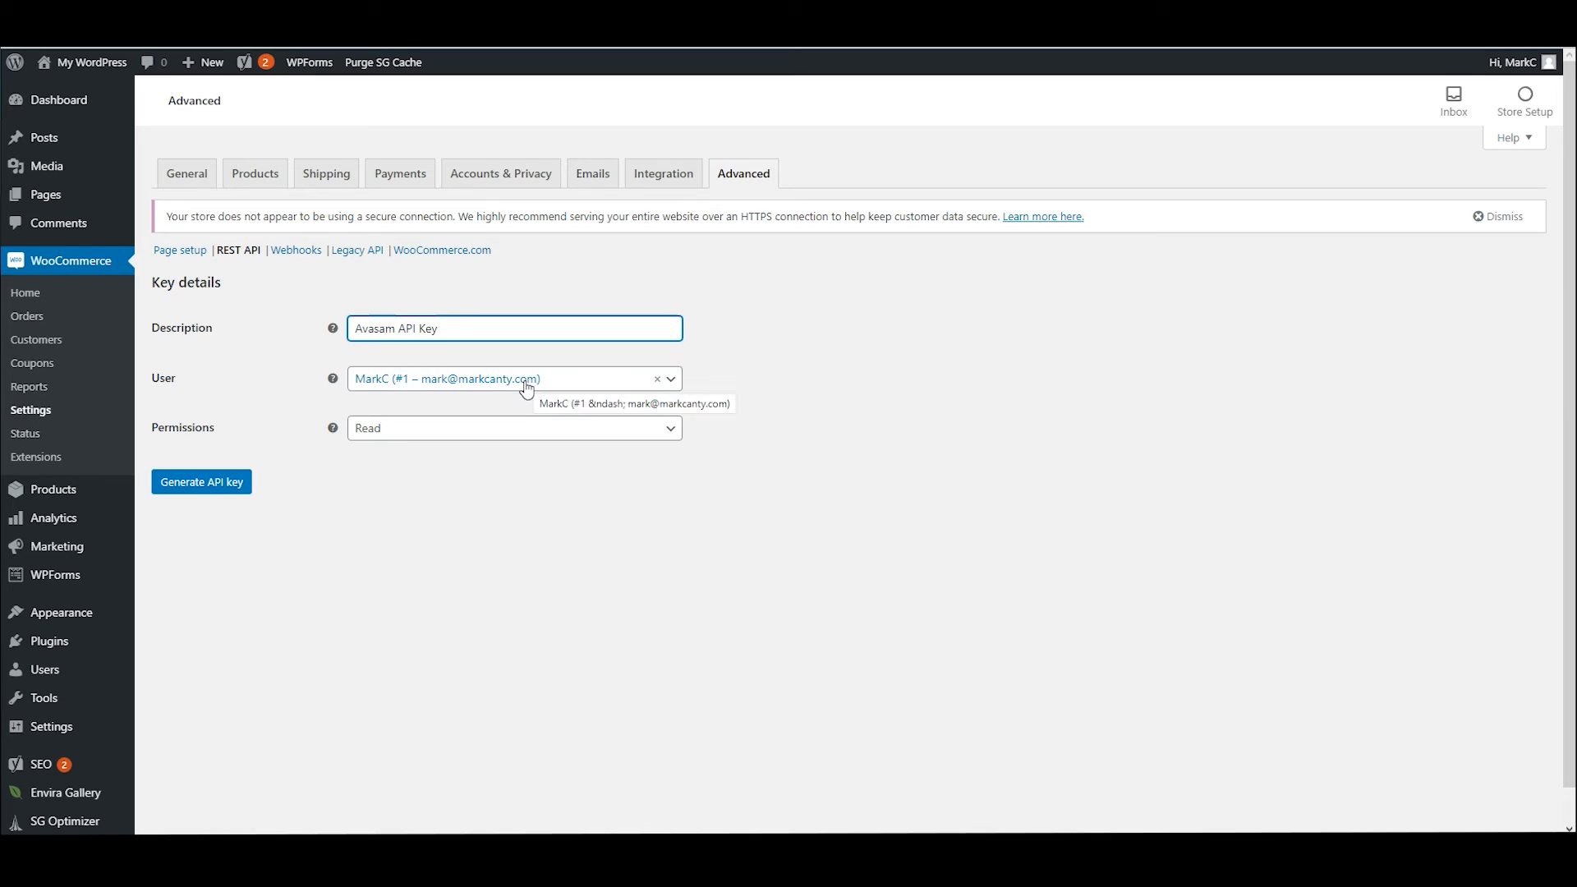
{"action": "mouse_move", "coordinate": [518, 391]}
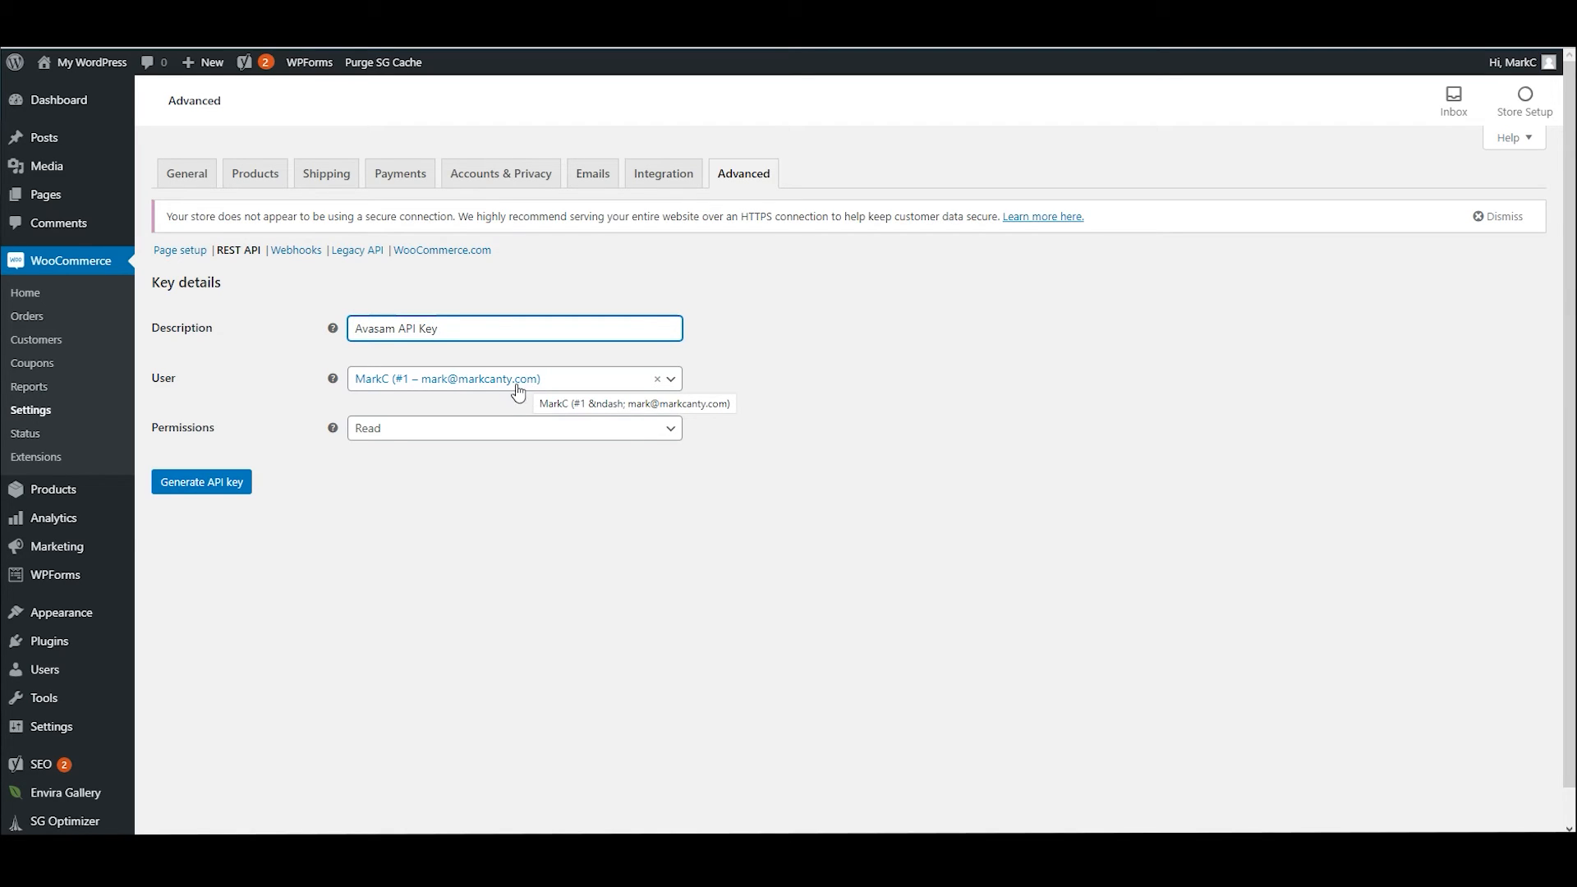
{"action": "left_click", "coordinate": [512, 427]}
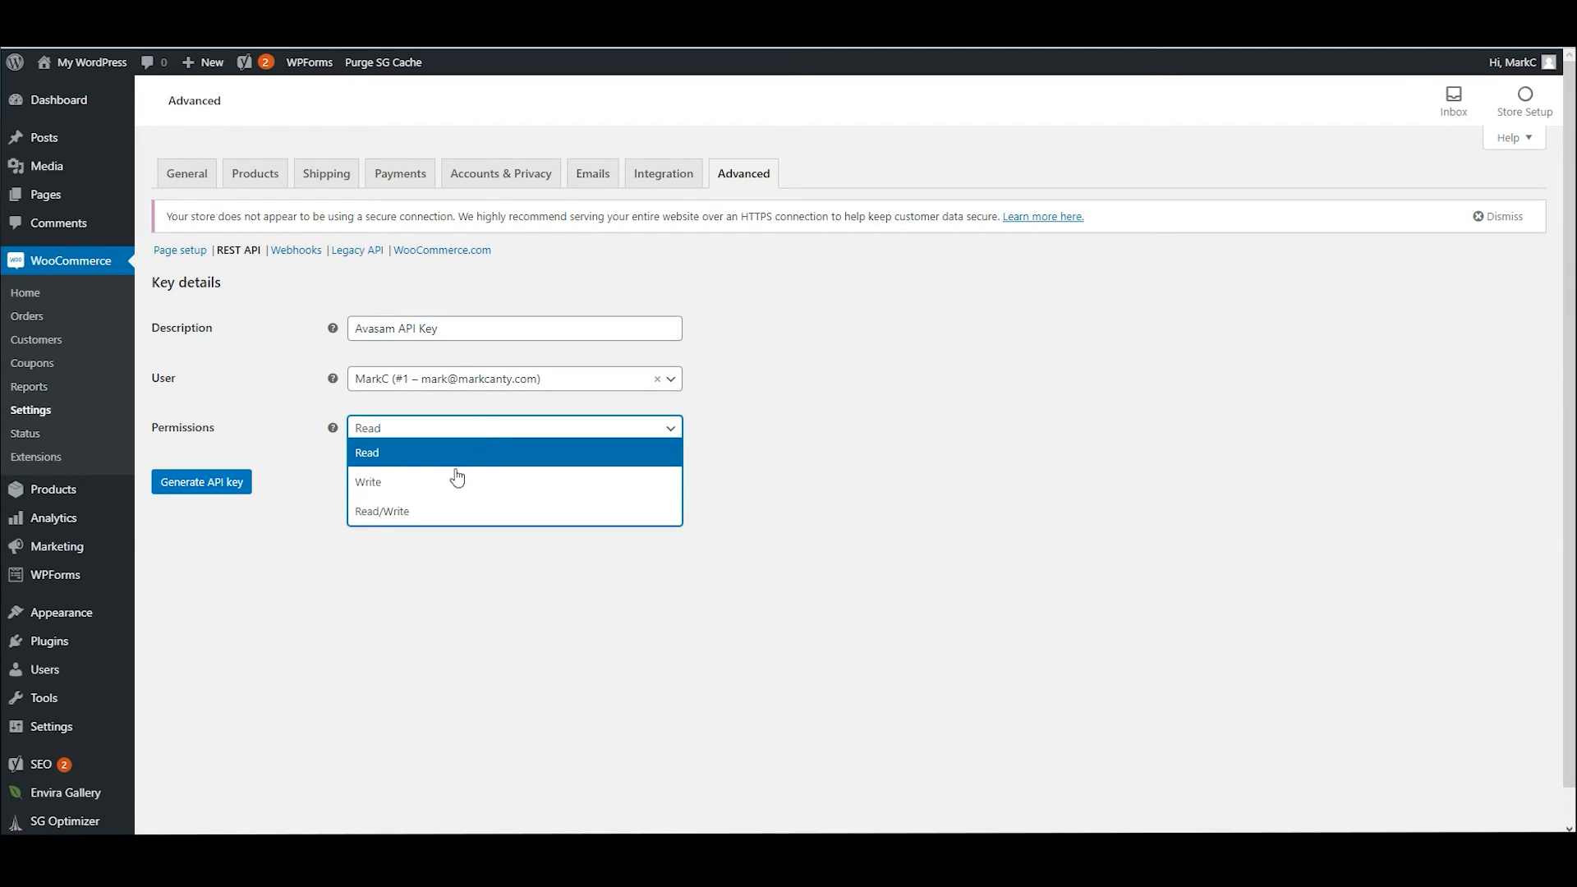
{"action": "mouse_move", "coordinate": [456, 511]}
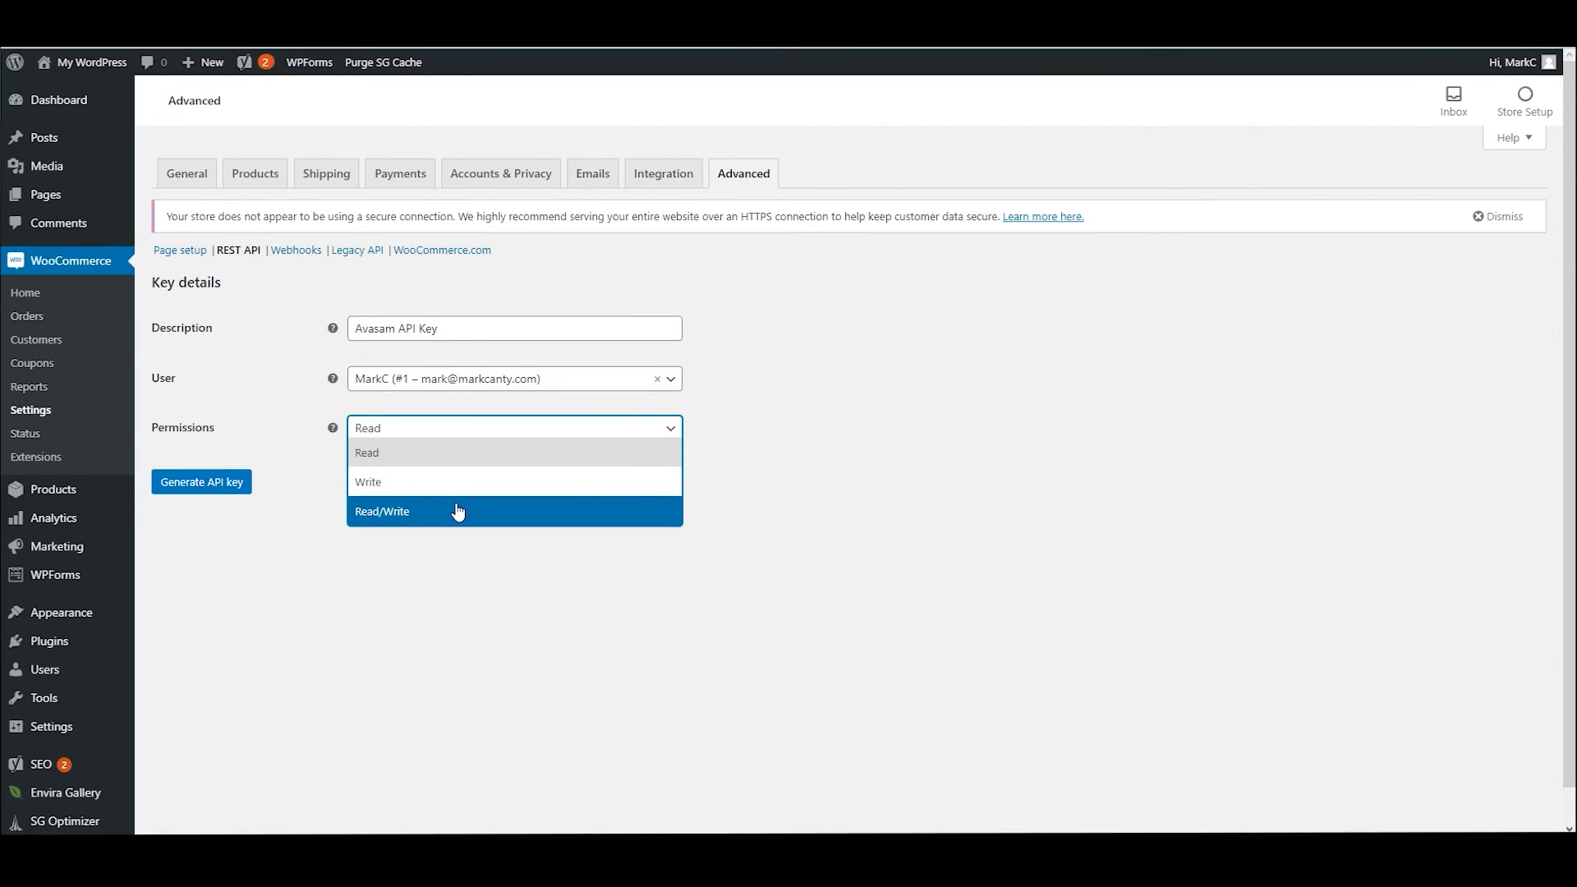
{"action": "left_click", "coordinate": [381, 511]}
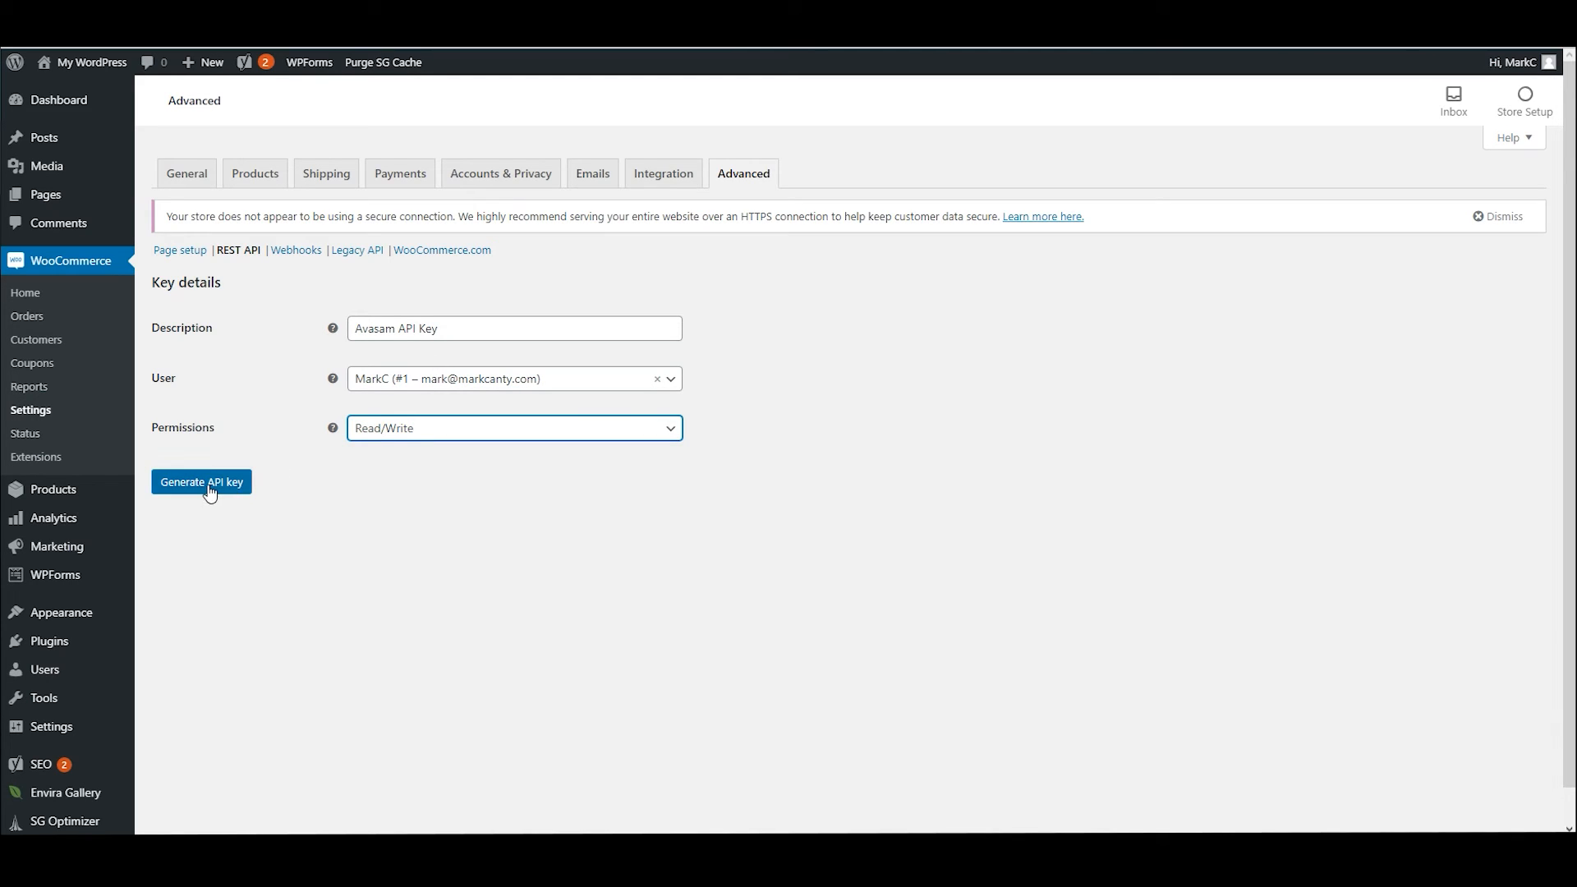
Generate the API key and copy the resulting consumer key.
{"action": "left_click", "coordinate": [200, 481]}
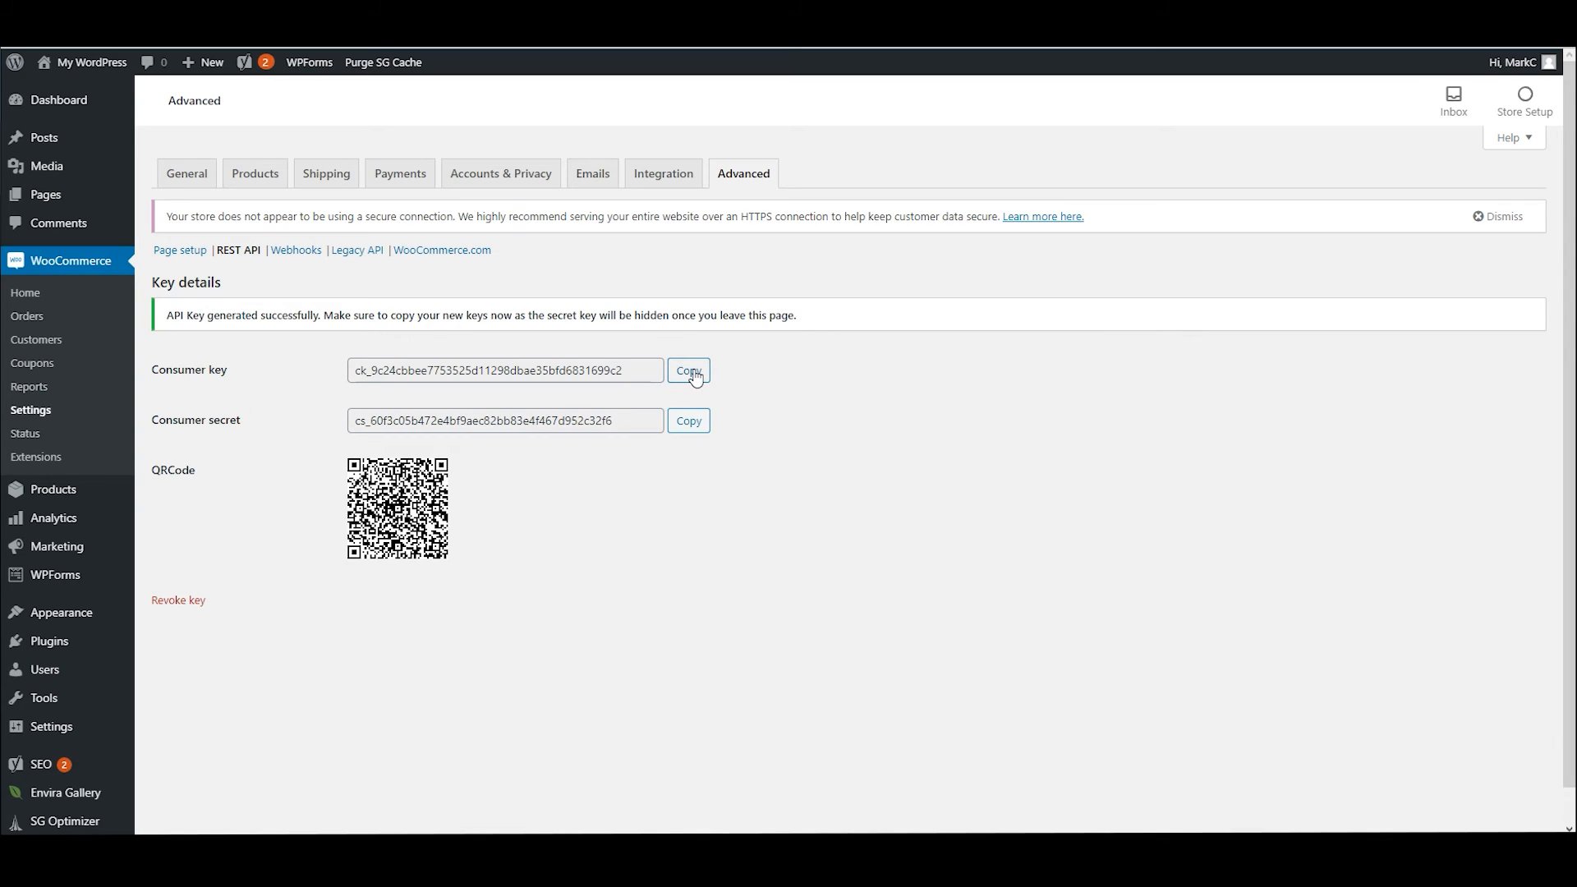
{"action": "left_click", "coordinate": [688, 369]}
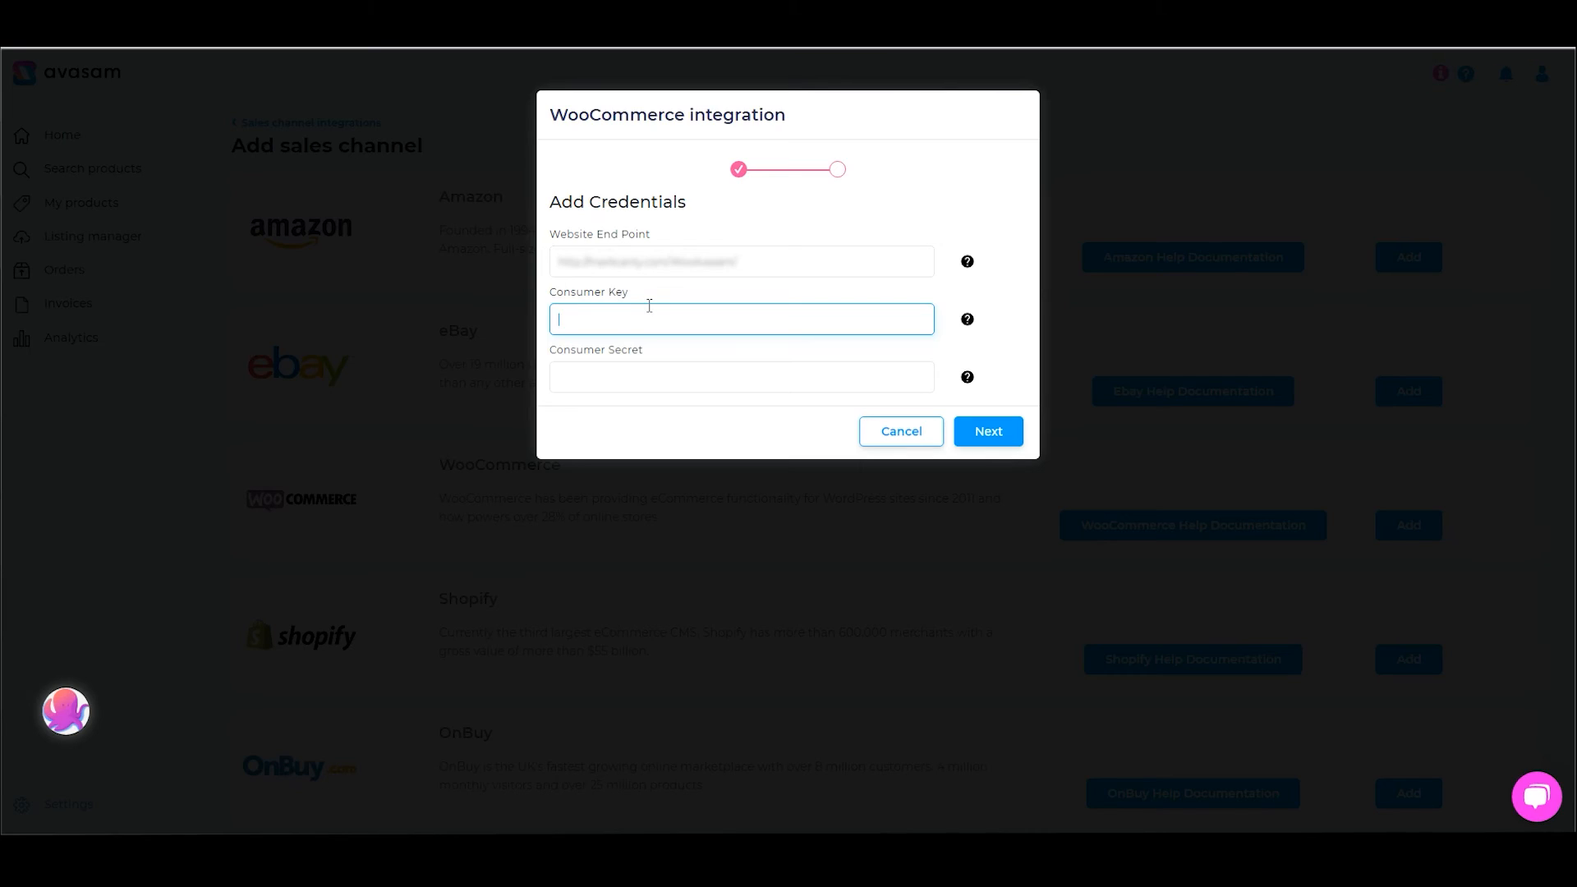
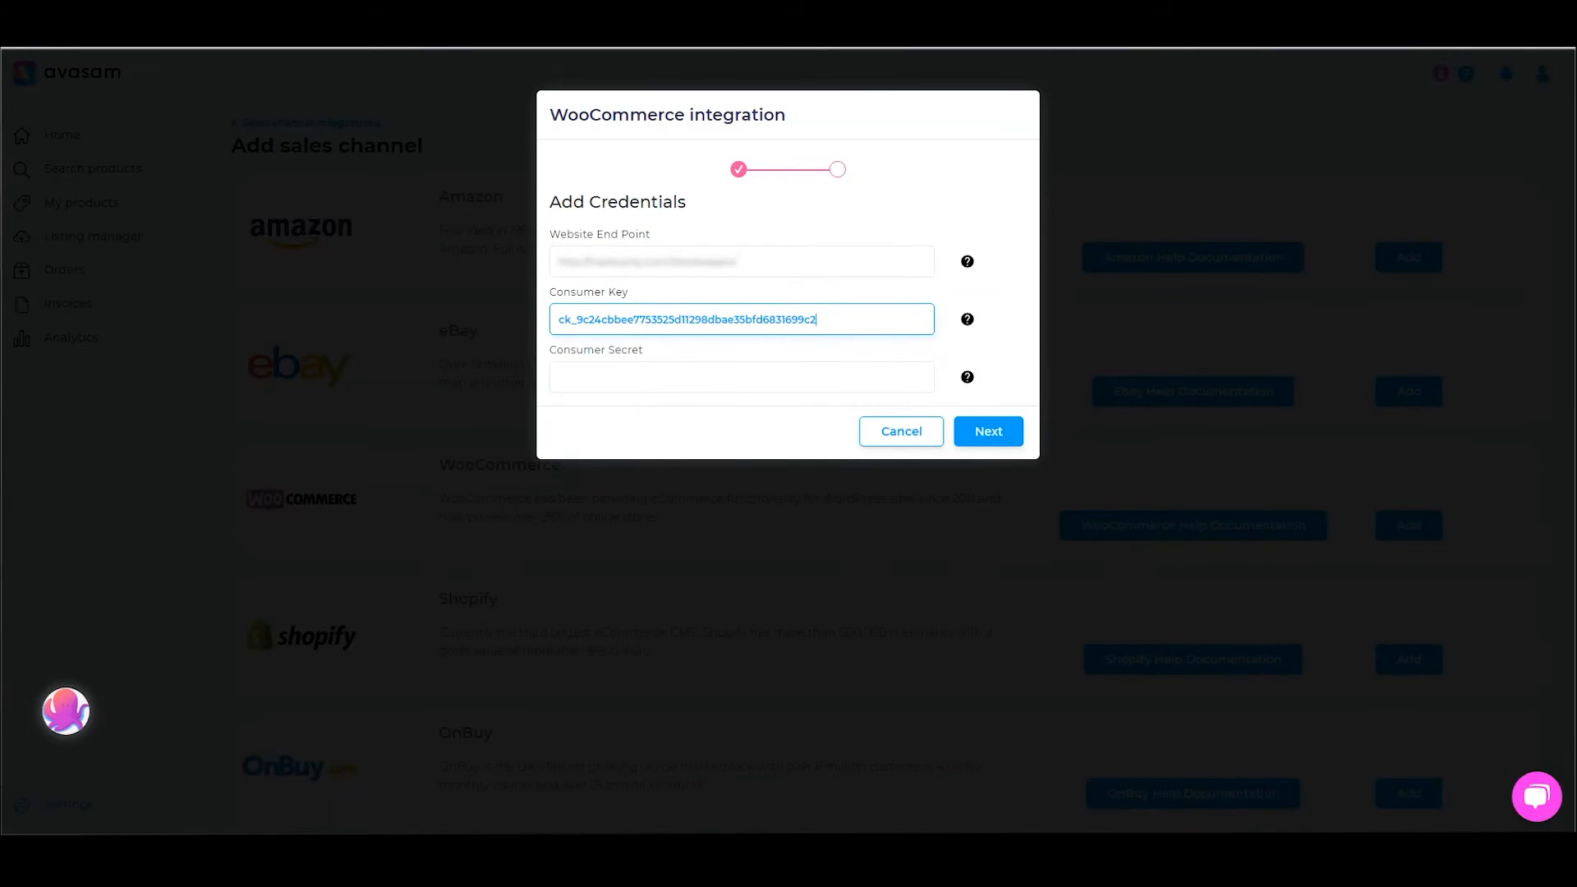
{"action": "left_click", "coordinate": [689, 421]}
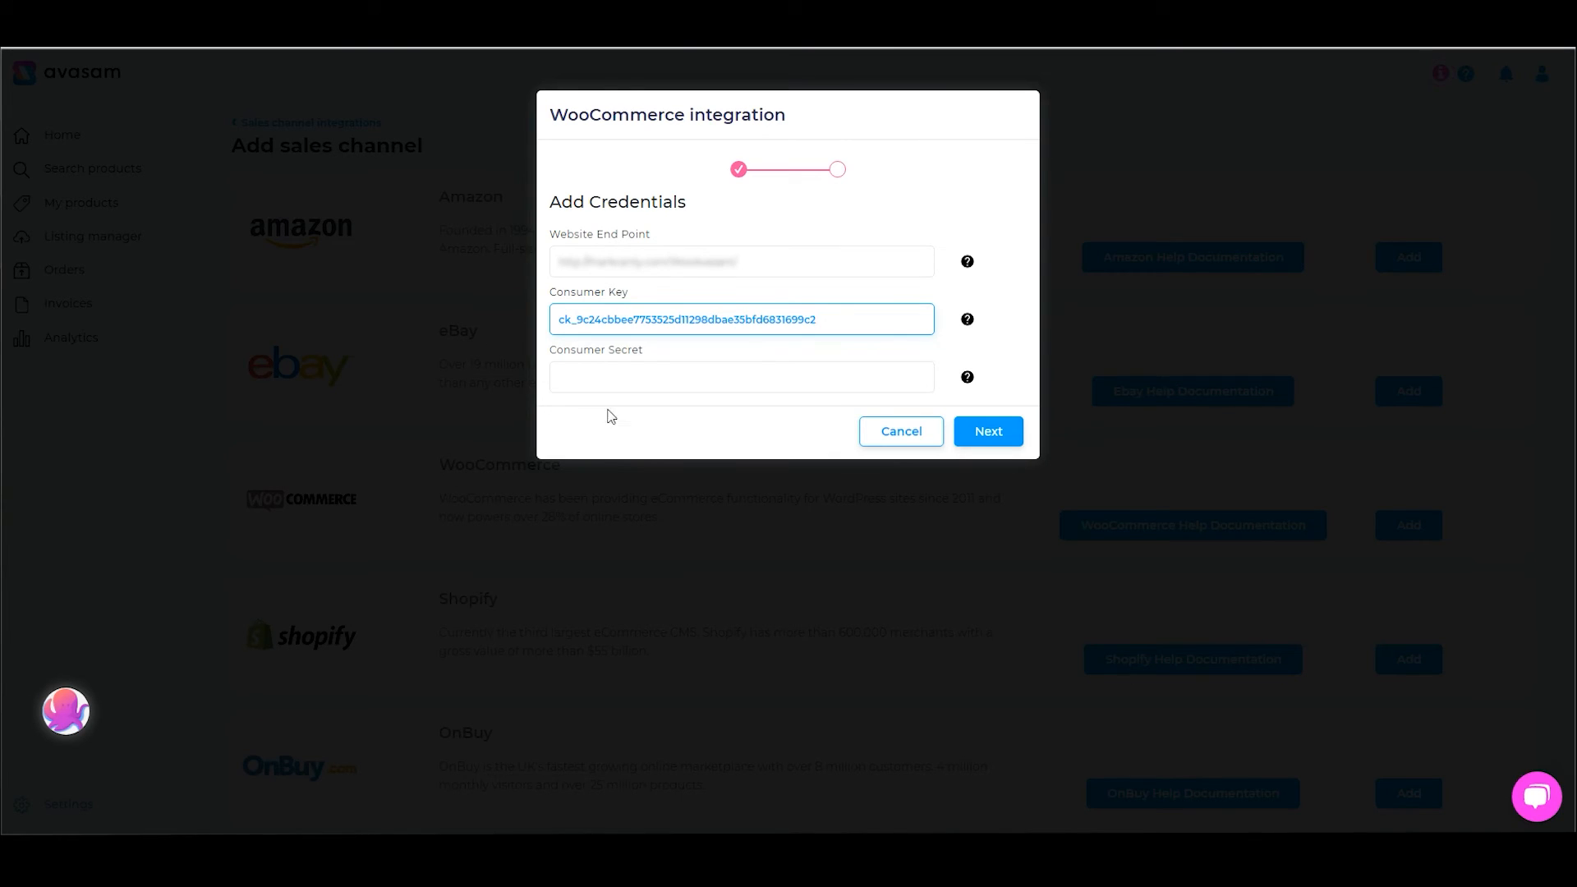
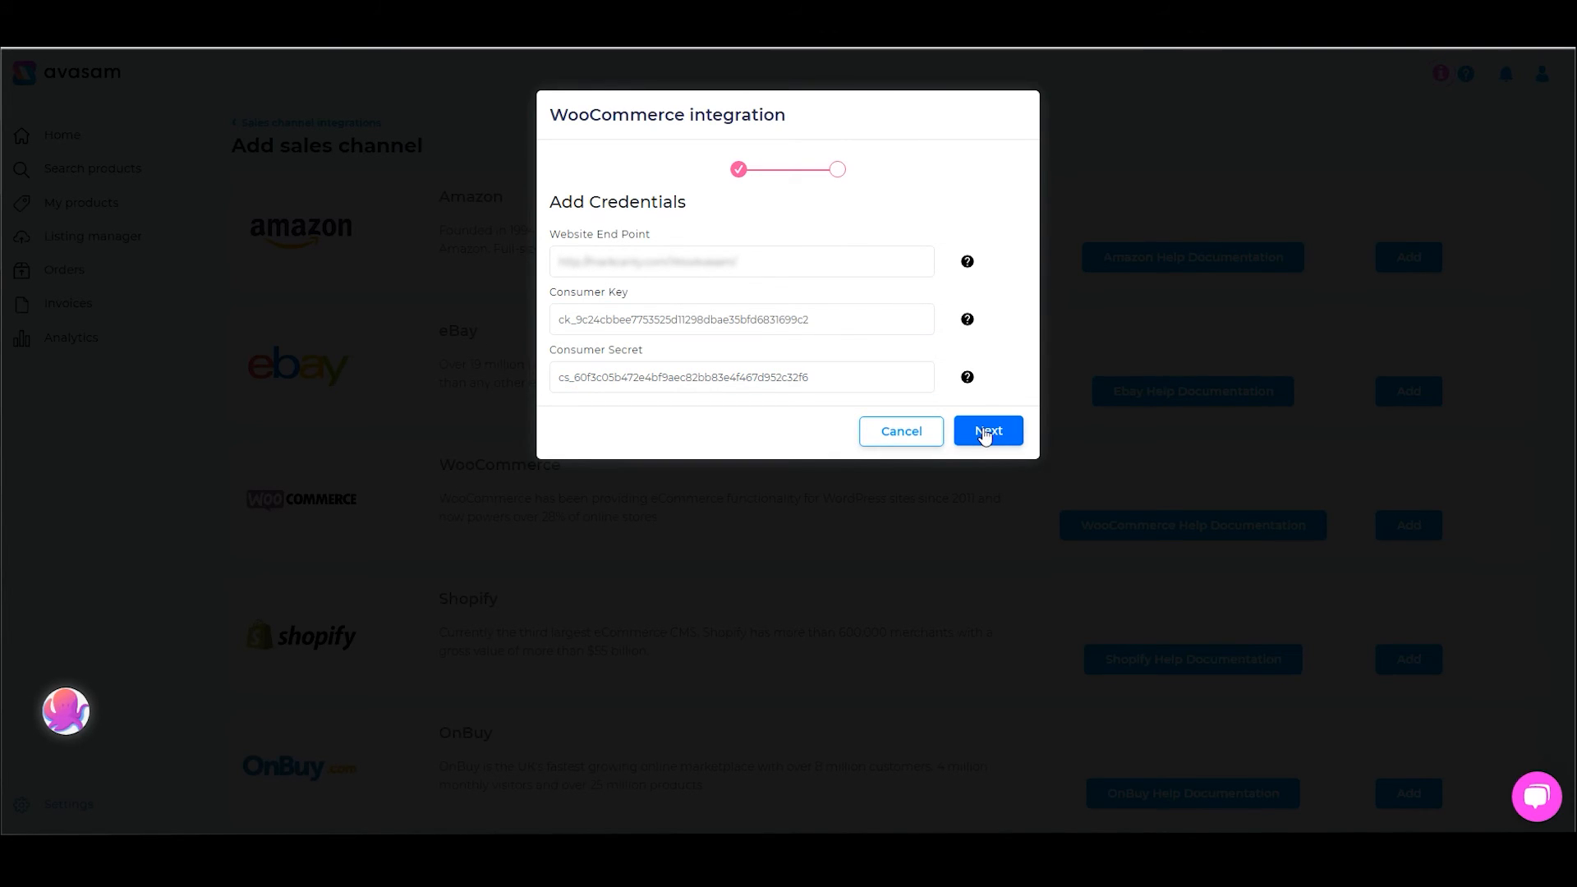
{"action": "left_click", "coordinate": [987, 431]}
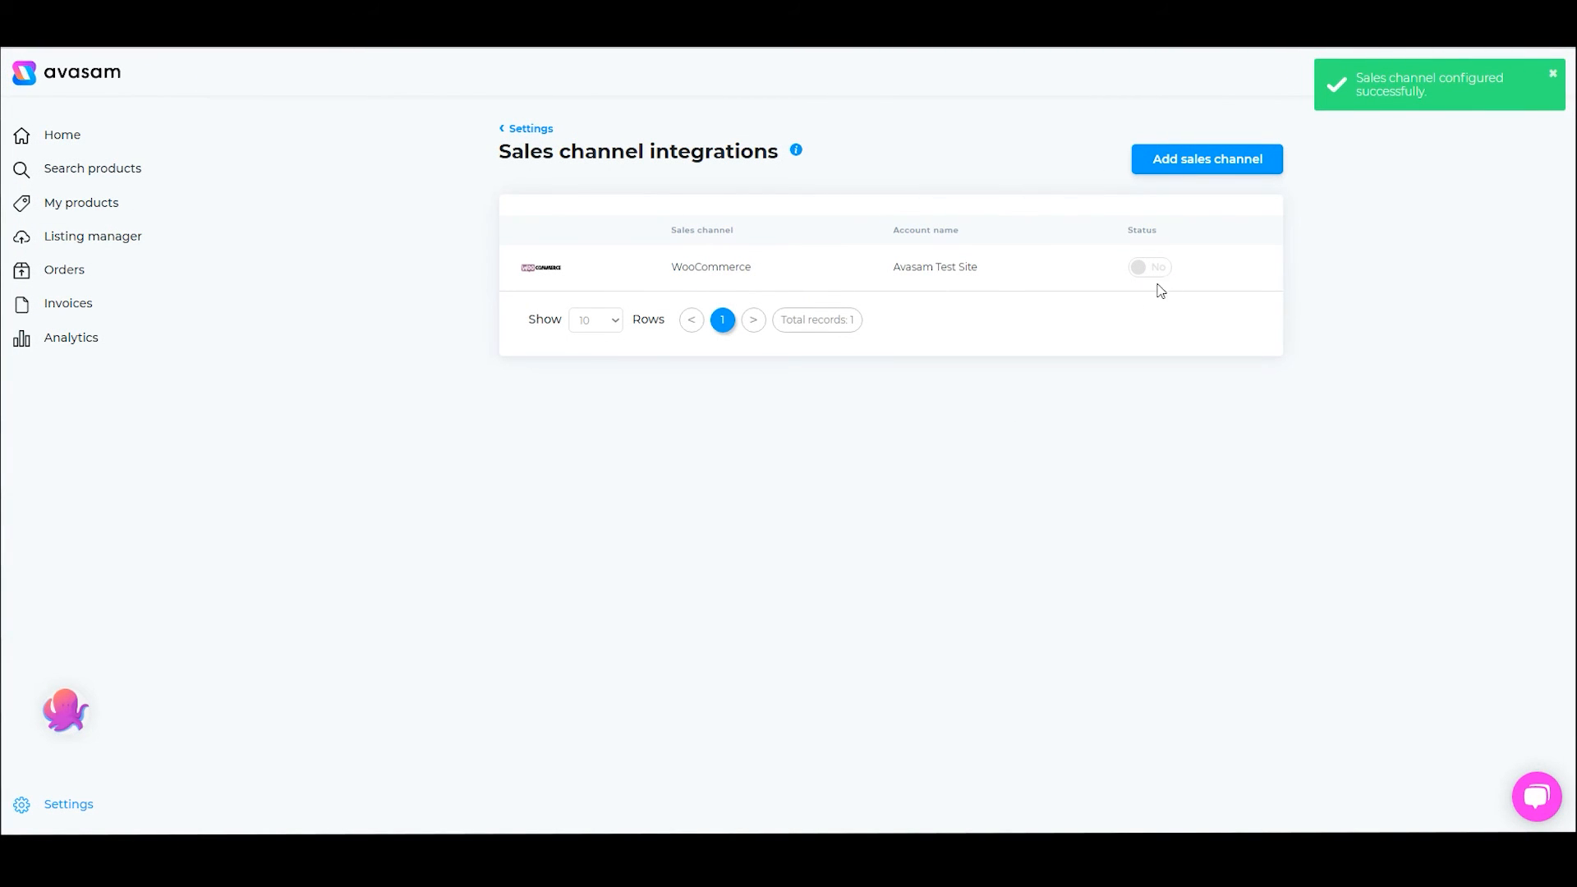
{"action": "mouse_move", "coordinate": [1148, 280]}
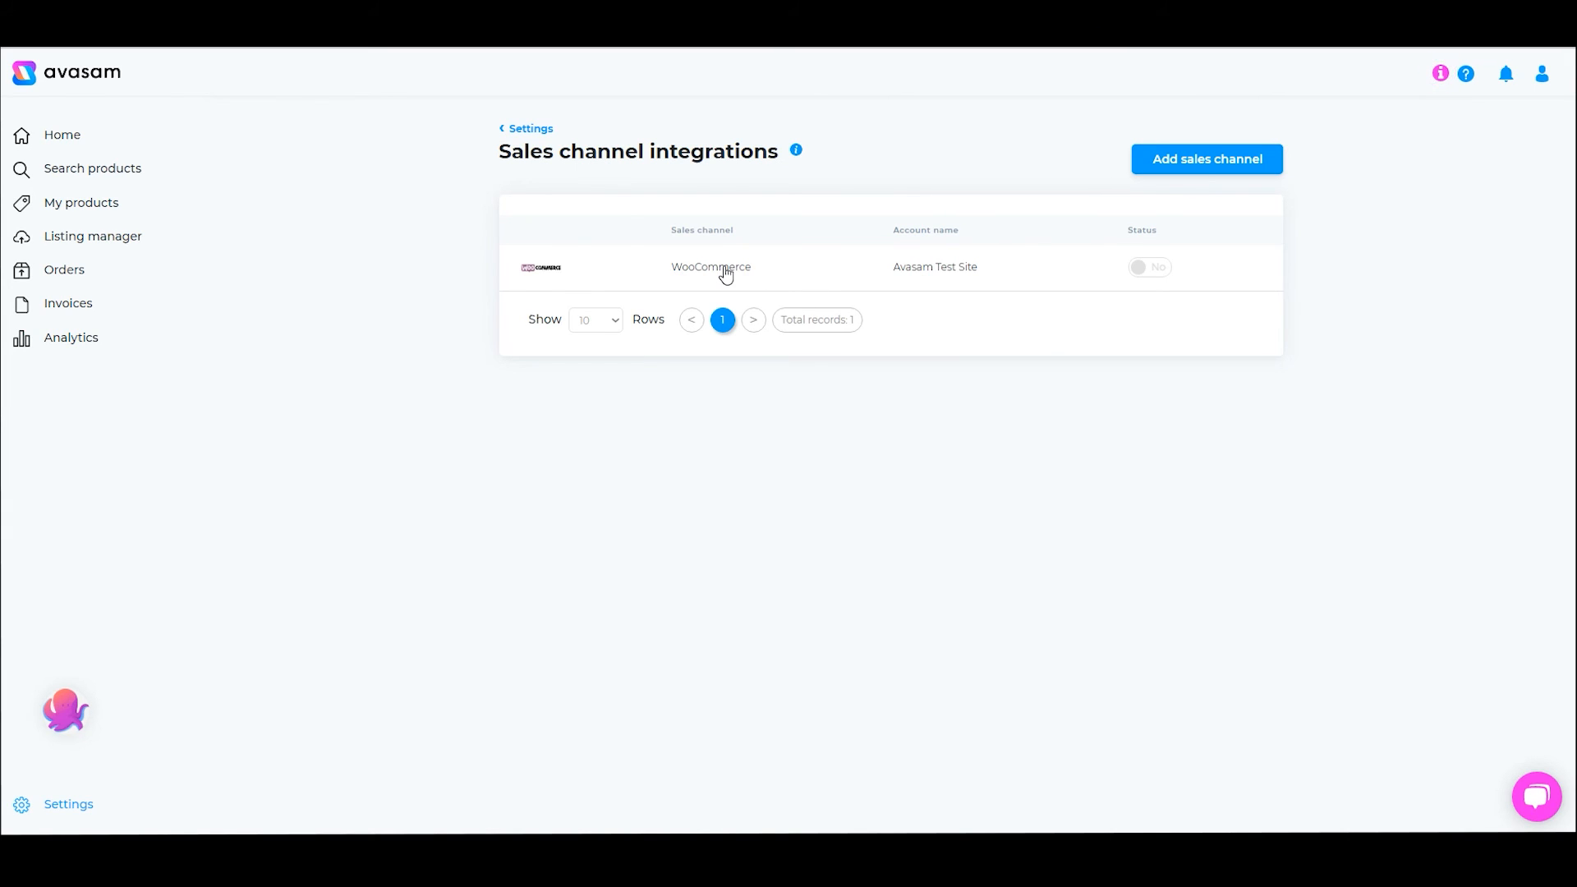
In the WooCommerce channel's Additional settings, set Stock update to Yes and save.
{"action": "left_click", "coordinate": [710, 267]}
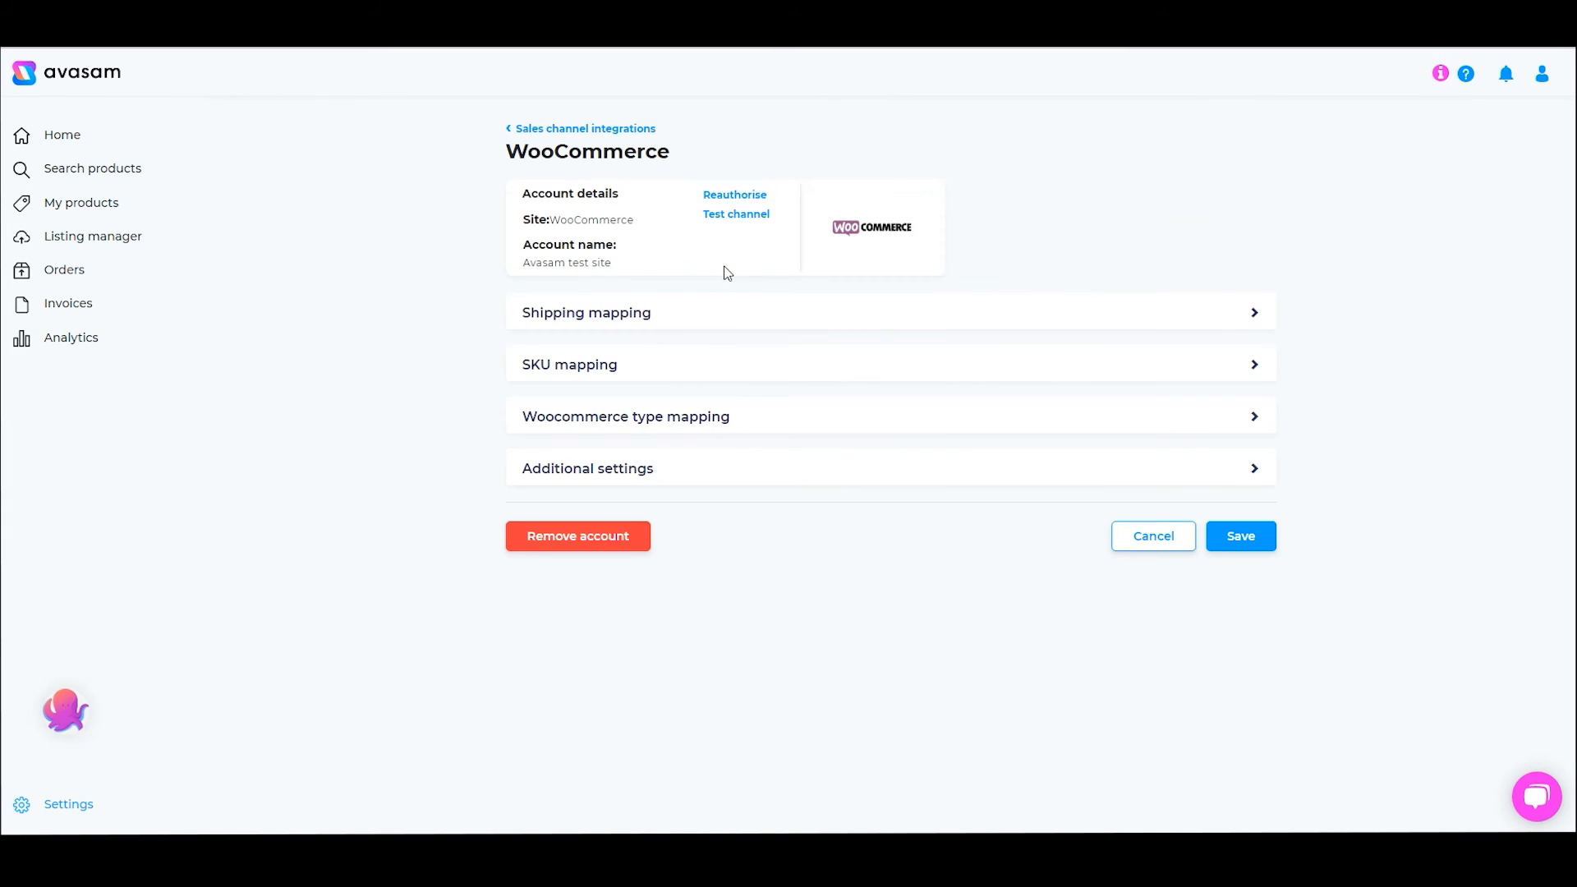
{"action": "left_click", "coordinate": [588, 468]}
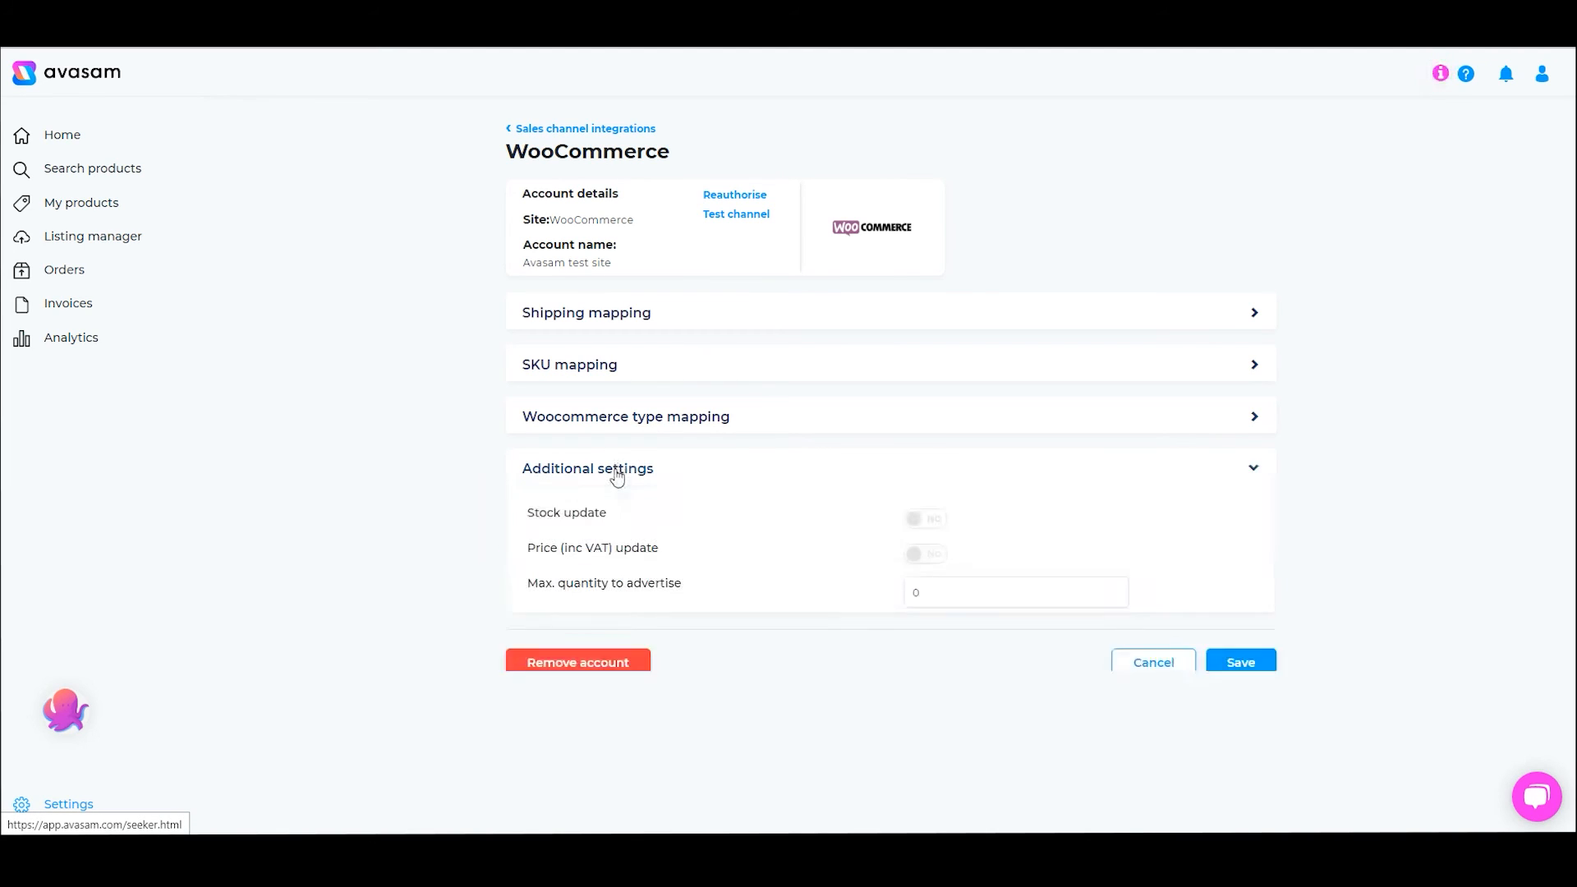
{"action": "left_click", "coordinate": [922, 519]}
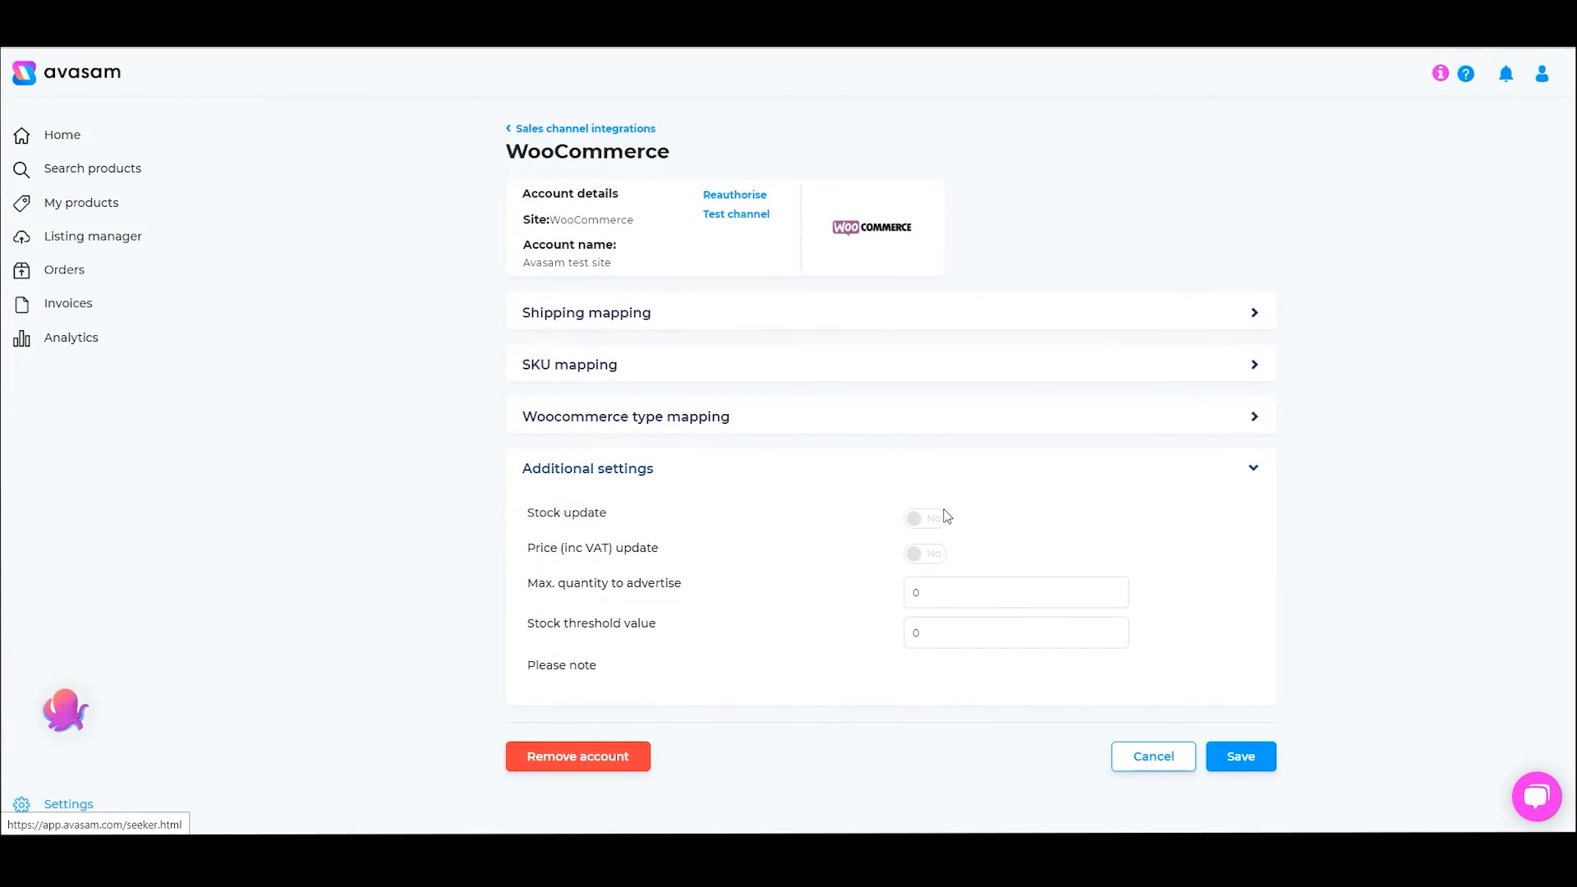
{"action": "mouse_move", "coordinate": [789, 451]}
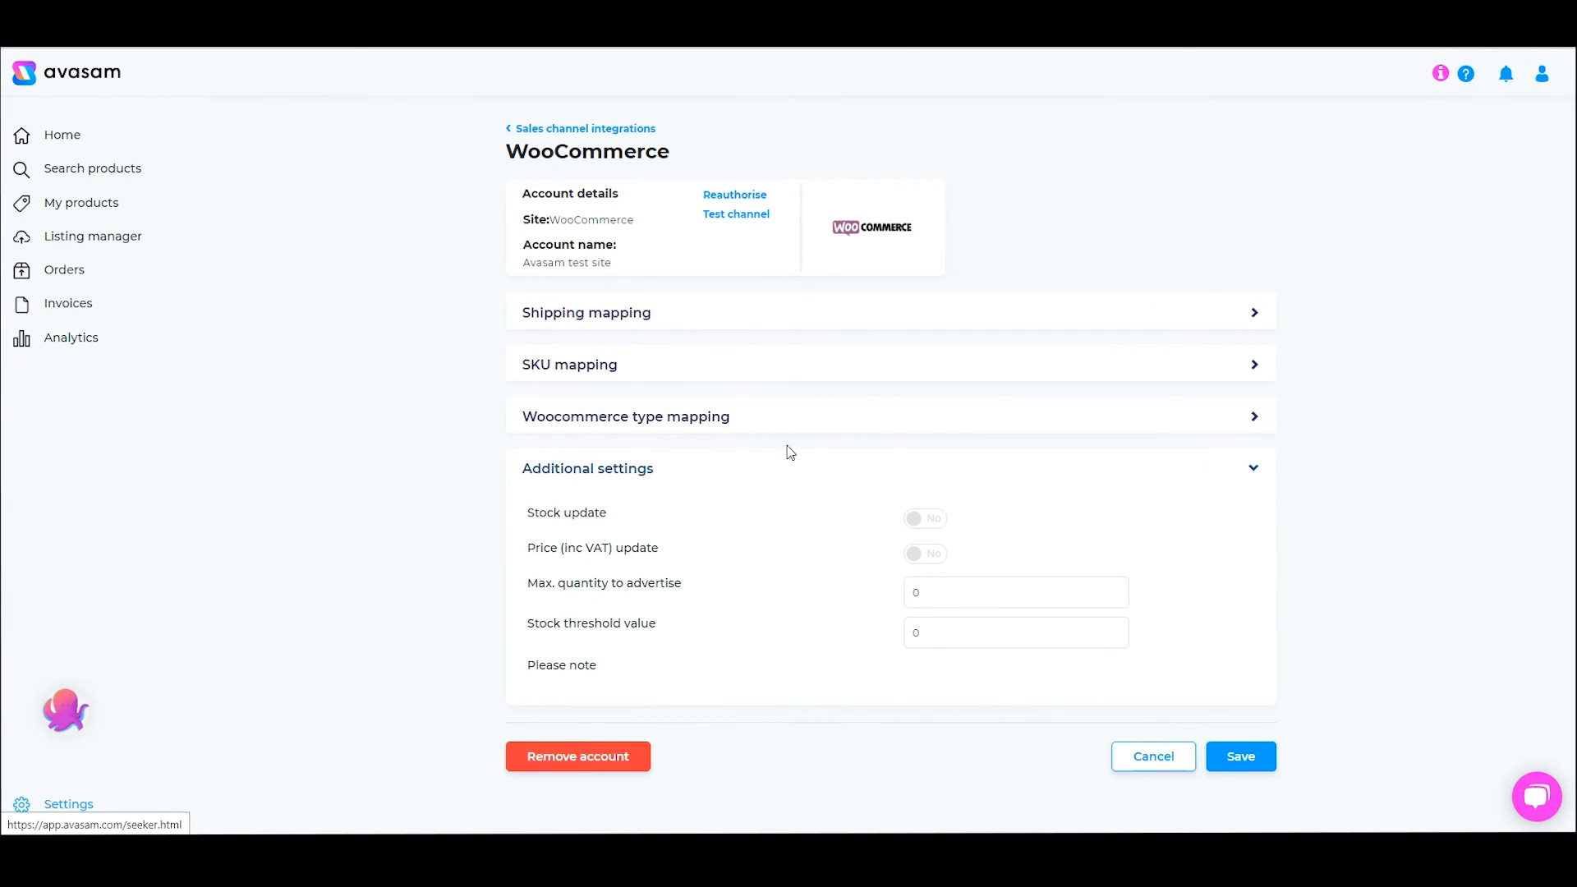
{"action": "mouse_move", "coordinate": [673, 501]}
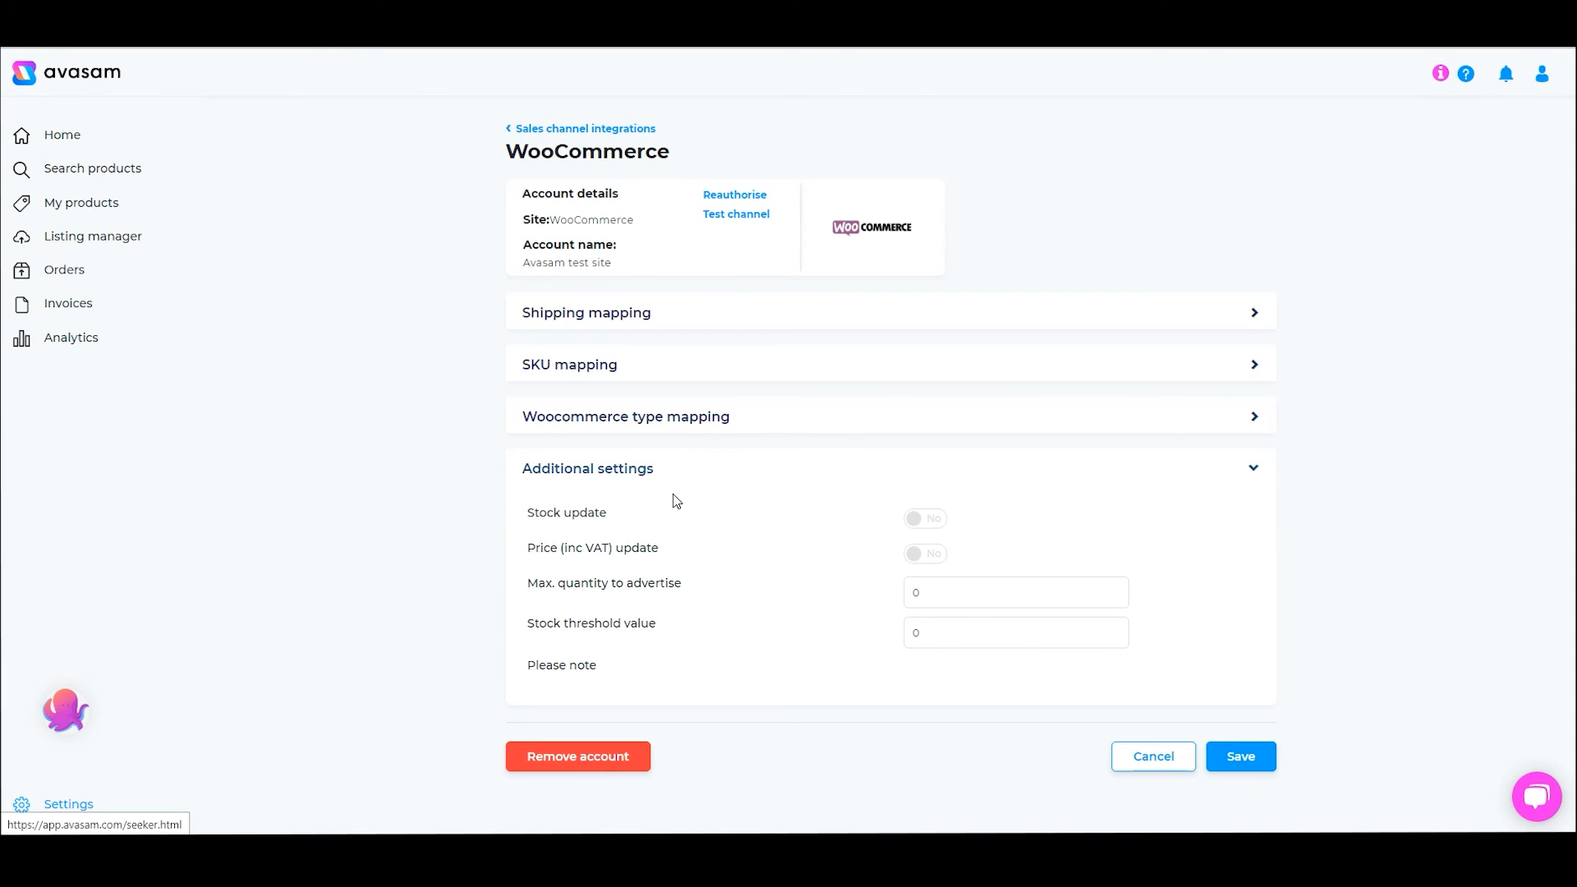
{"action": "mouse_move", "coordinate": [577, 756]}
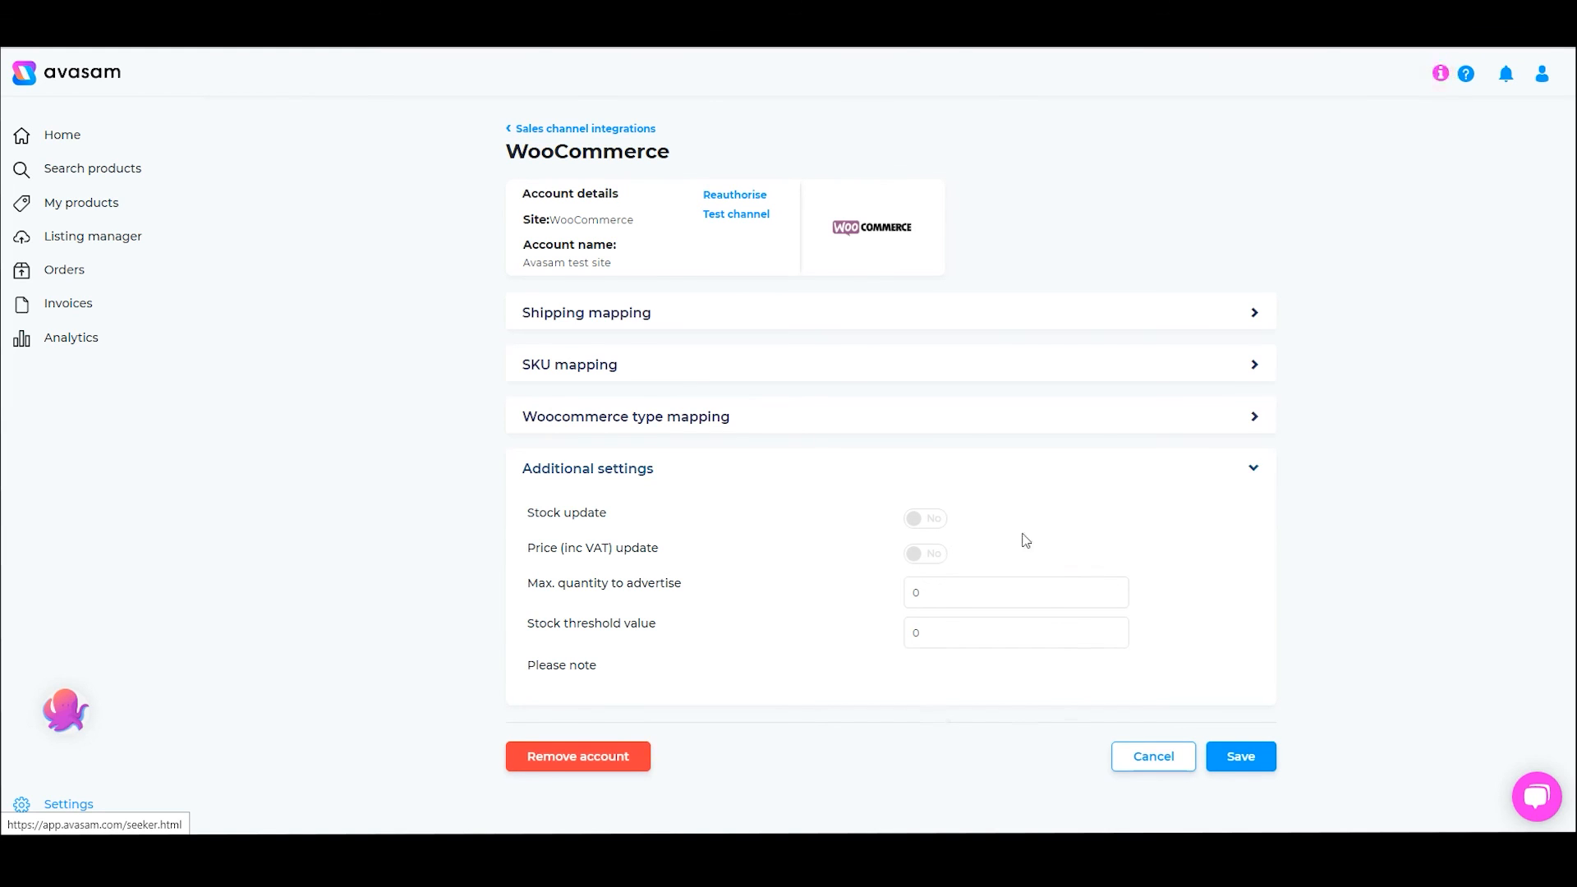
{"action": "left_click", "coordinate": [923, 517]}
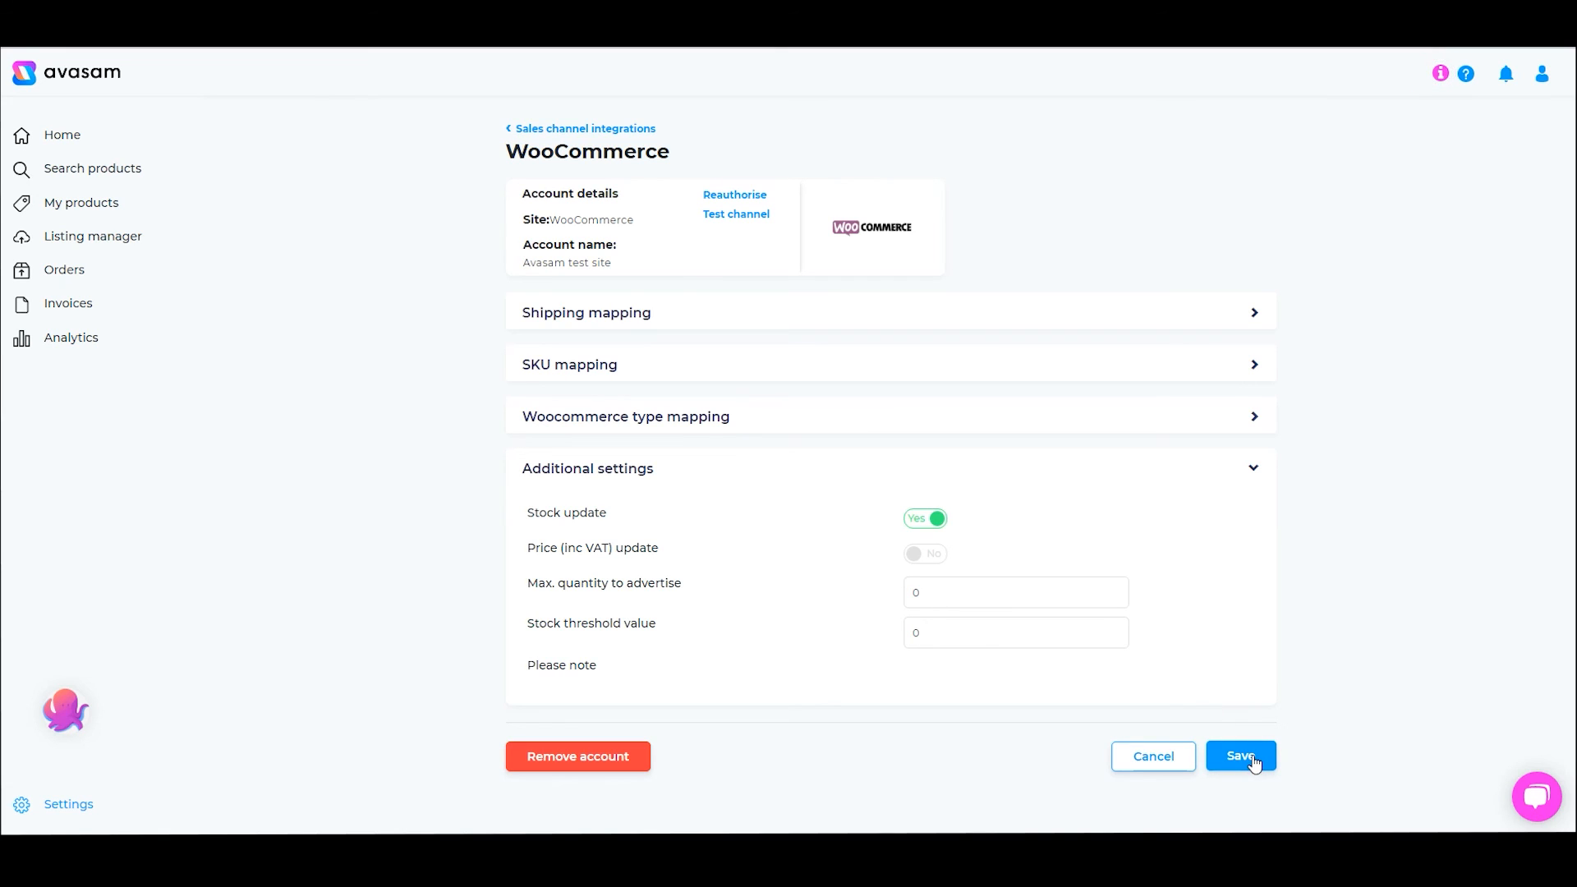
{"action": "left_click", "coordinate": [1238, 756]}
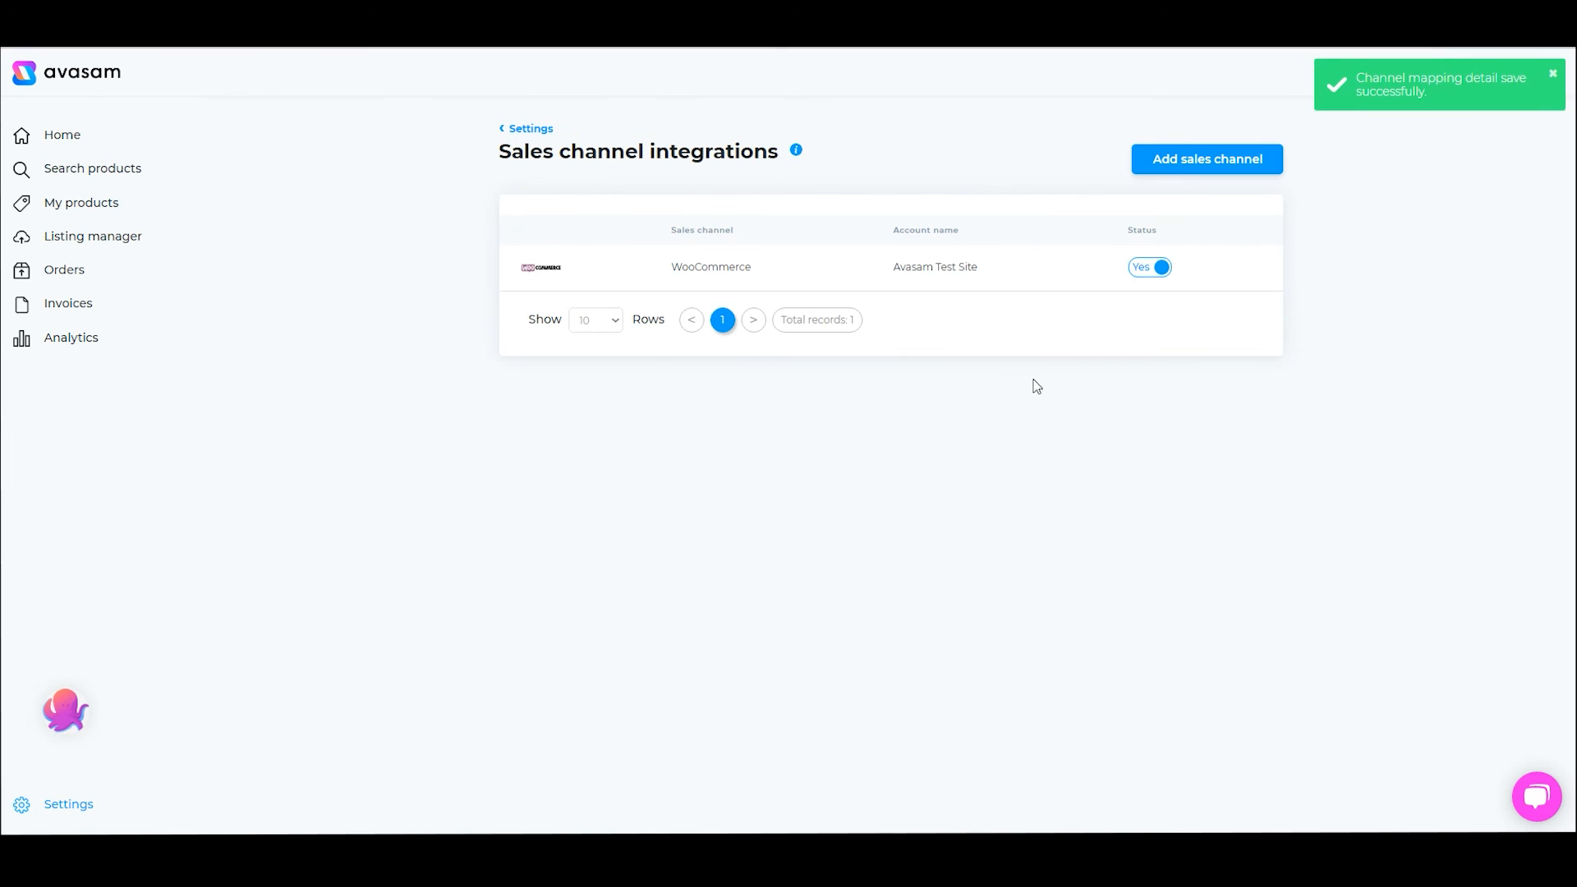
{"action": "left_click", "coordinate": [1148, 266]}
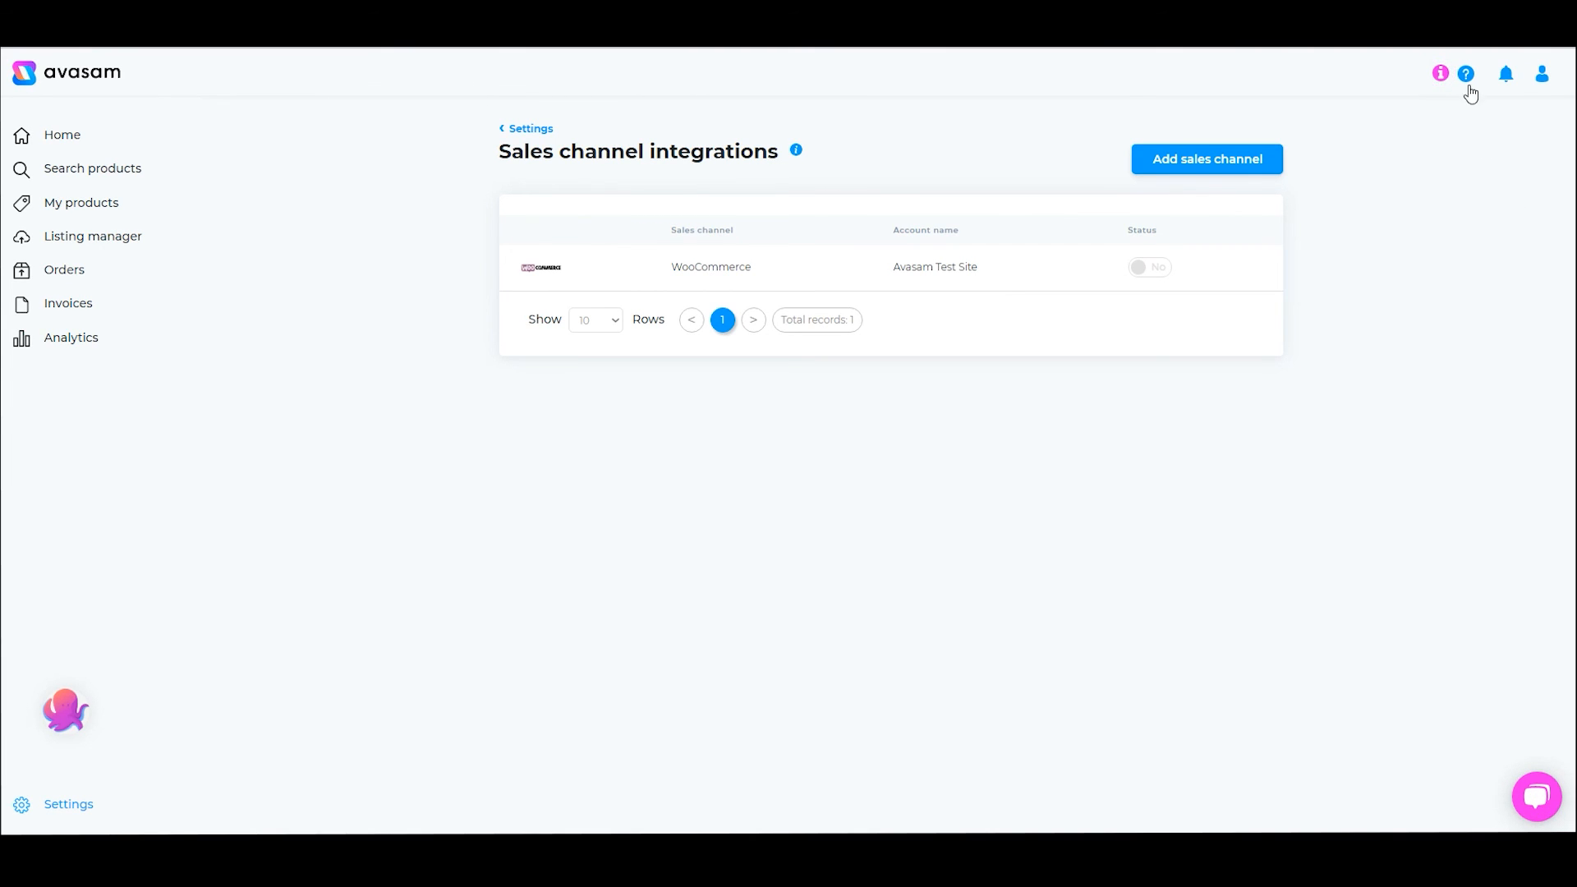
{"action": "left_click", "coordinate": [1465, 72]}
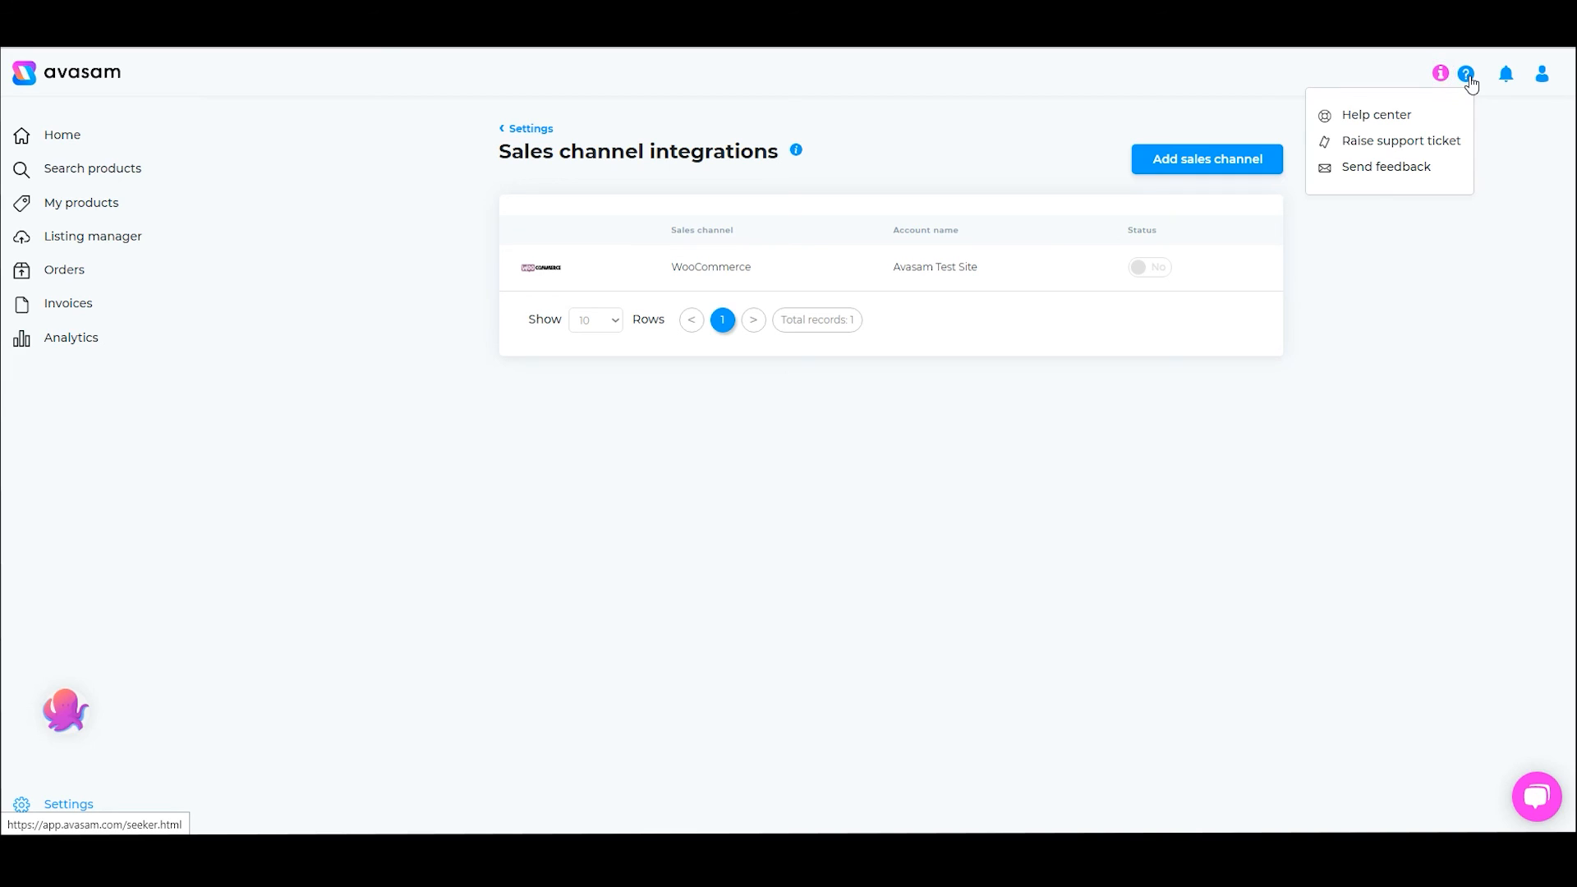
{"action": "left_click", "coordinate": [1296, 445]}
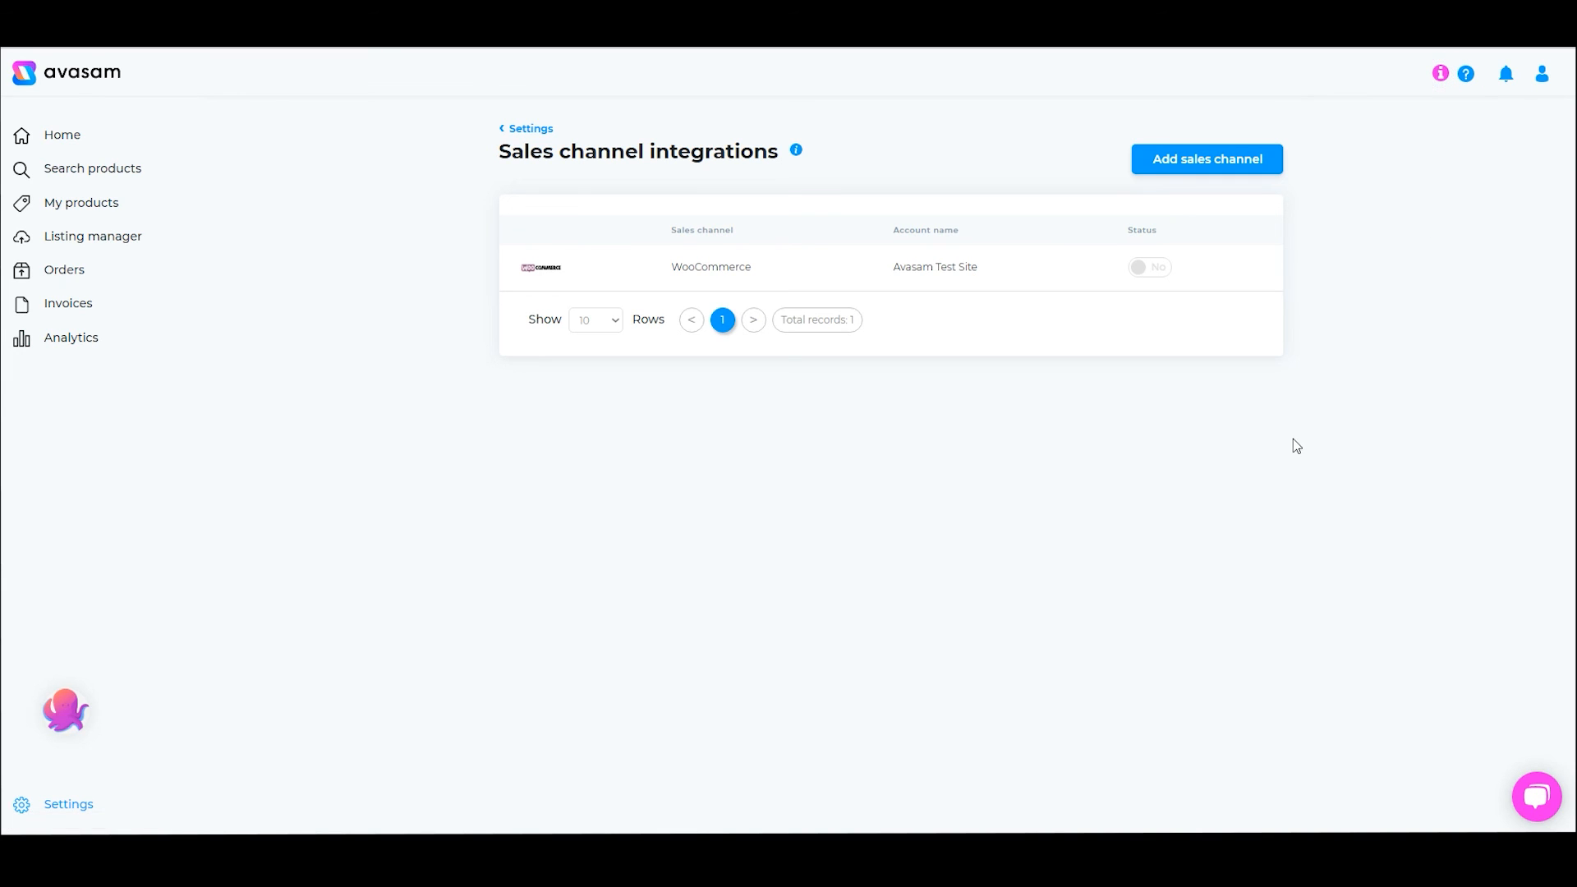